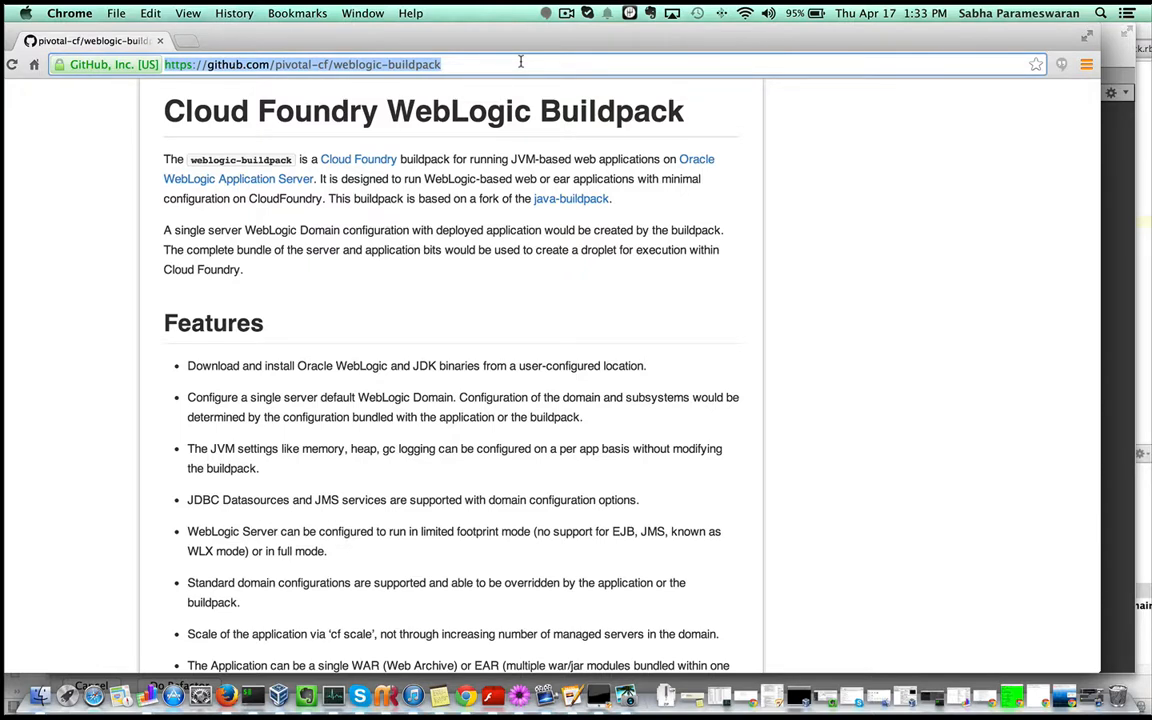
mouse_move(524, 360)
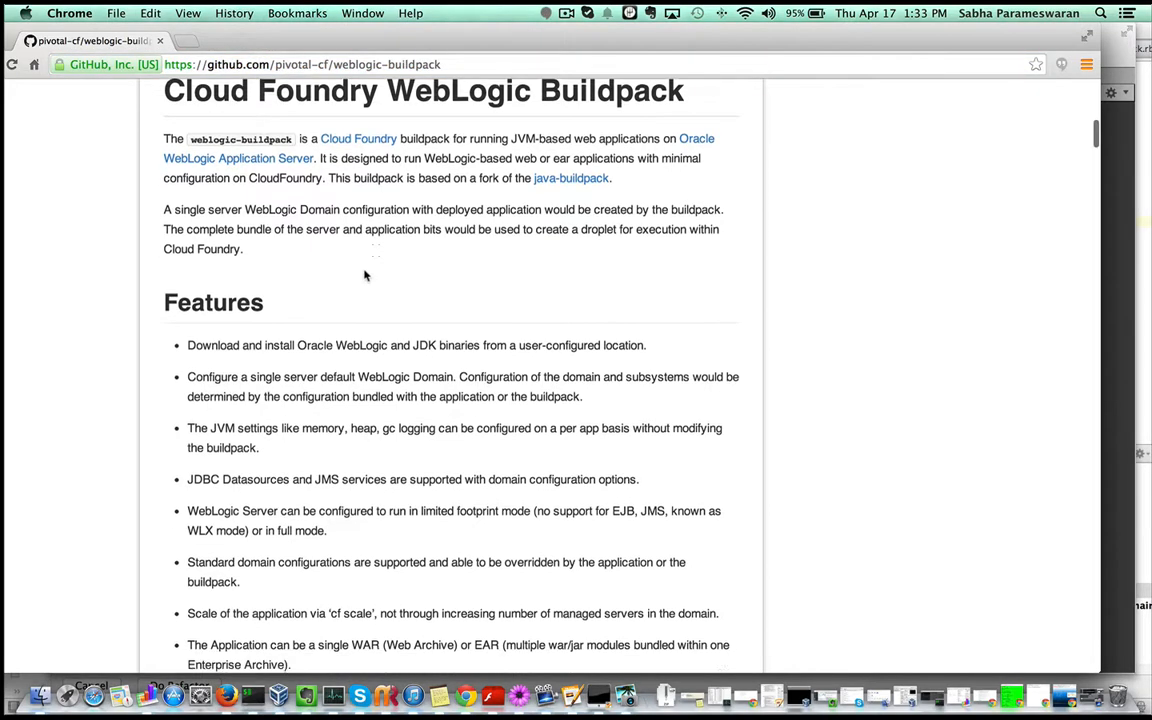
Reach the README's Application configuration section and mark the .wls folder in the sample WAR structure.
scroll("down", 3)
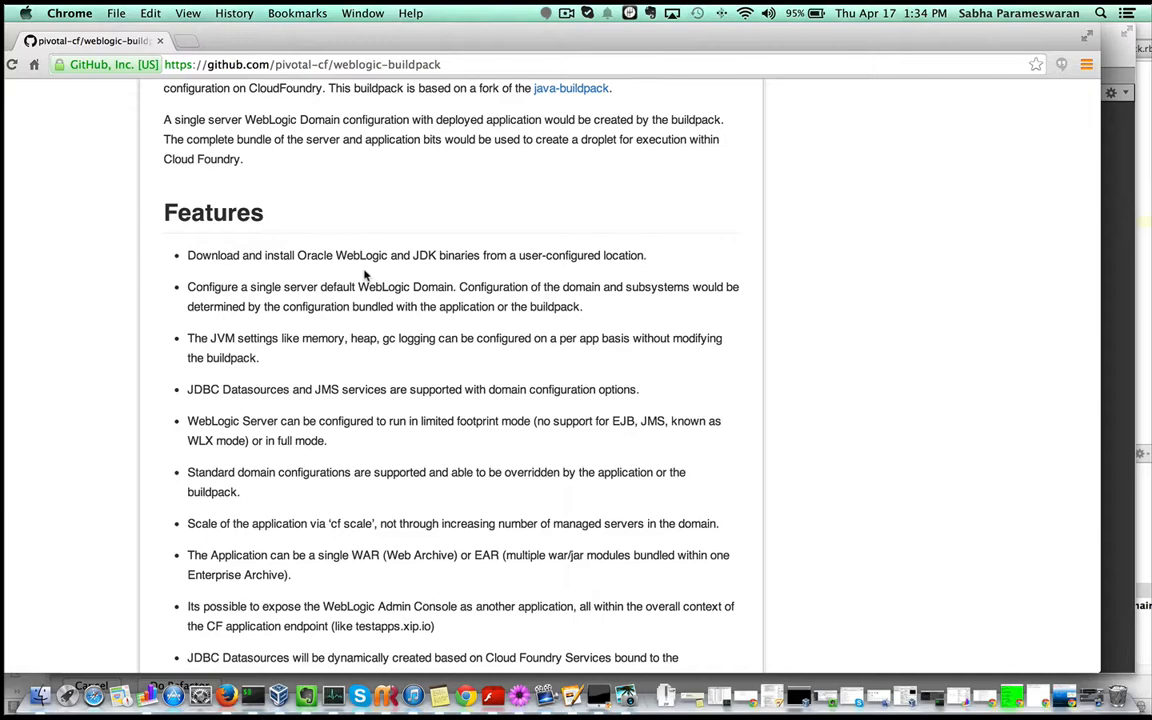
scroll("down", 3)
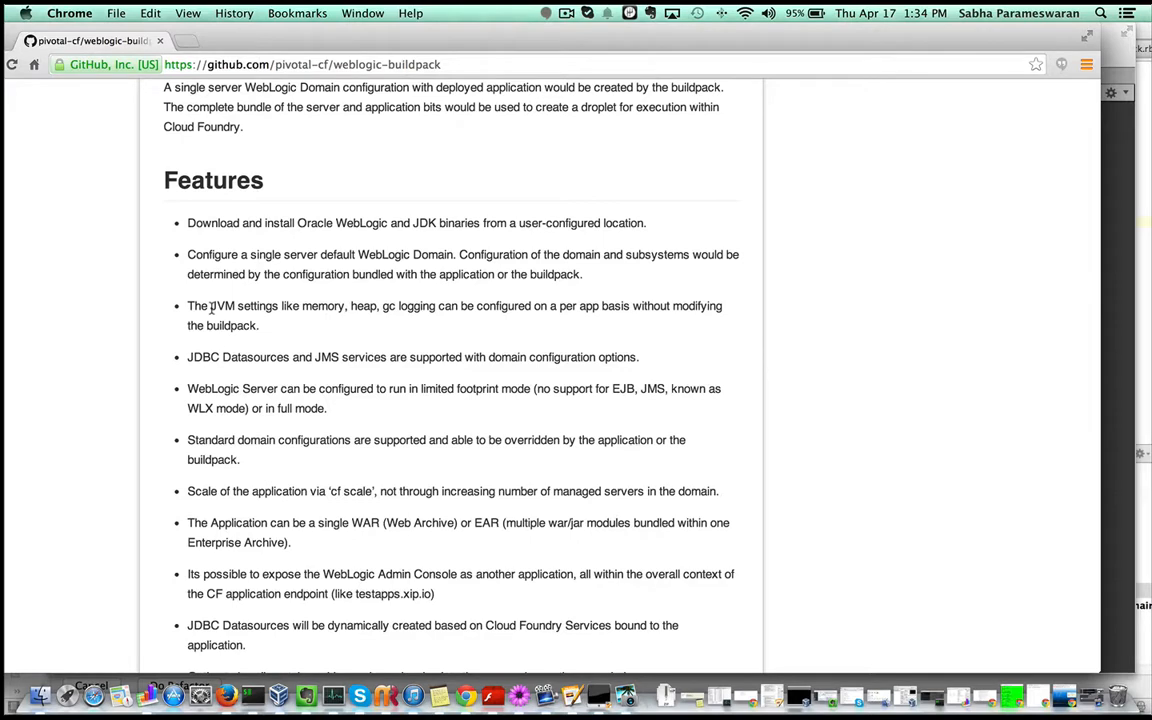
mouse_move(236, 338)
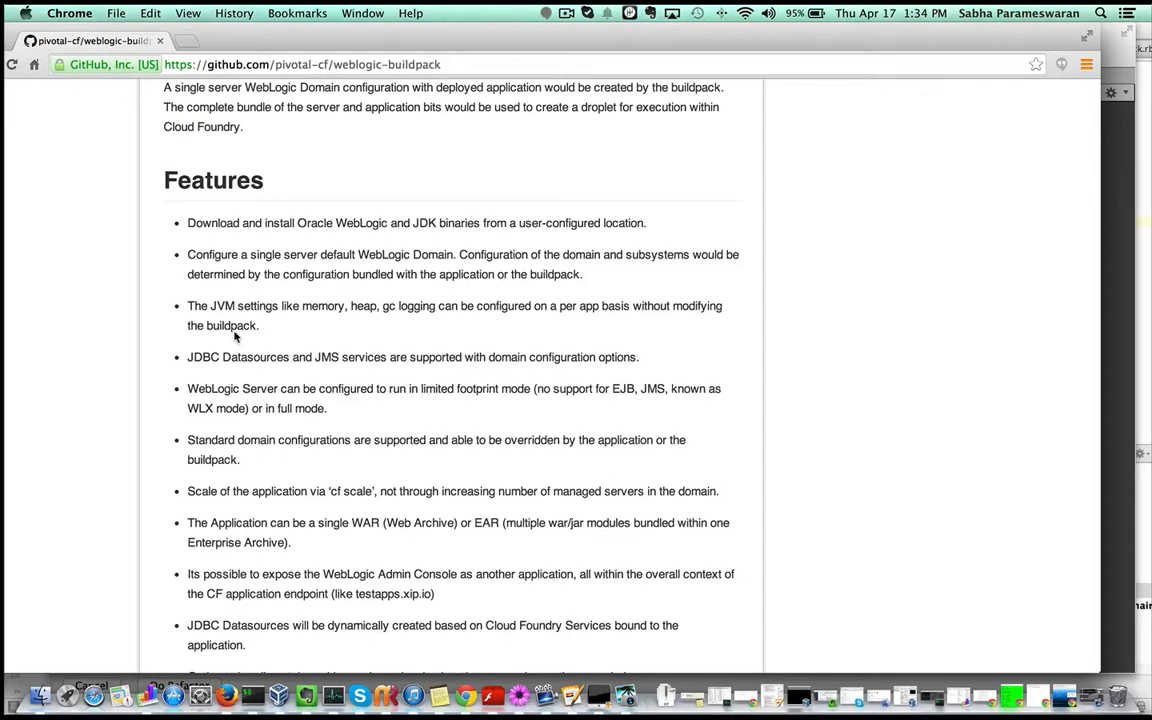
mouse_move(342, 358)
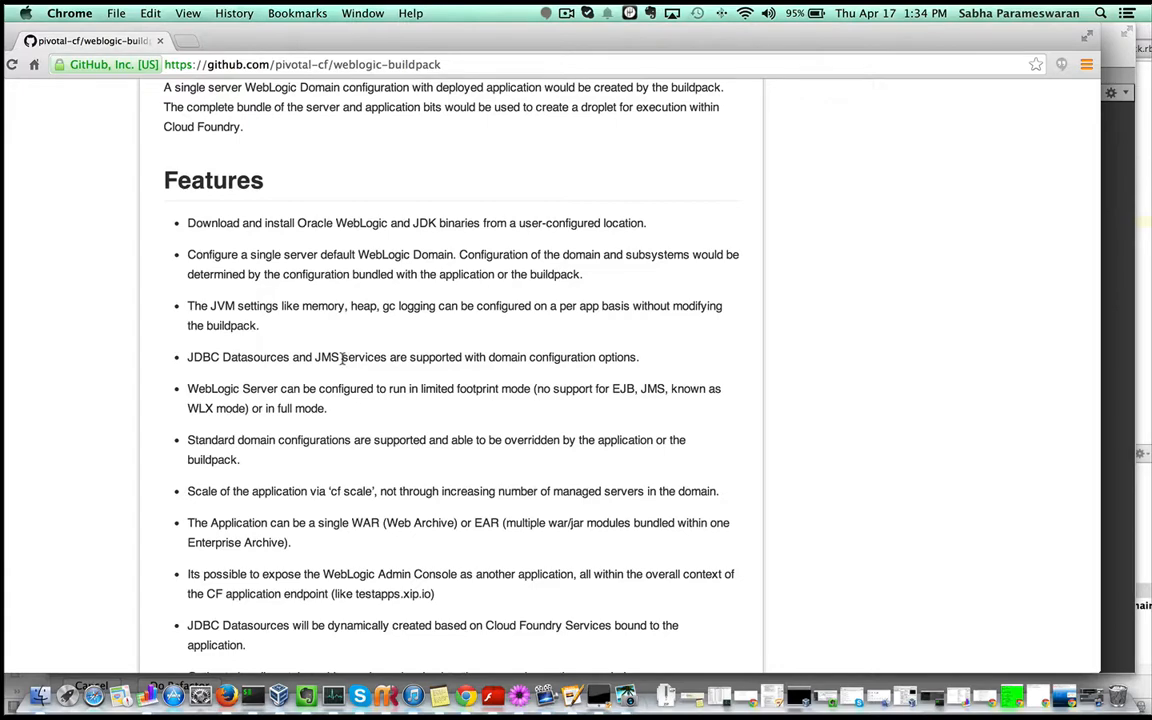
scroll("down", 3)
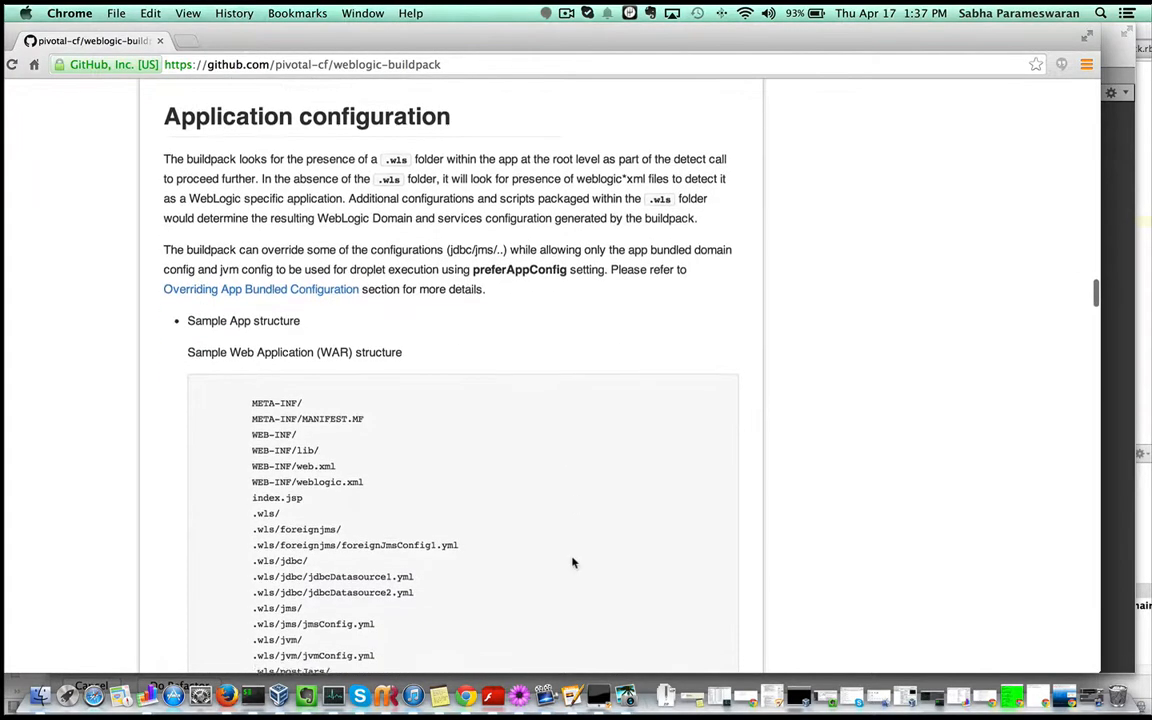
scroll("down", 3)
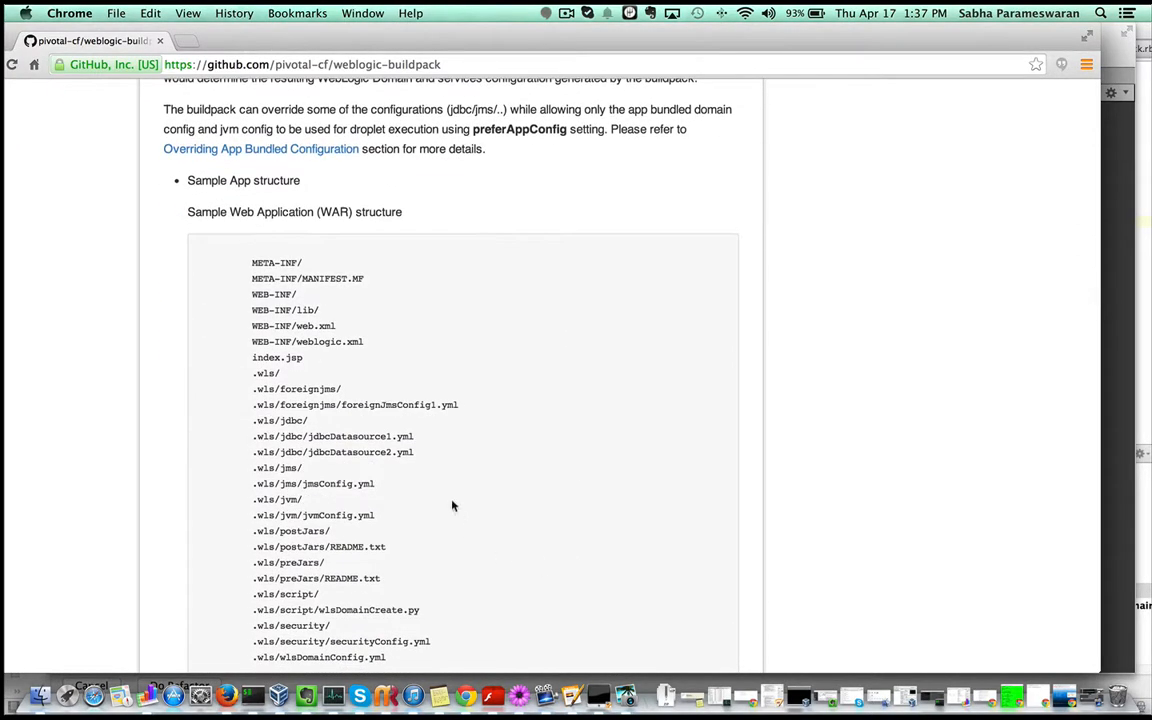
double_click(266, 374)
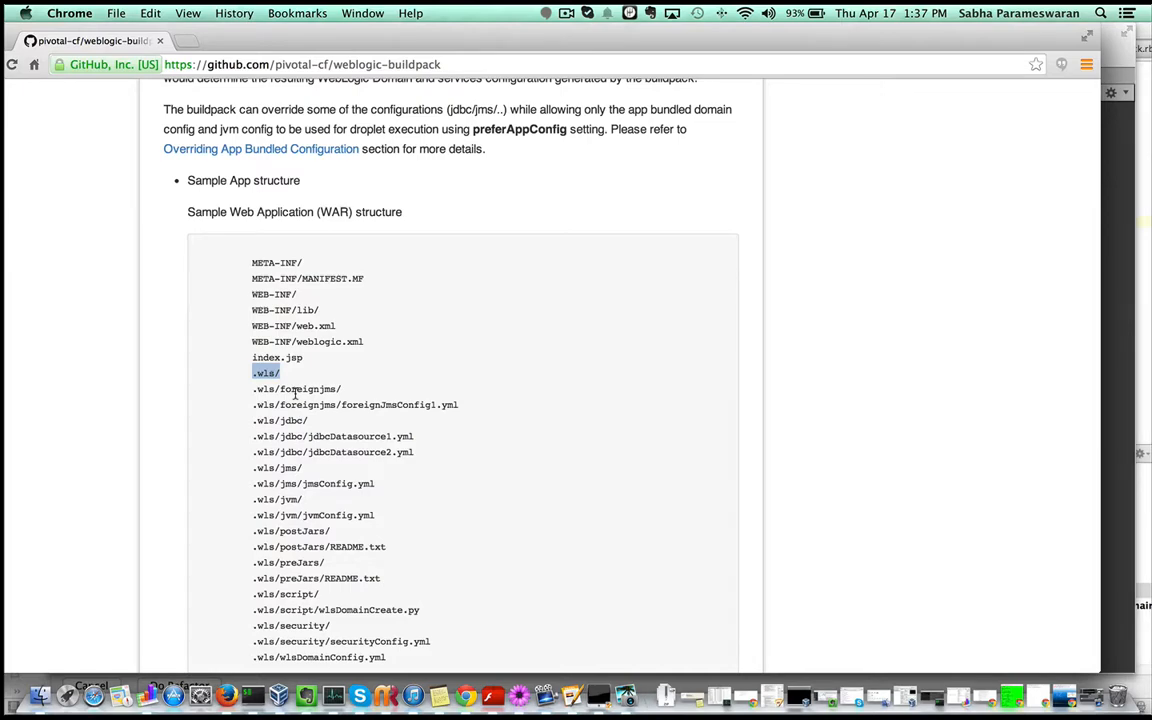
Mark the jmsConfig.yml entry in the sample .wls structure.
scroll("down", 3)
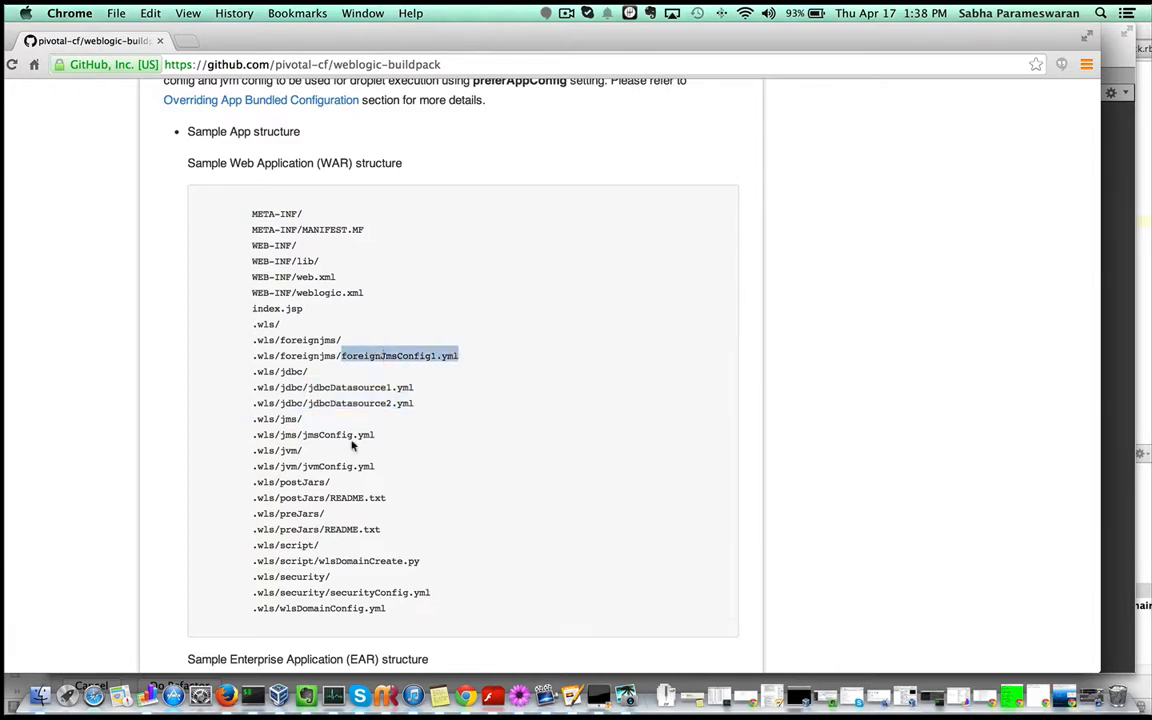
double_click(326, 434)
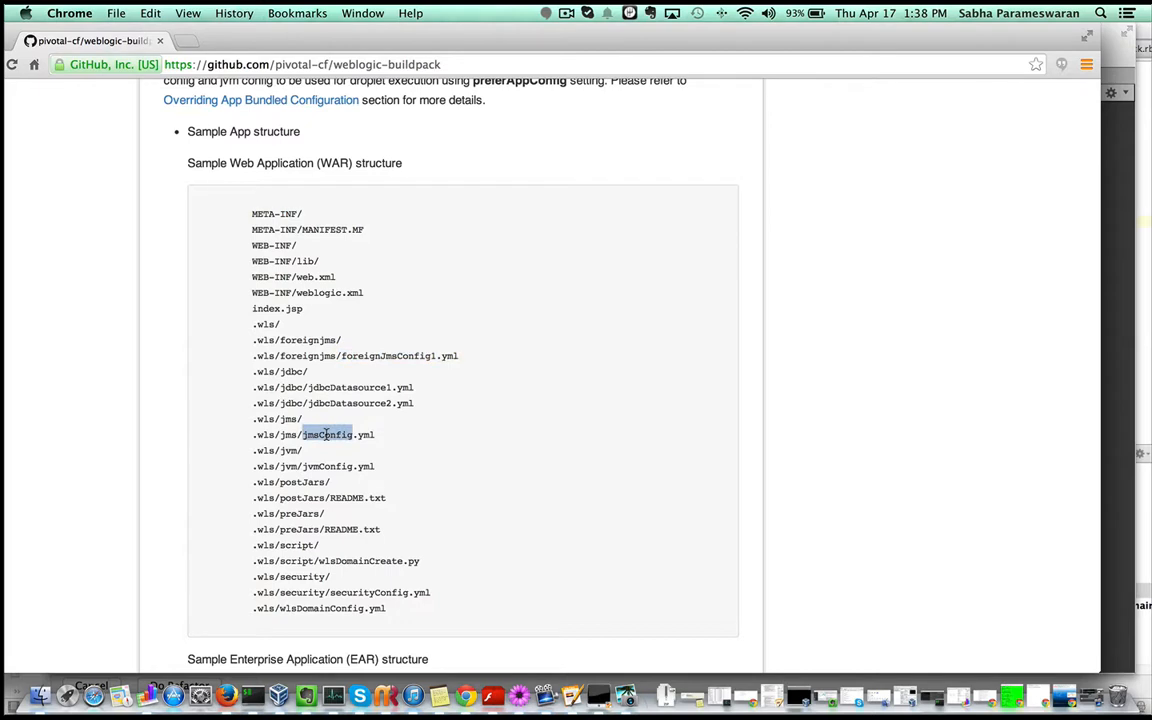
mouse_move(464, 694)
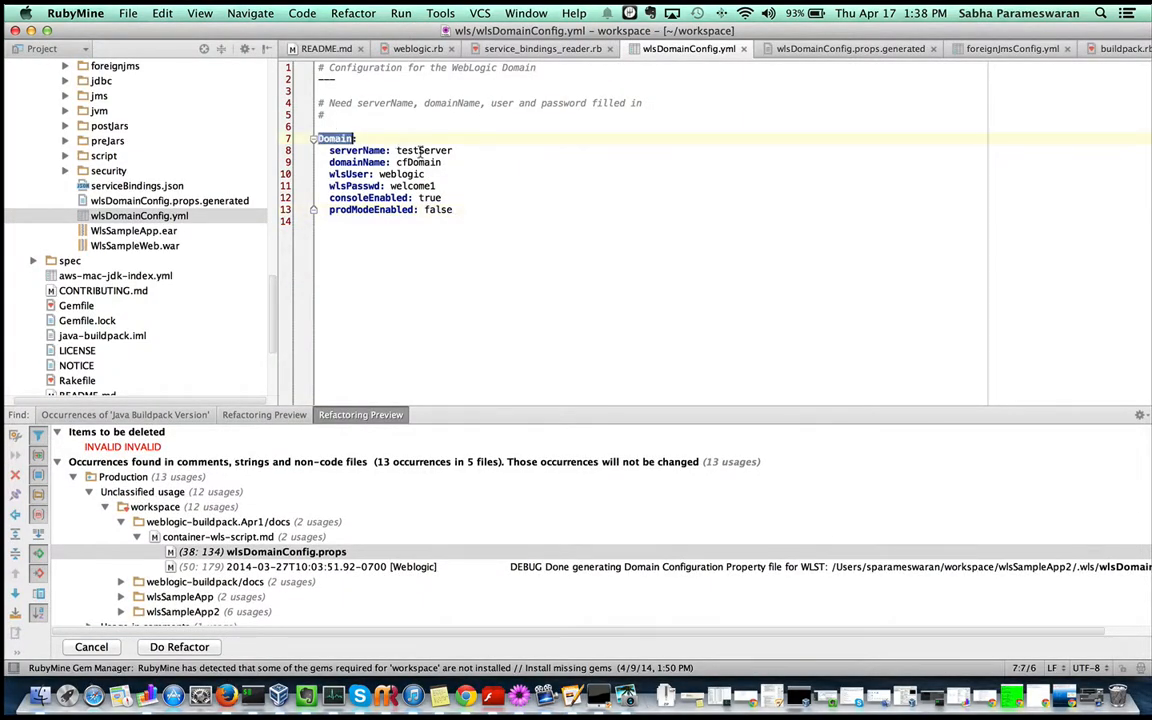
Point out the Domain section and production mode in wlsDomainConfig.yml, then select jvmConfig.yml in the project.
double_click(420, 162)
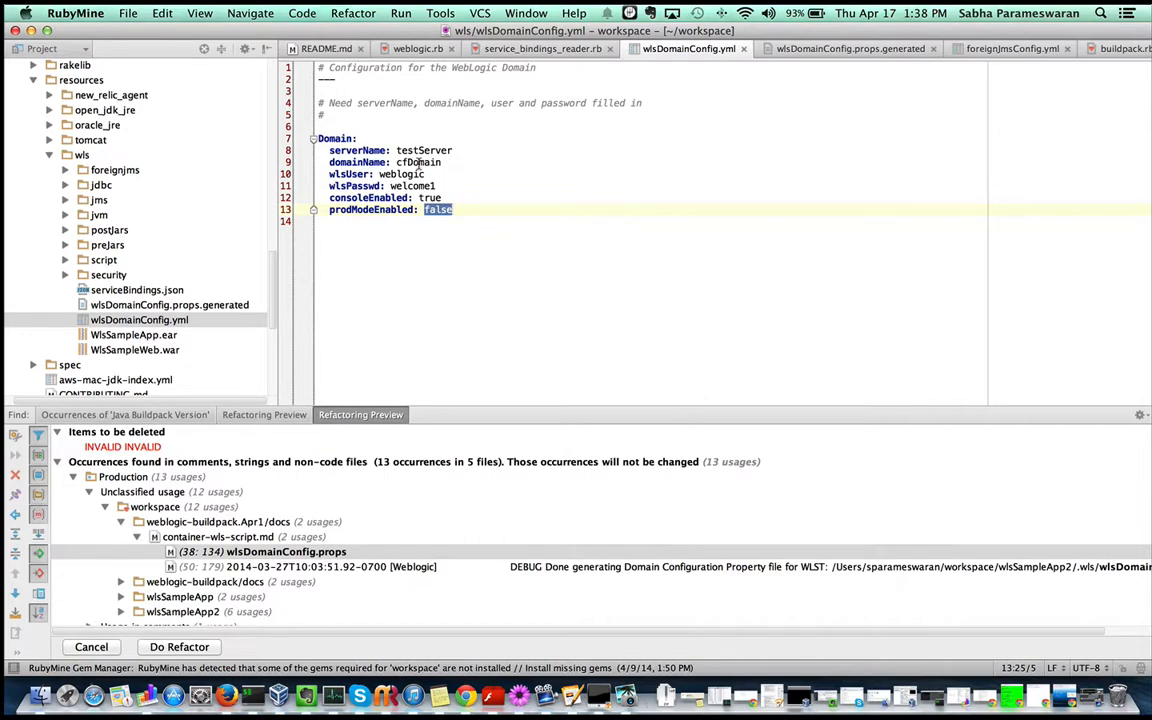
left_click(430, 150)
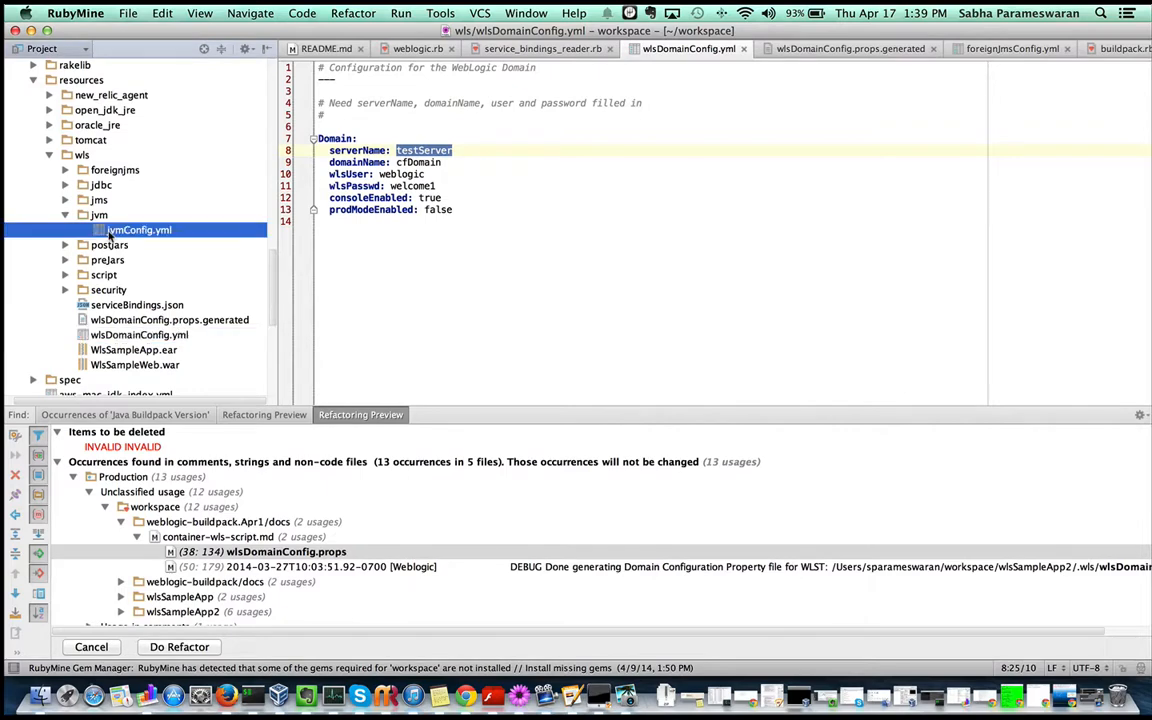
left_click(138, 228)
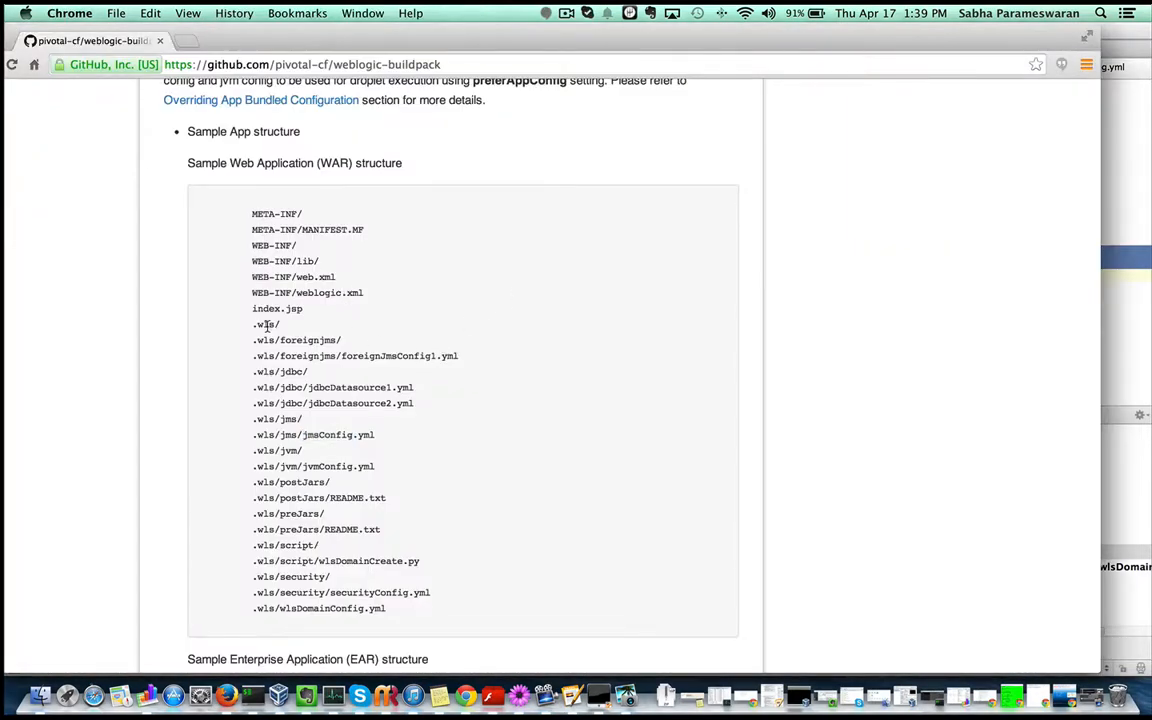
mouse_move(308, 596)
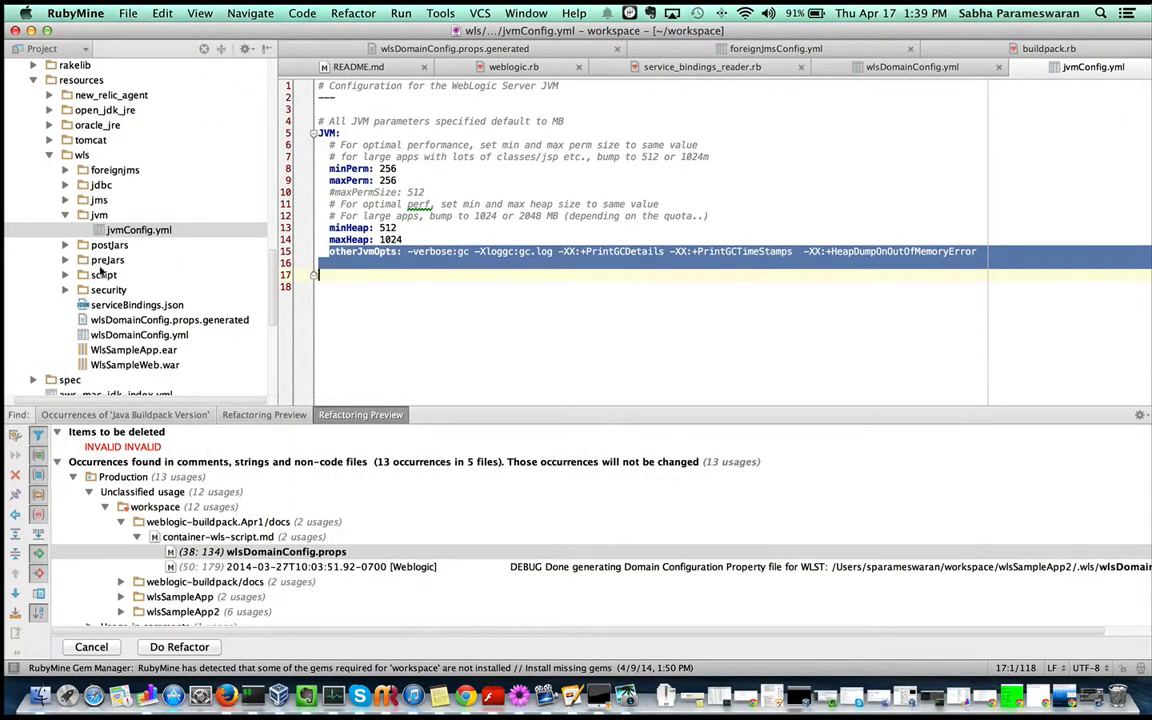
Bring up jmsConfig.yml from wls/jms with its JMS server, queue, topic and connection factory settings.
left_click(100, 200)
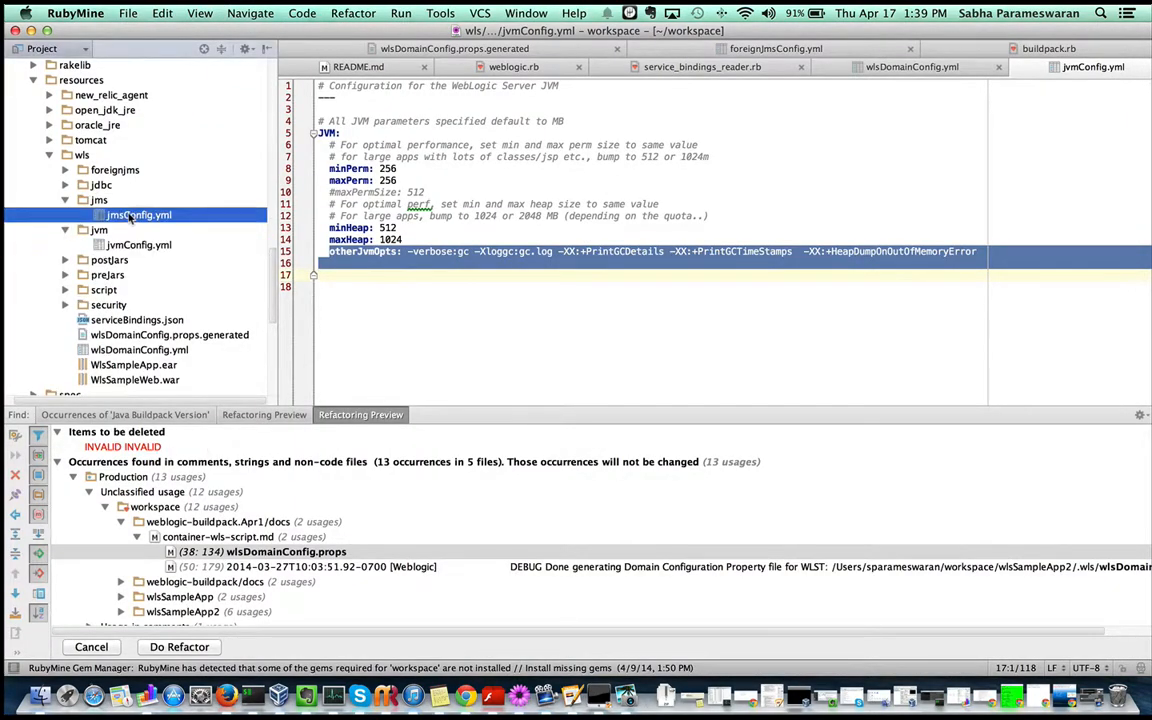
left_click(140, 214)
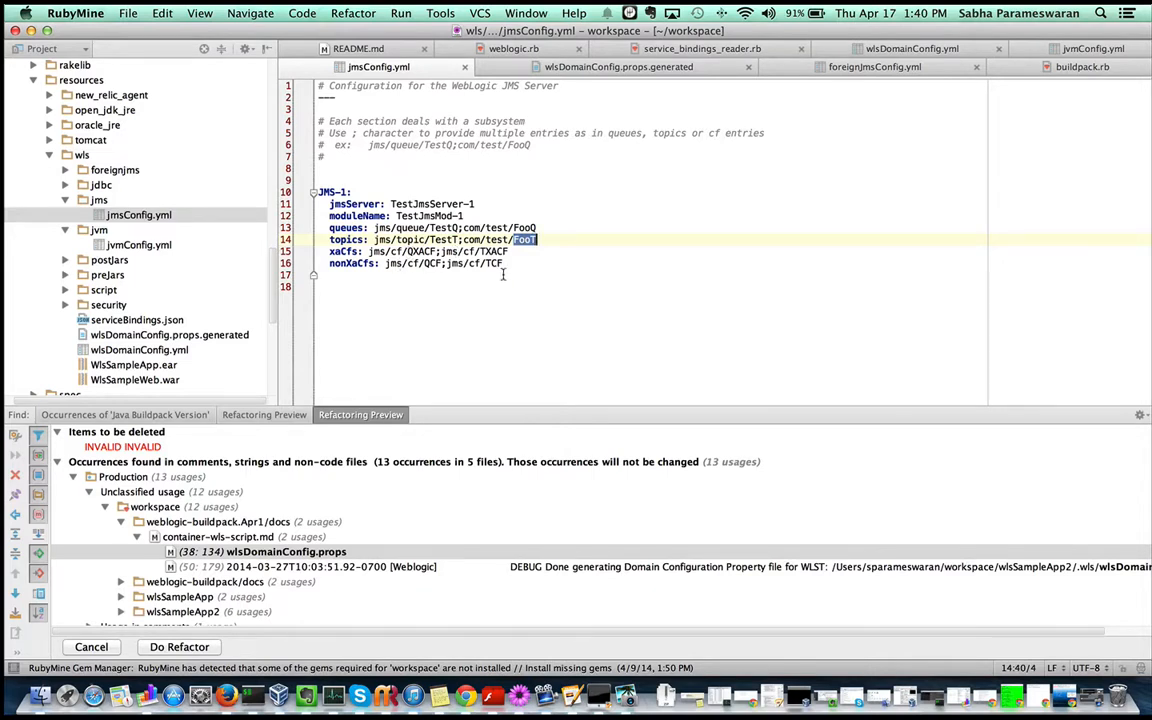
mouse_move(152, 204)
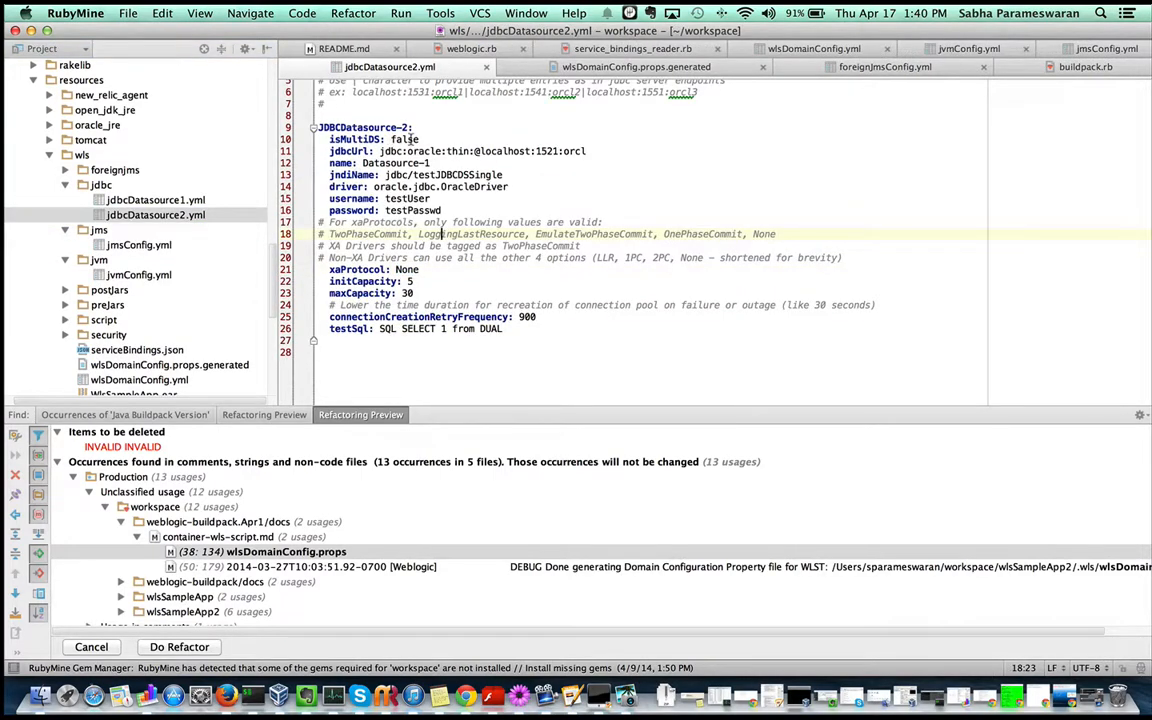
mouse_move(490, 164)
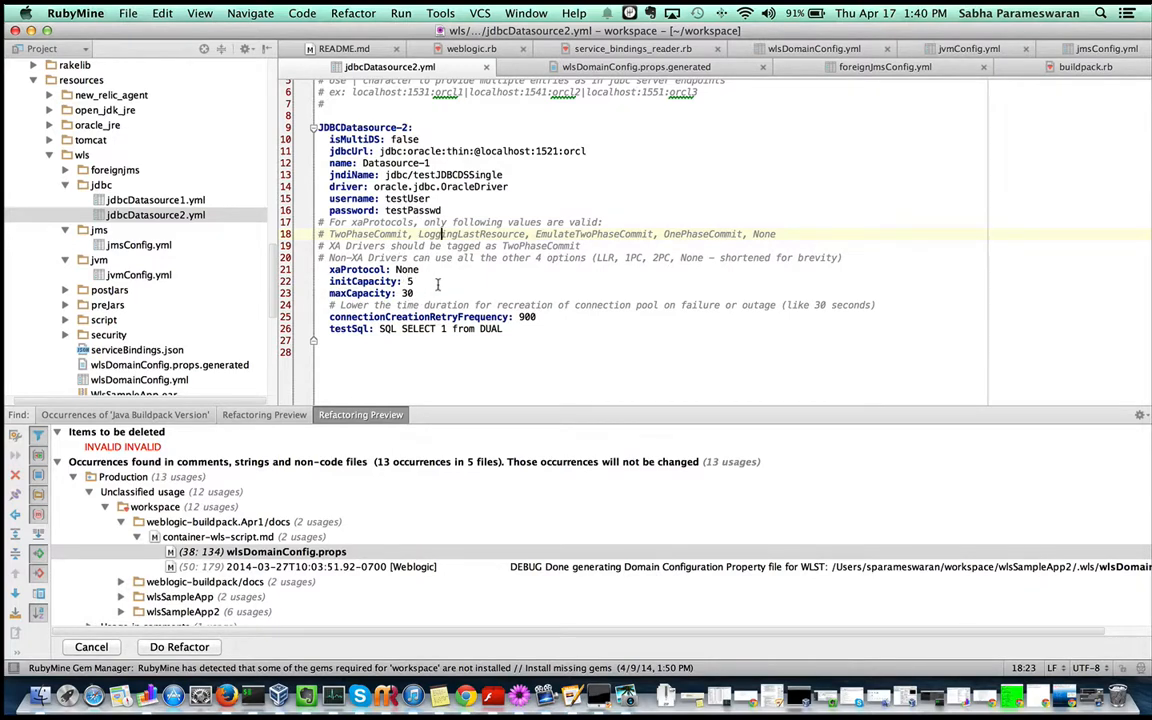
Review jdbcDatasource1.yml and point out its mp_algorithm multipool setting.
double_click(406, 268)
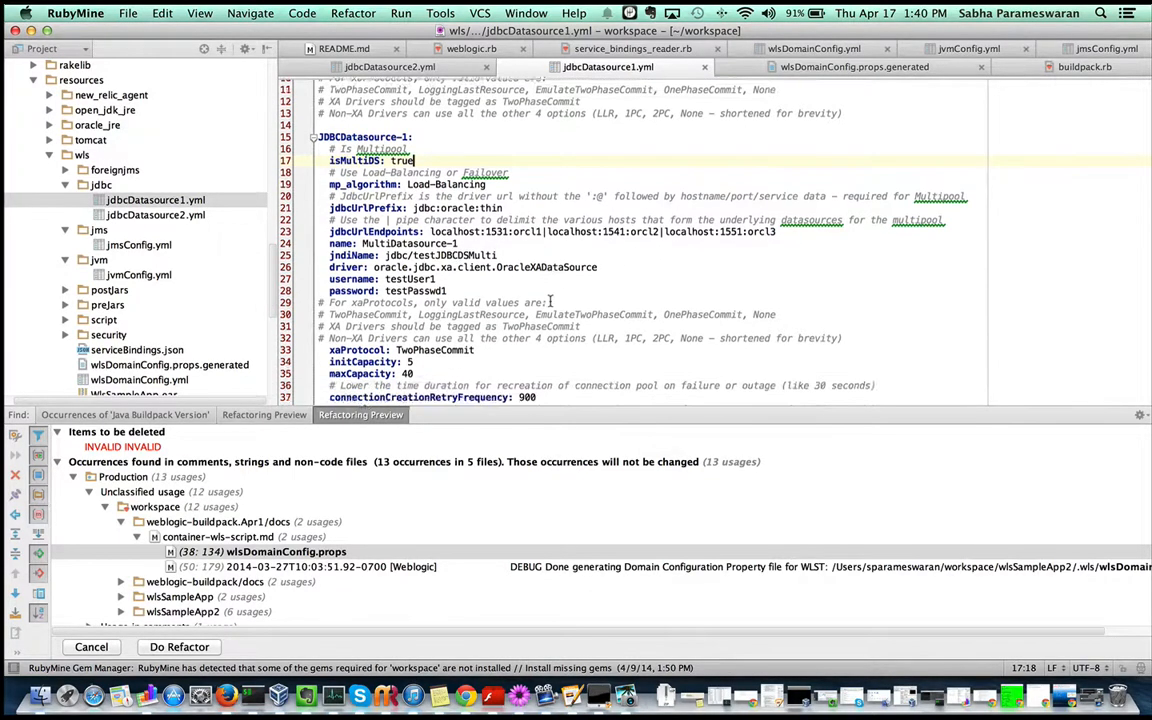
scroll("down", 3)
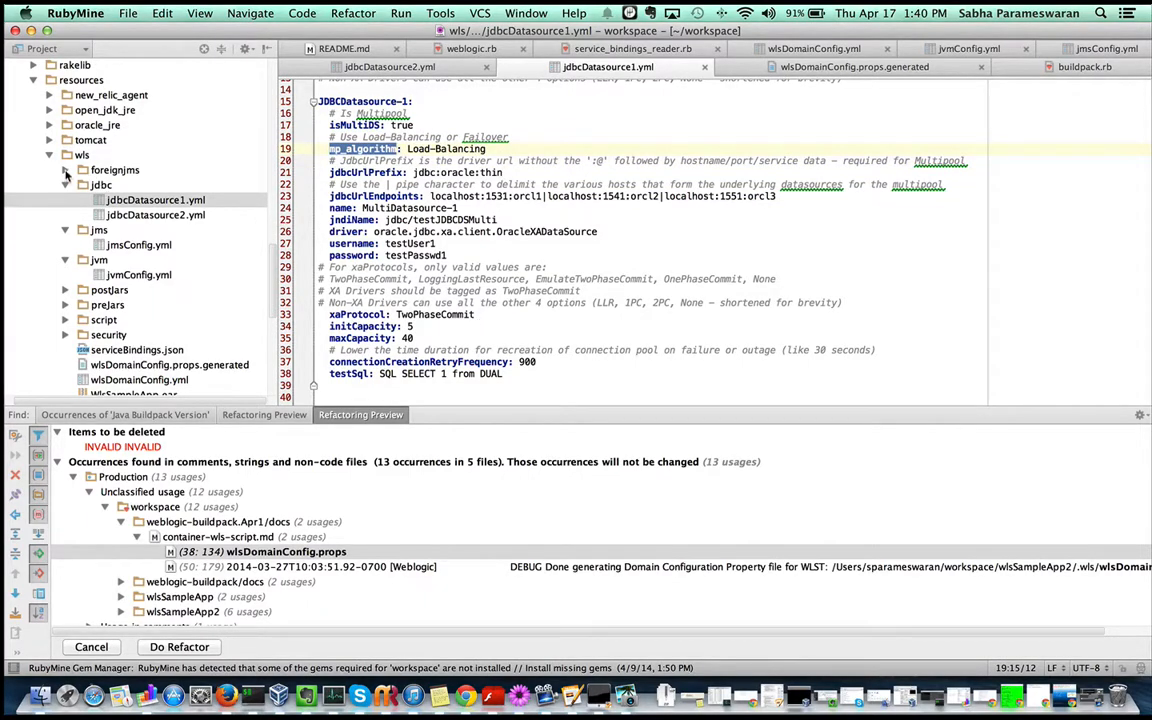
double_click(156, 184)
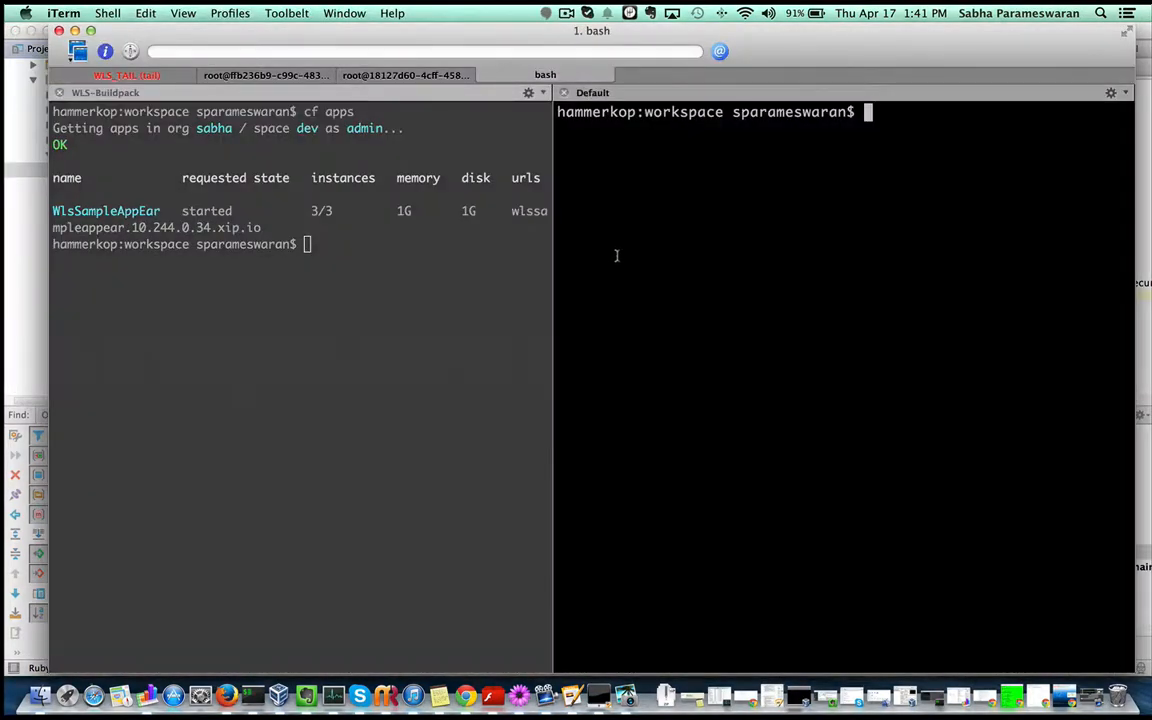
List the wlsSampleApp3 folder, then the sample EAR's contents with jar tvf.
type("ls wlsSampleApp")
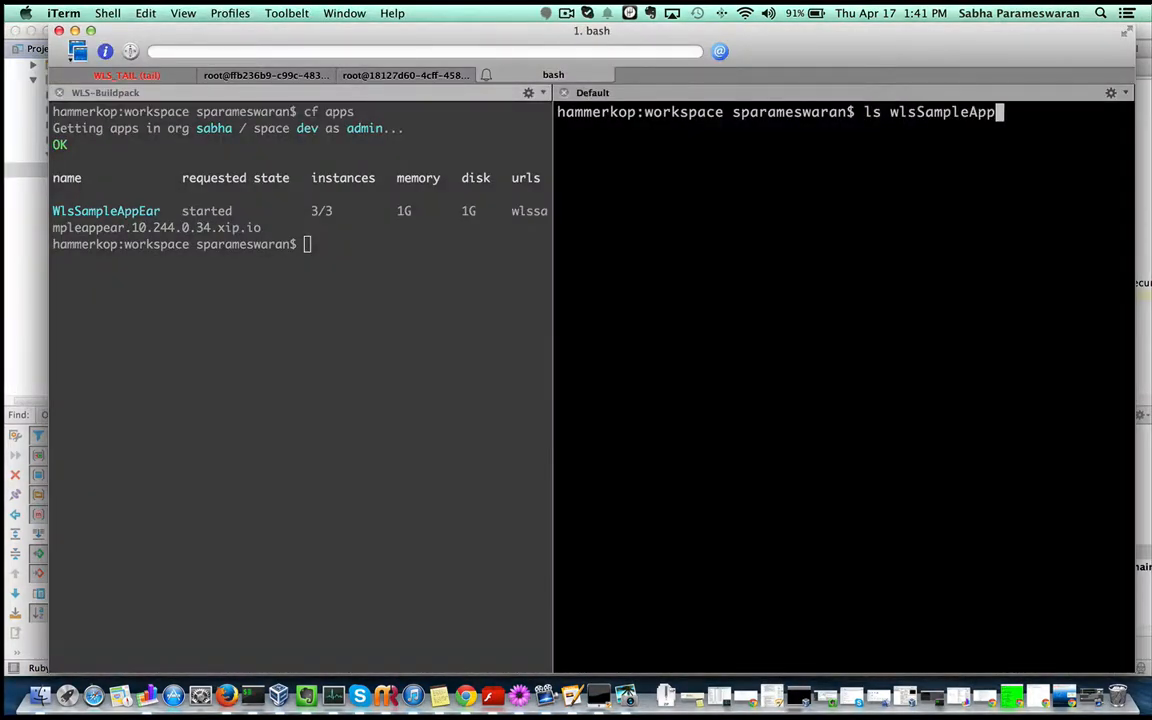
key("Return")
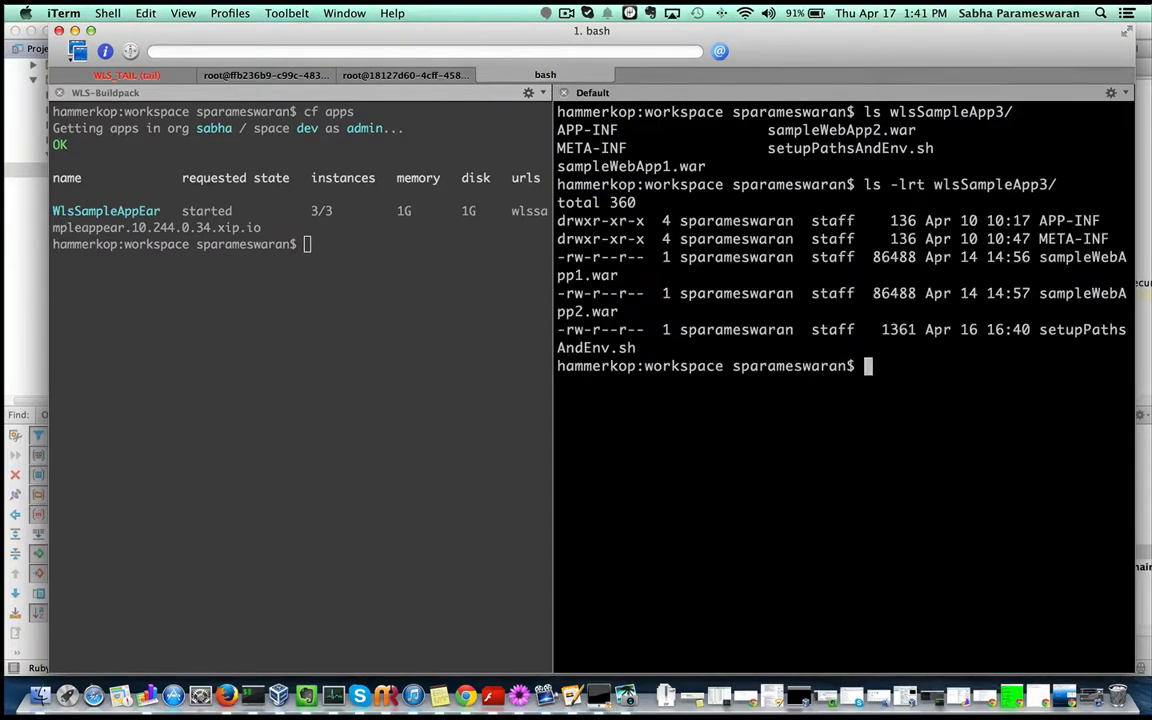
type("jar tvf WlsSample")
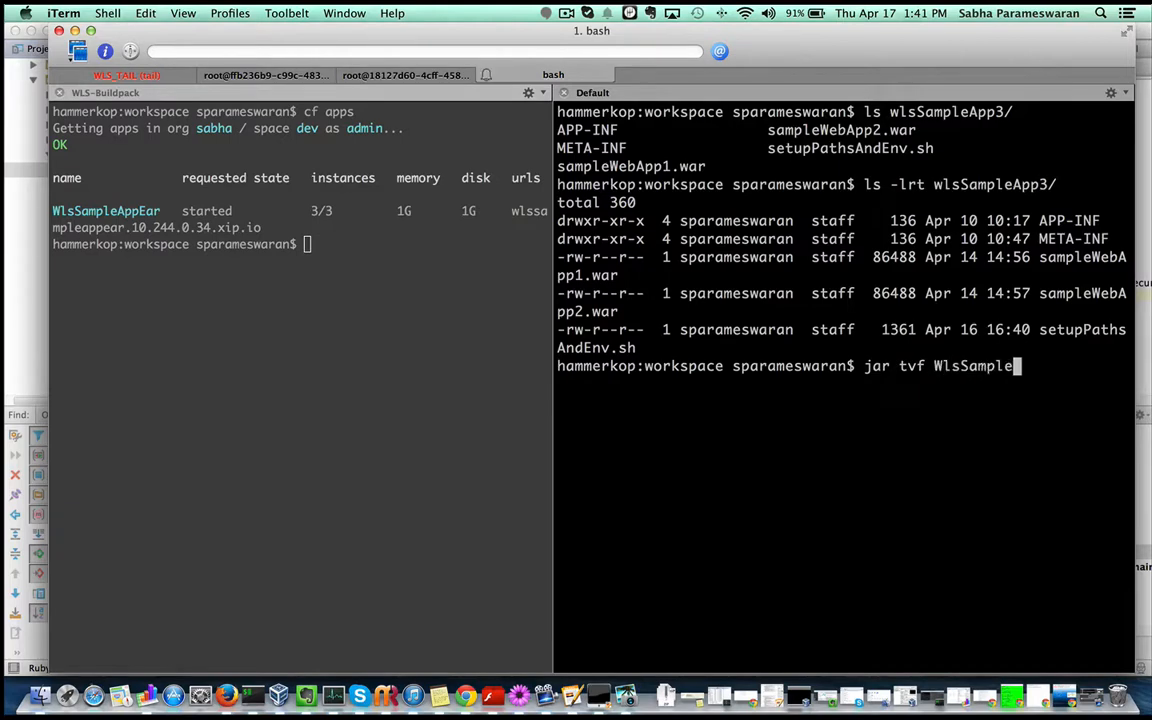
key("Return")
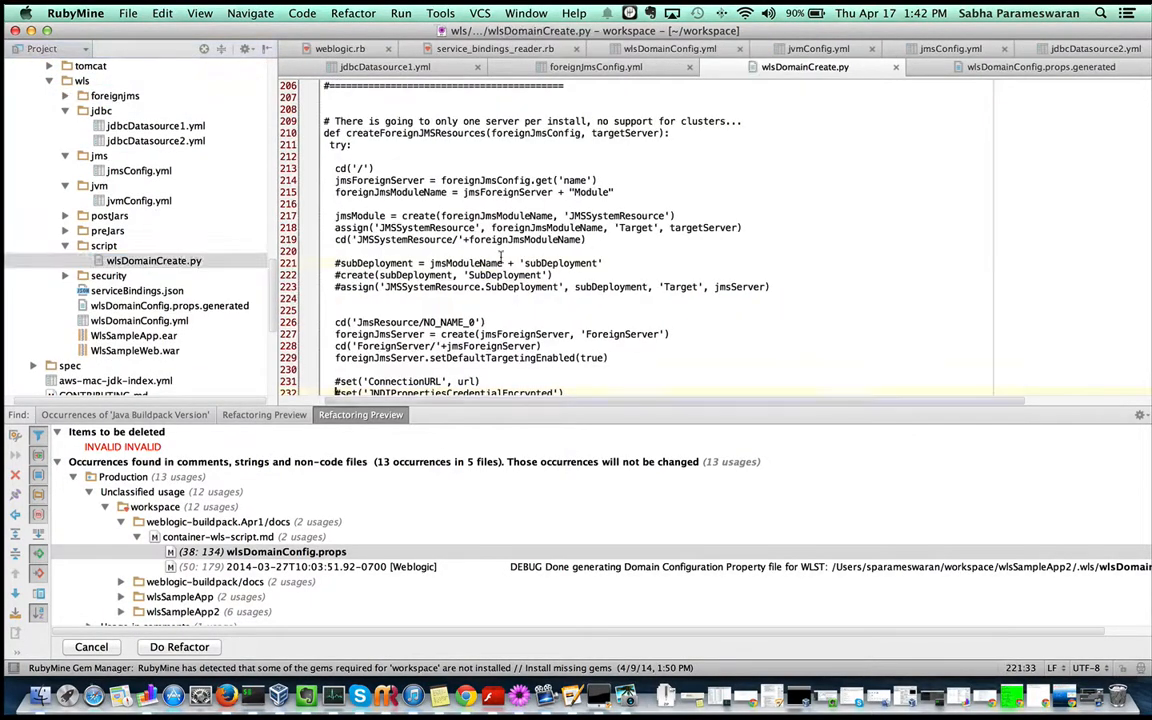
scroll("down", 3)
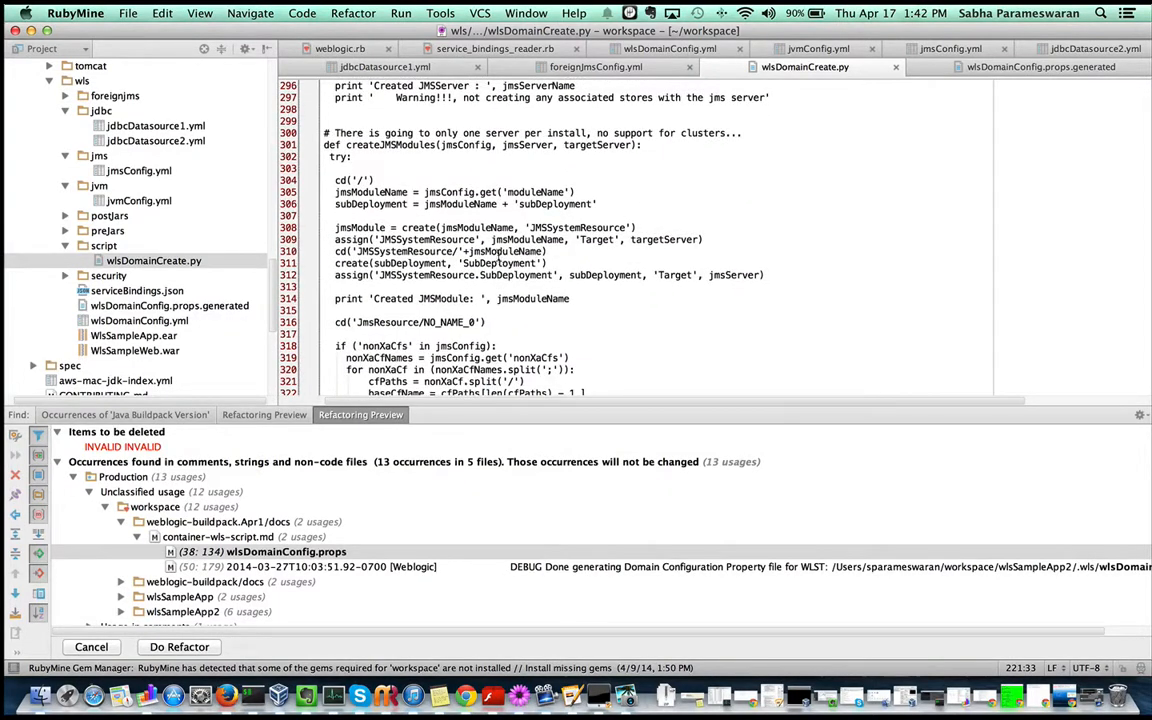
scroll("down", 3)
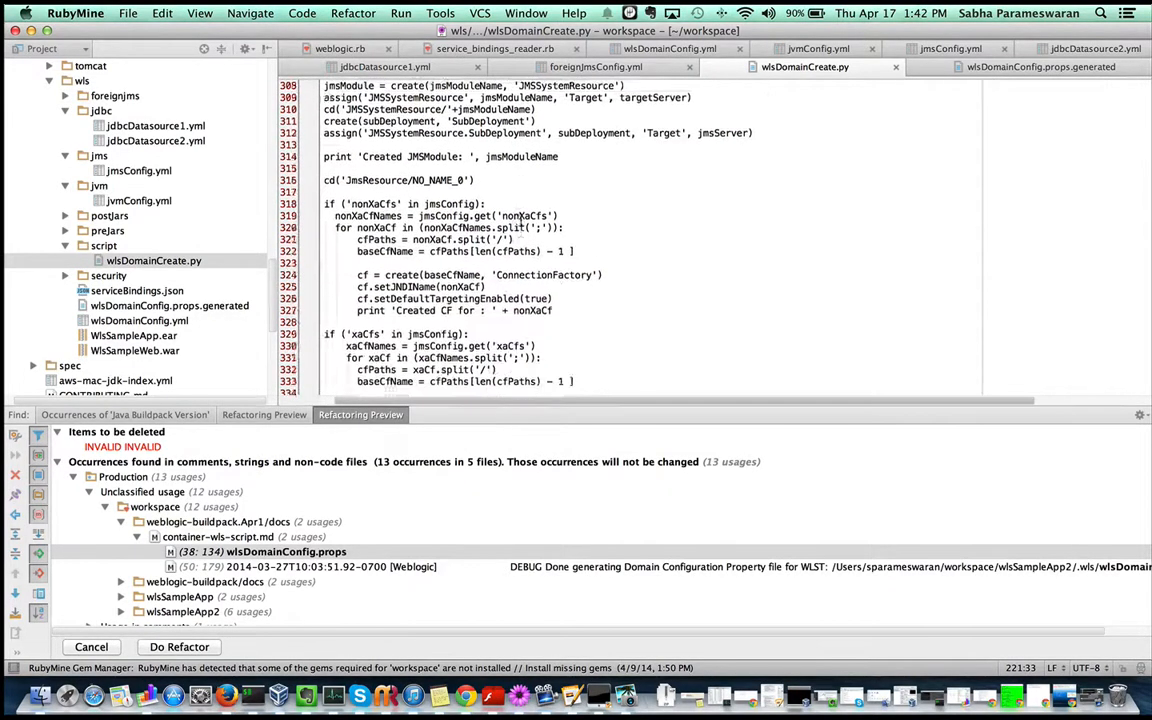
scroll("down", 3)
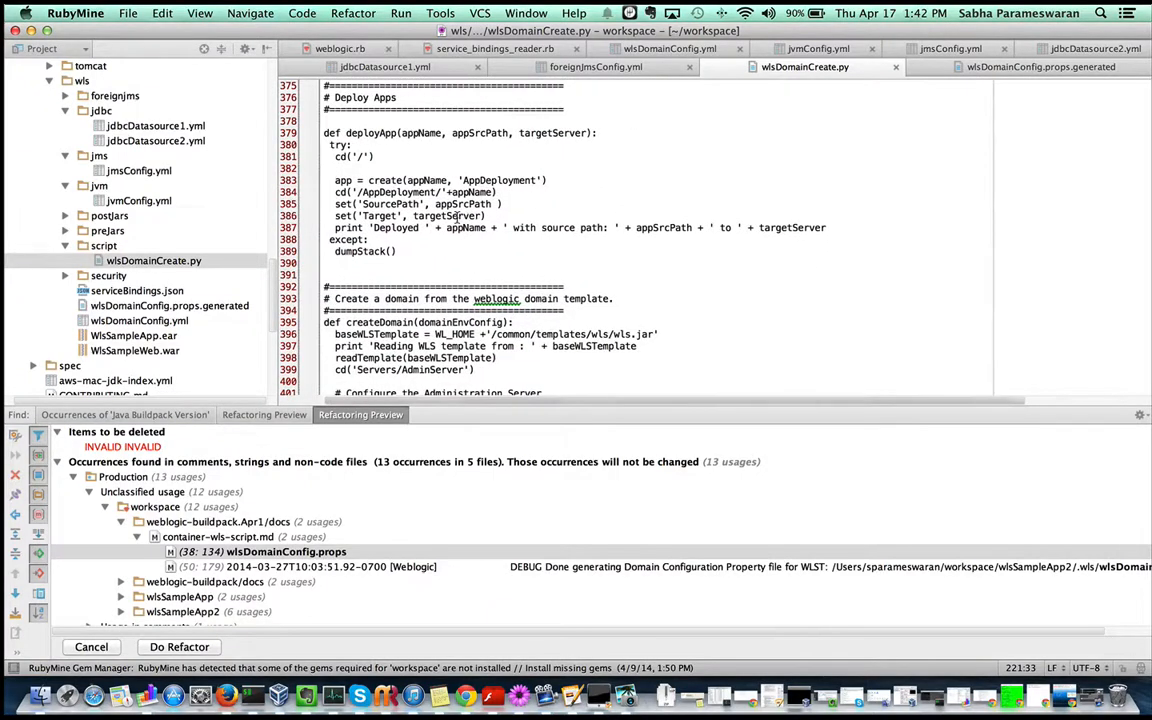
scroll("down", 3)
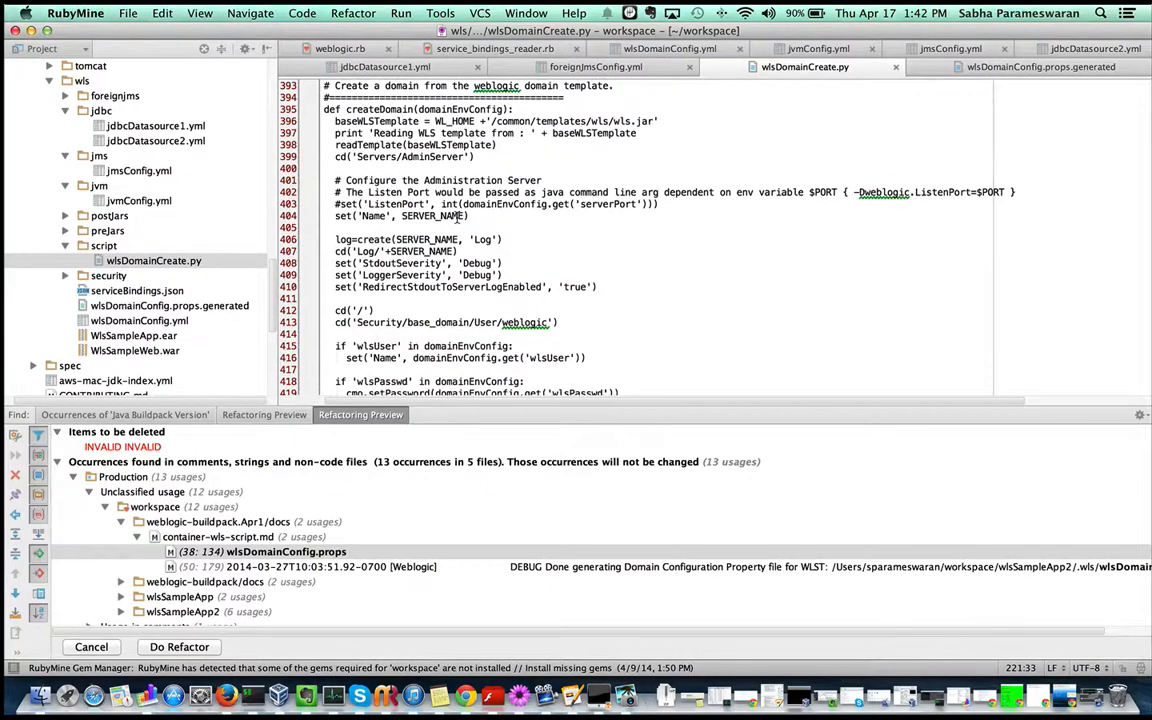
mouse_move(400, 264)
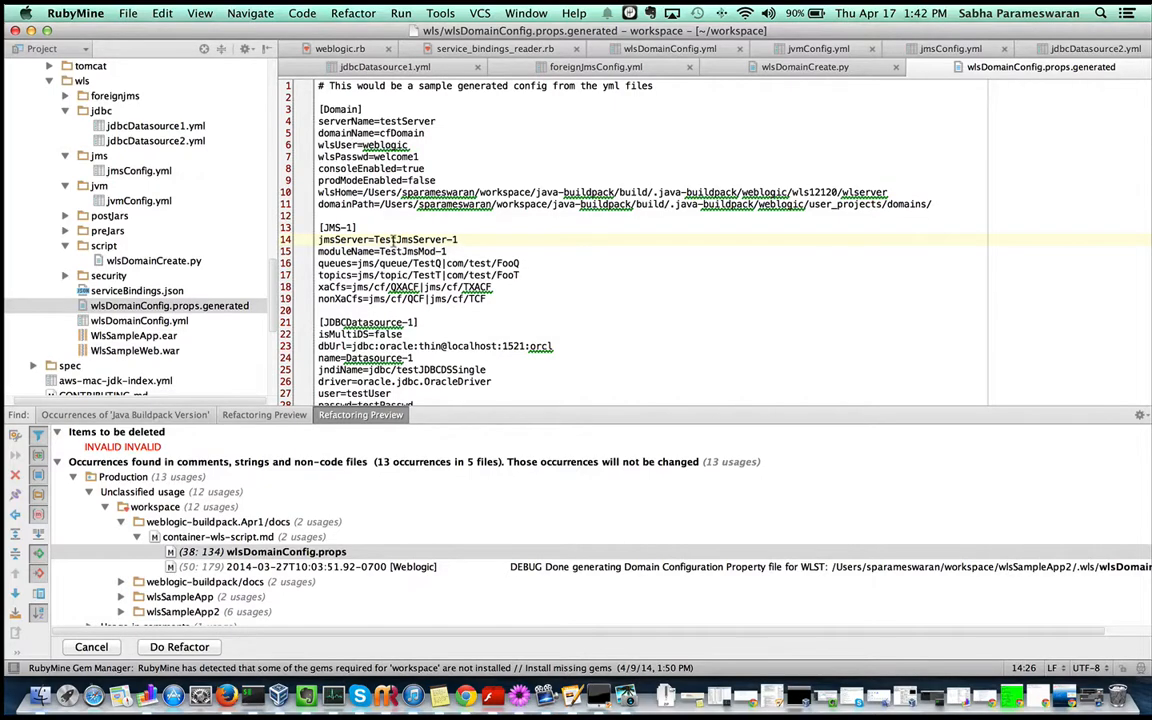
scroll("down", 3)
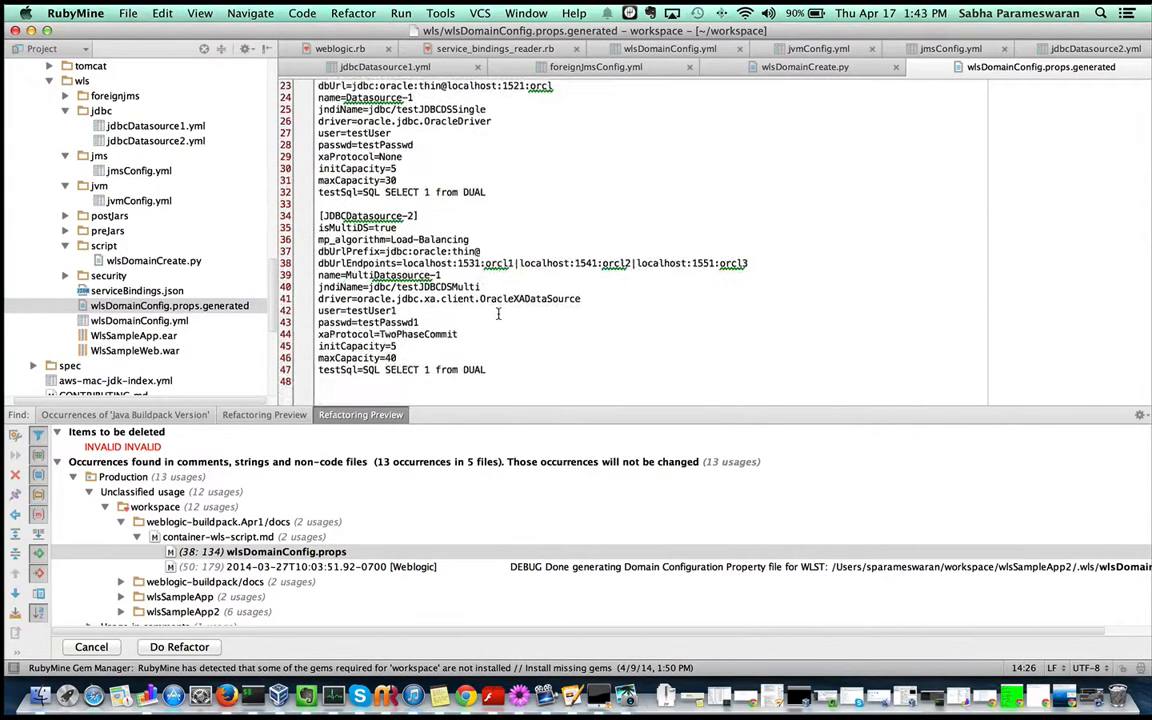
scroll("down", 3)
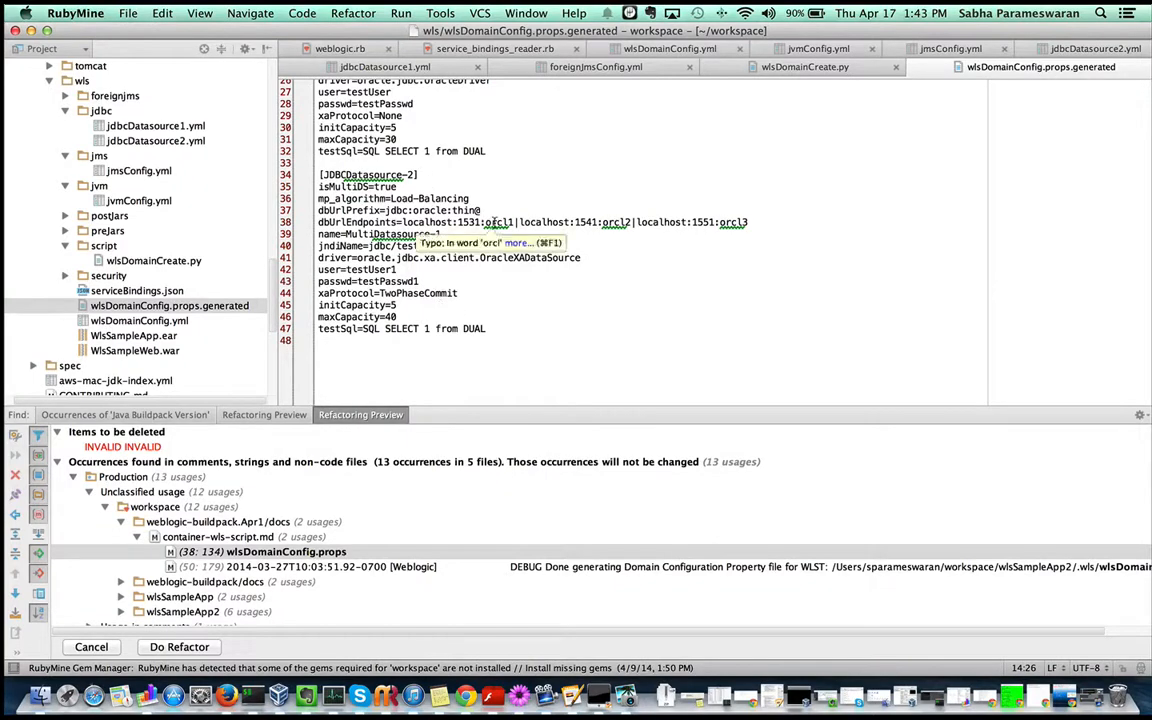
left_click(804, 66)
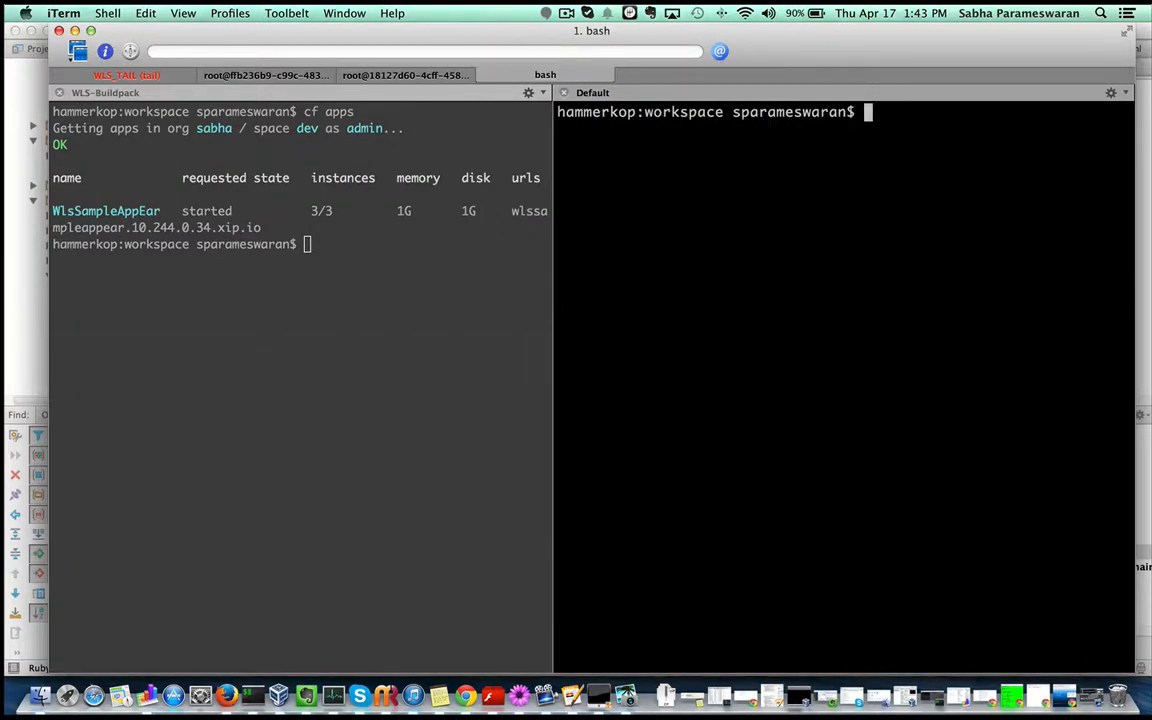
Check cf buildpacks, then run cf delete-buildpack weblogic-buildpack and confirm the deletion.
type("cf buildpacks")
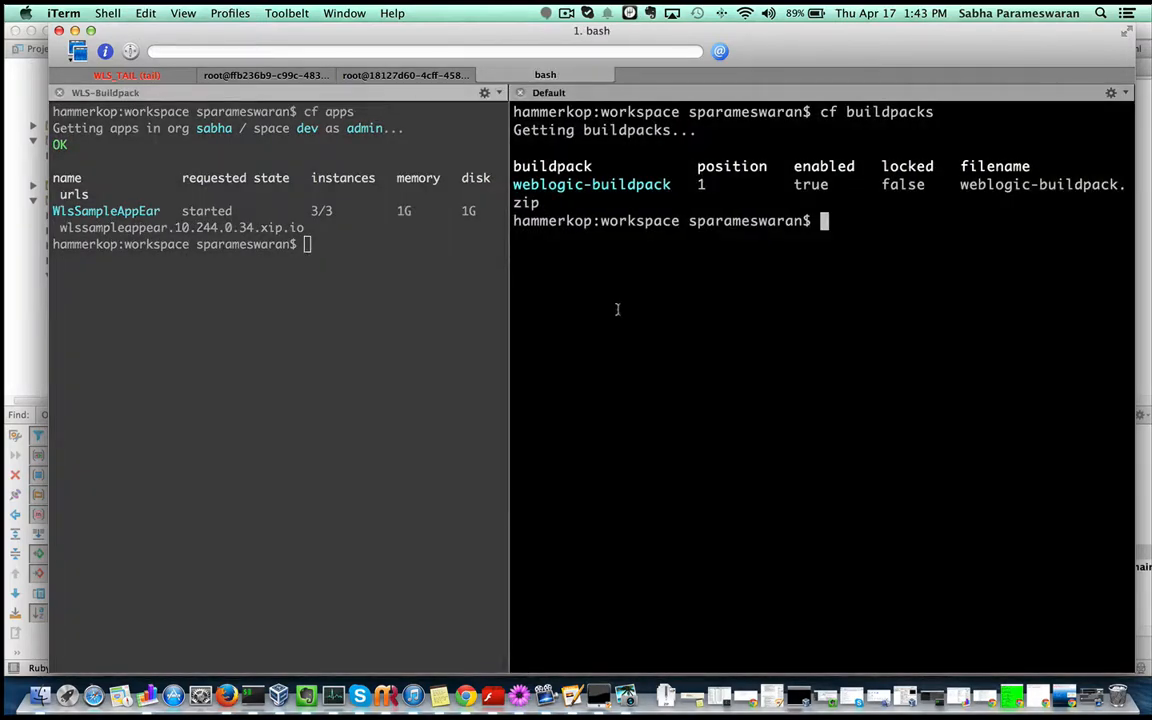
type("cf dele")
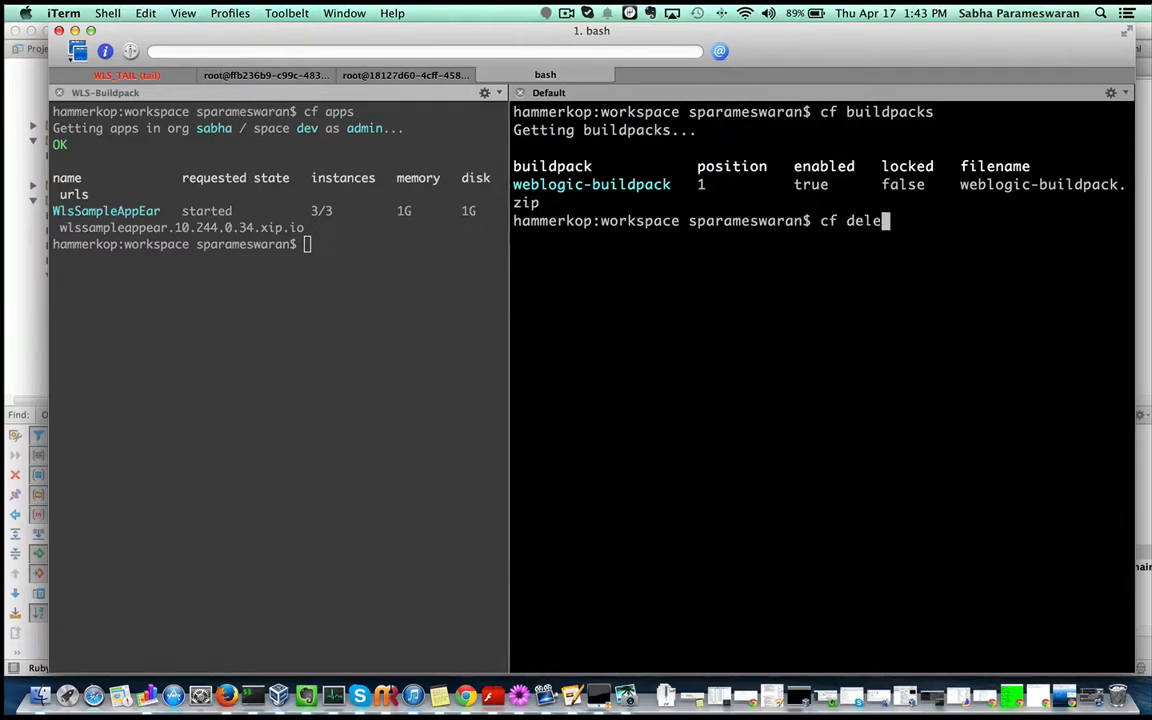
type("te-b")
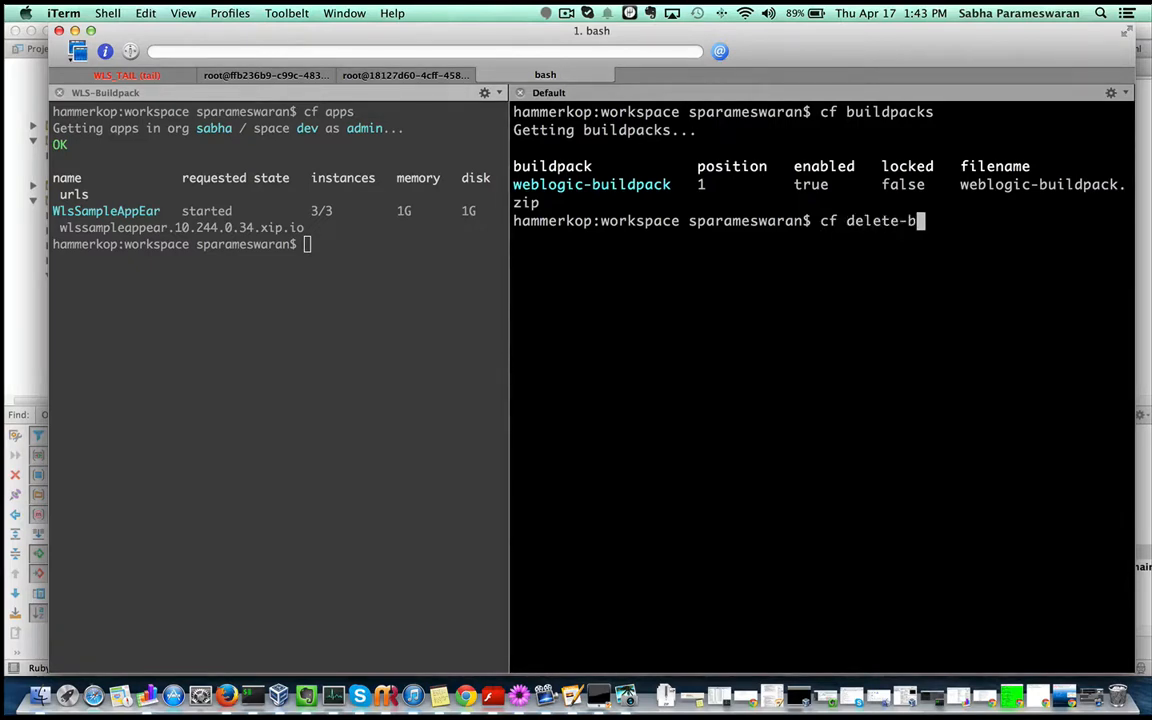
type("uildpack")
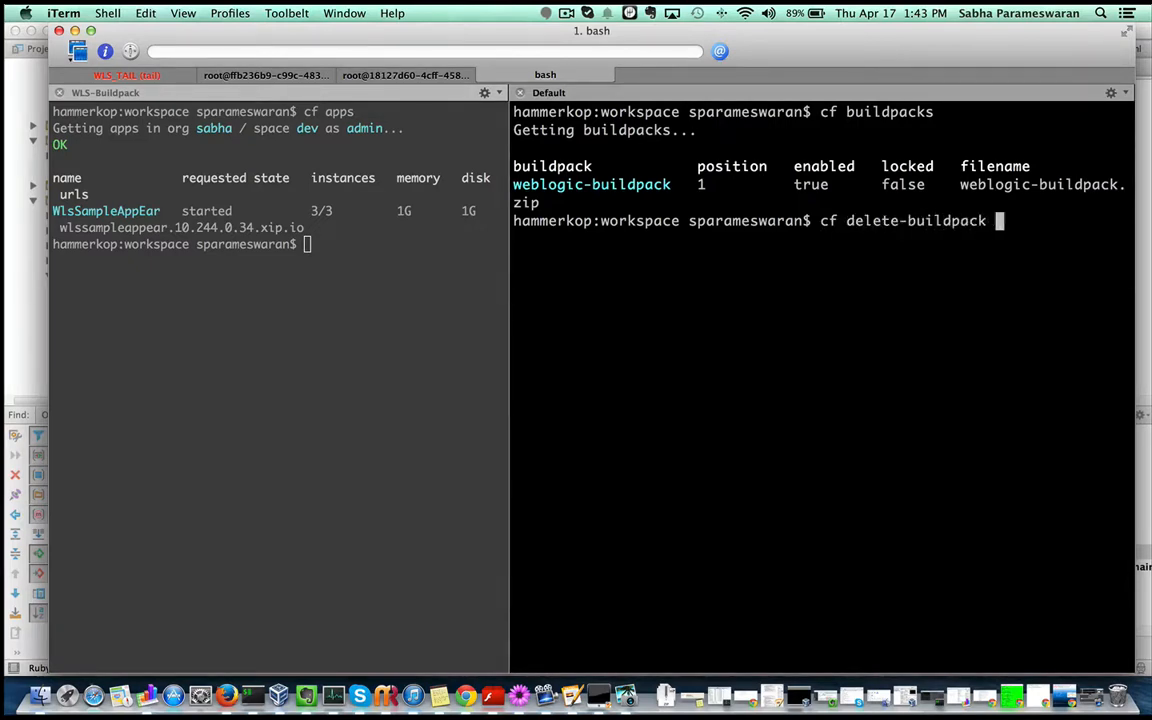
type("weblogic-buildpack")
type("ye")
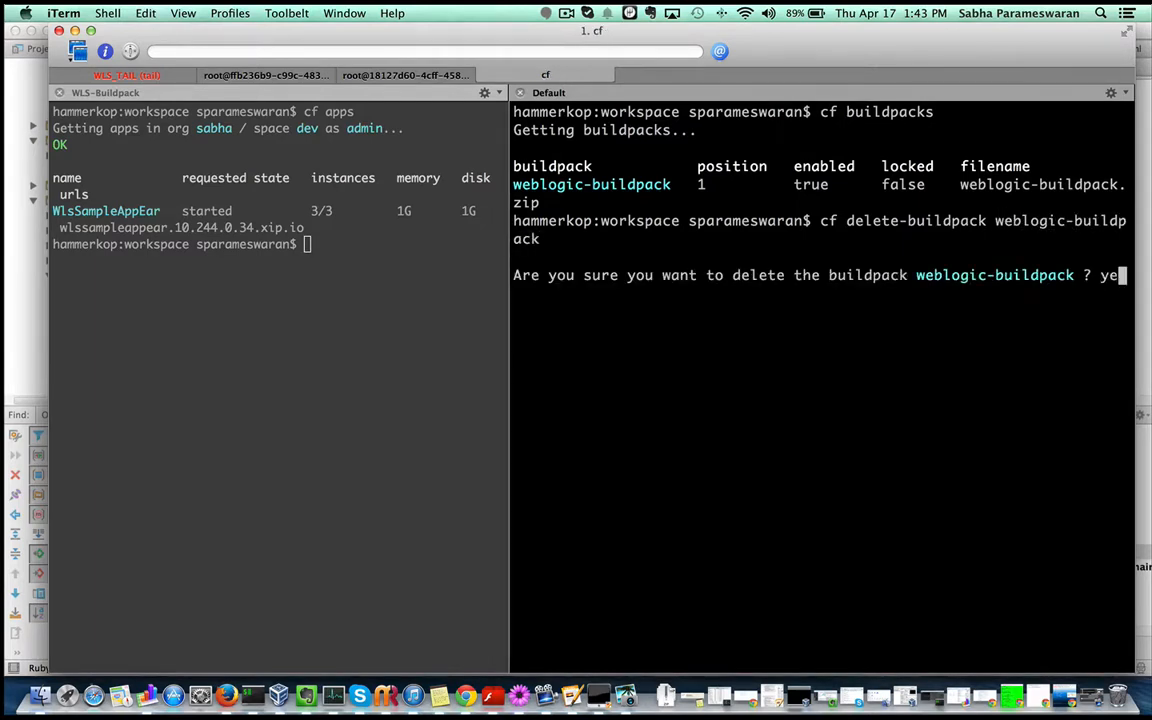
key("Return")
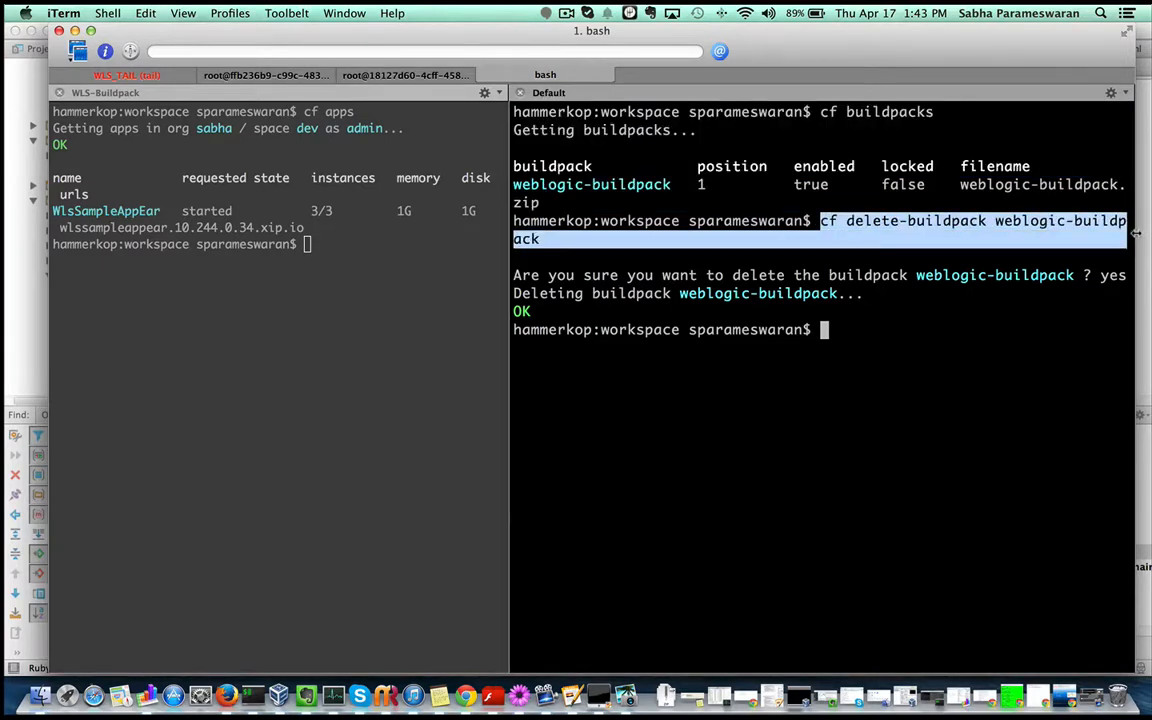
type("cf delete-buildpack weblogic-buildpack")
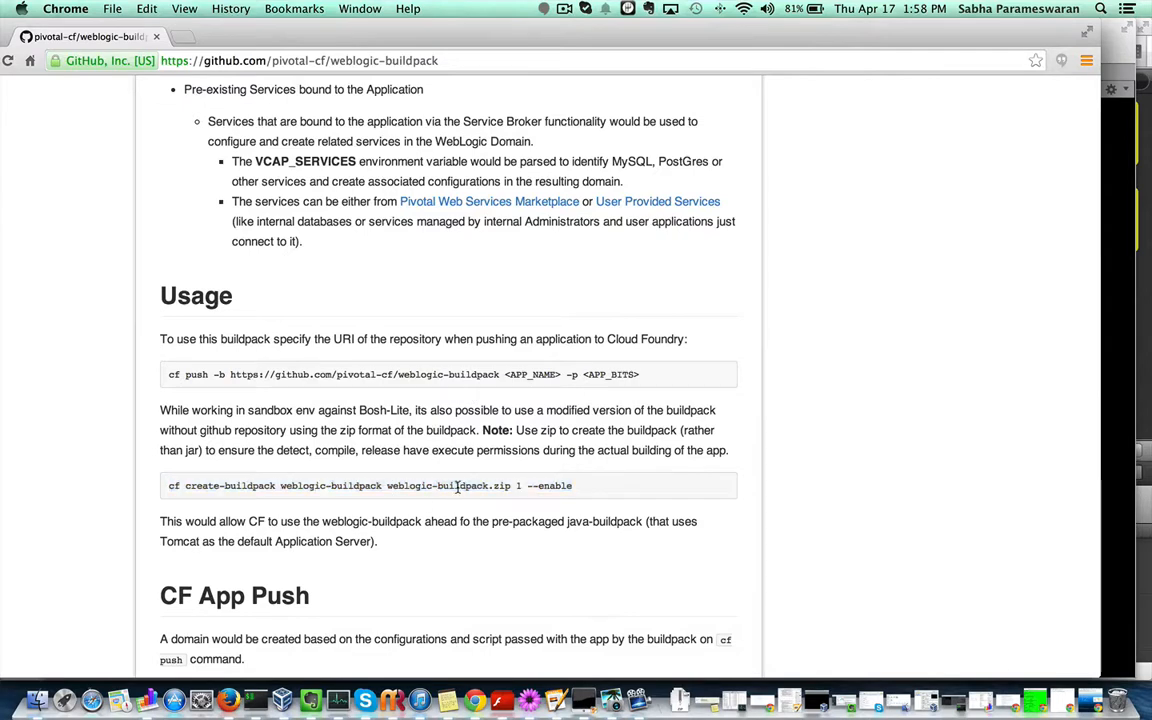
Select the cf create-buildpack command text in the README's Usage section.
double_click(460, 486)
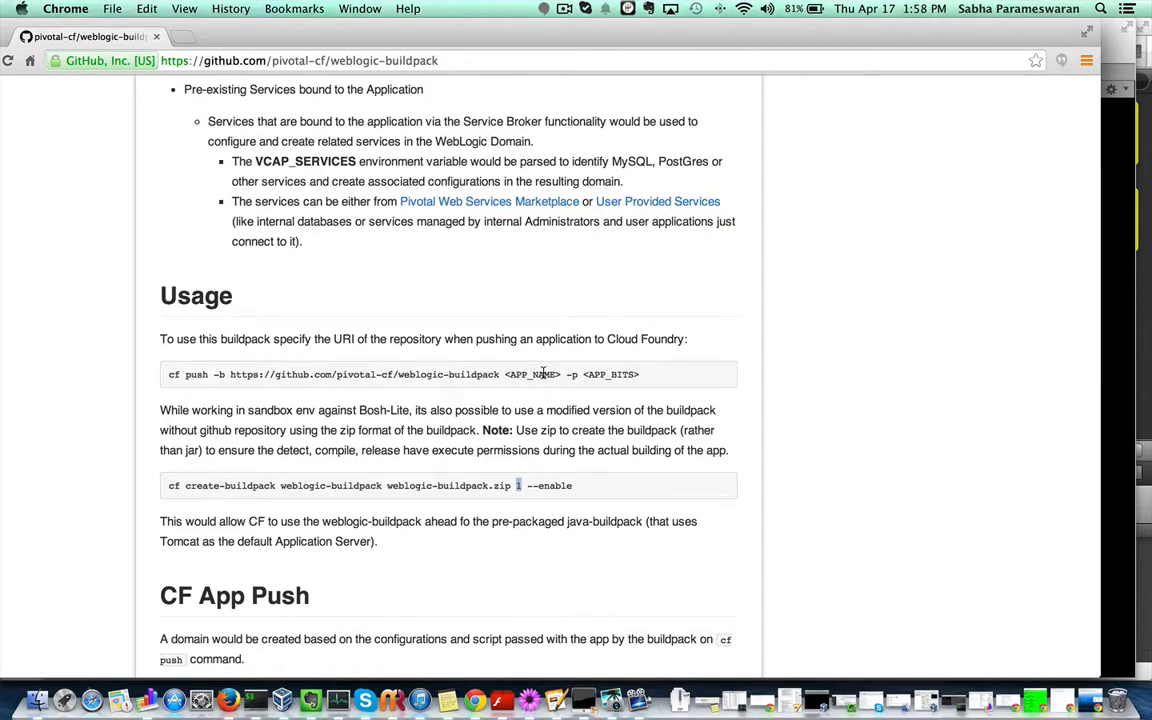
mouse_move(426, 480)
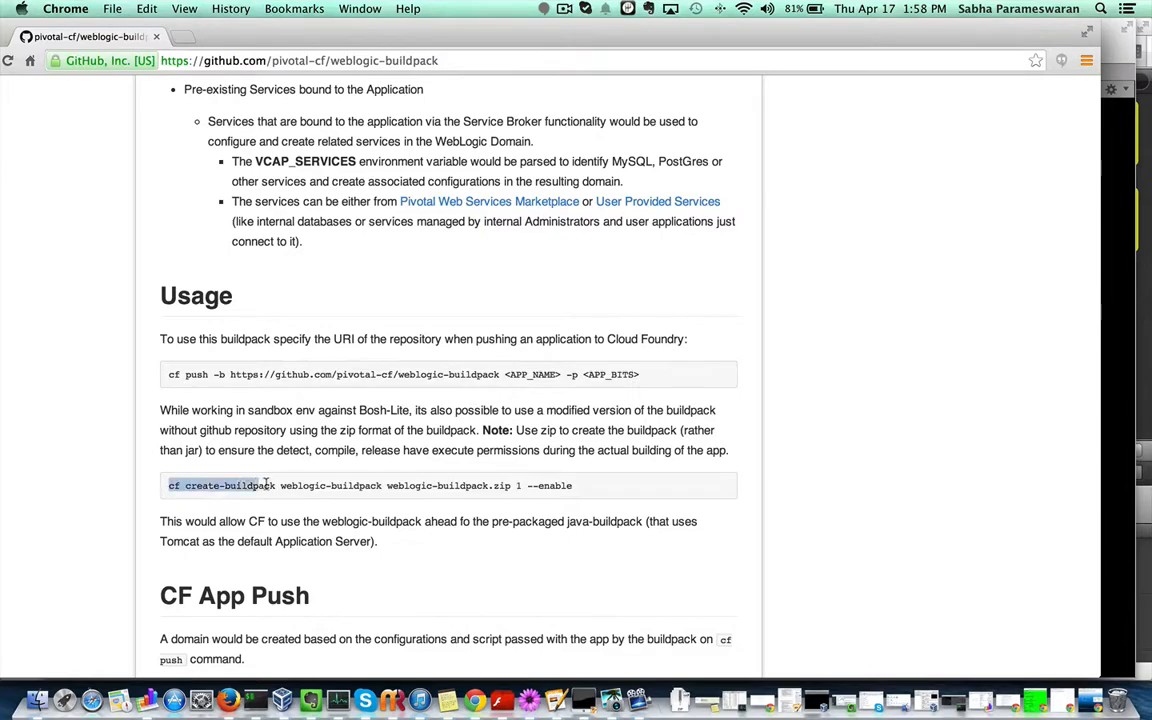
left_click_drag(256, 486, 572, 486)
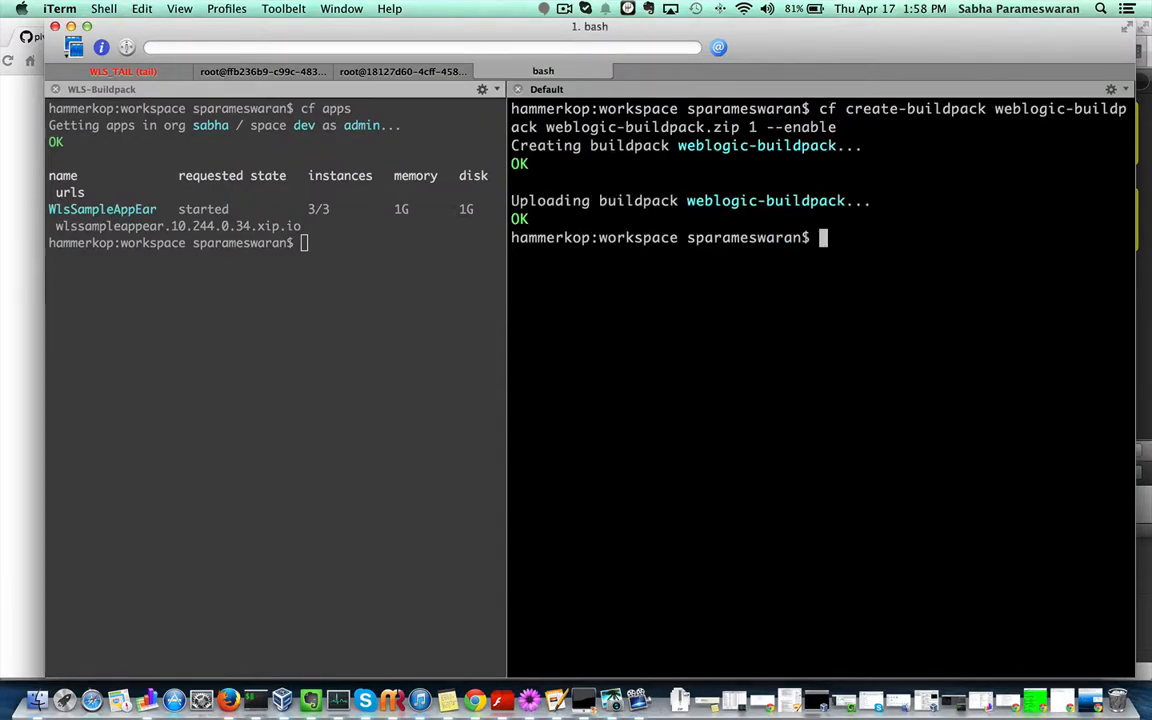
Confirm weblogic-buildpack is listed and enabled via cf buildpacks, then list the workspace with ls -l.
type("cf buildpacks")
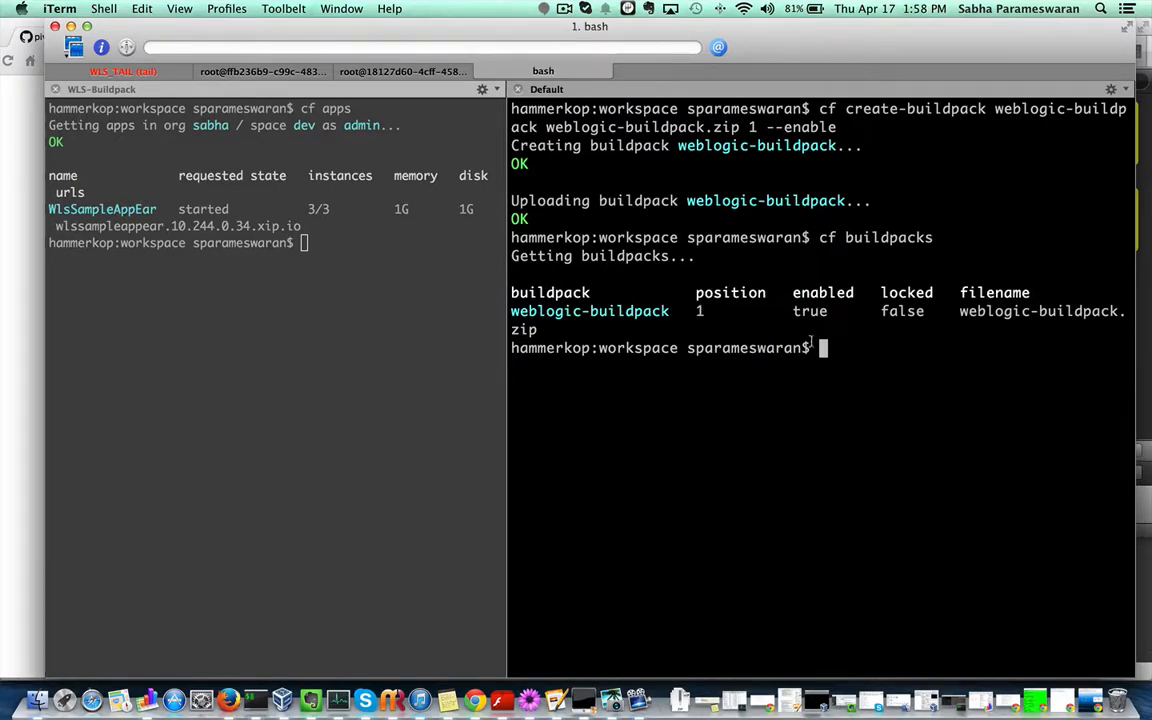
type("ls -l")
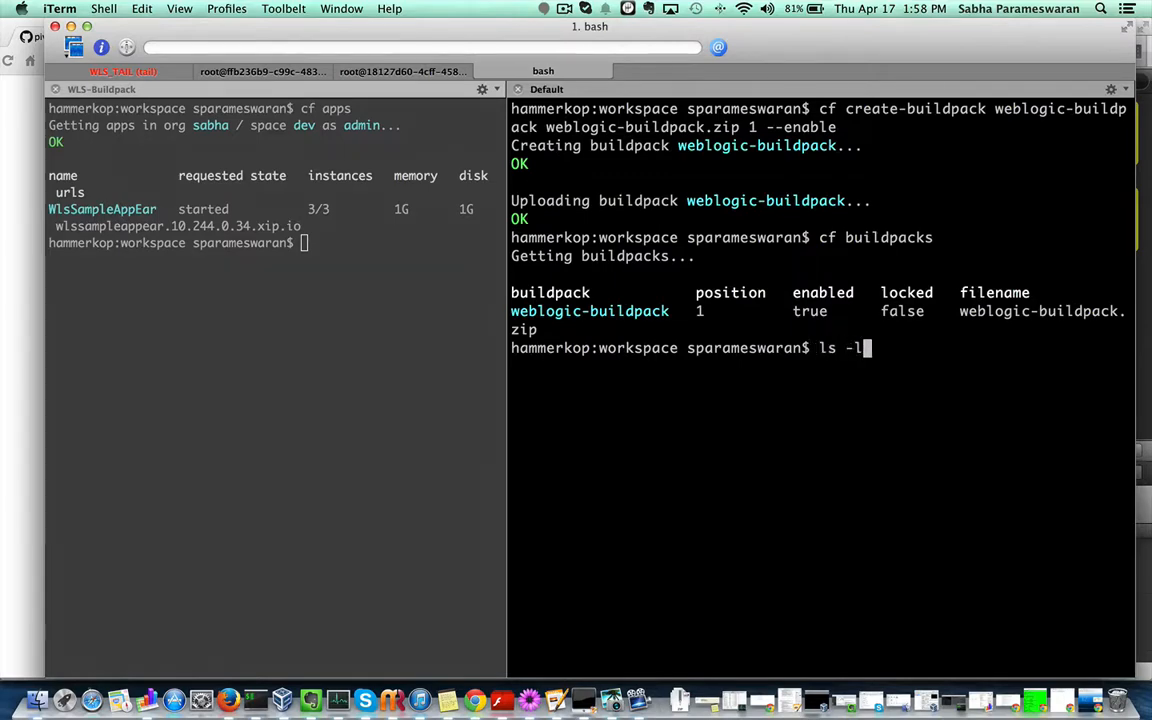
type("rt")
key("Return")
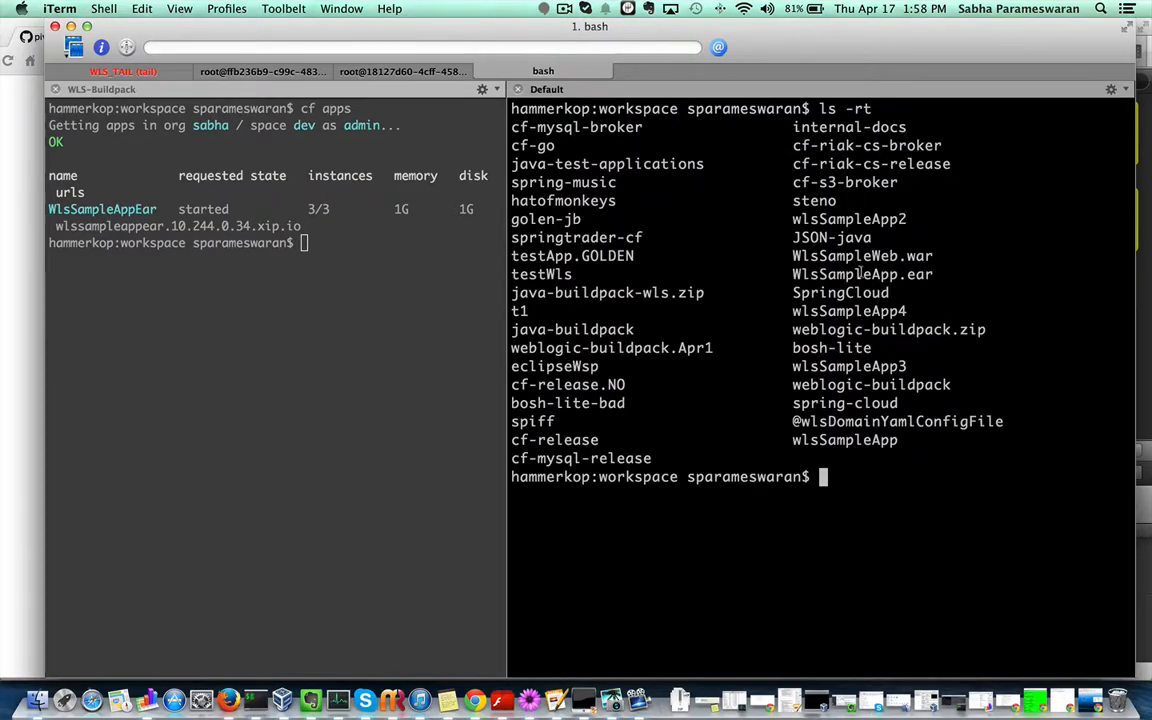
Push WlsSampleAppEar from WlsSampleApp.ear with -m 1024M to Cloud Foundry.
double_click(862, 274)
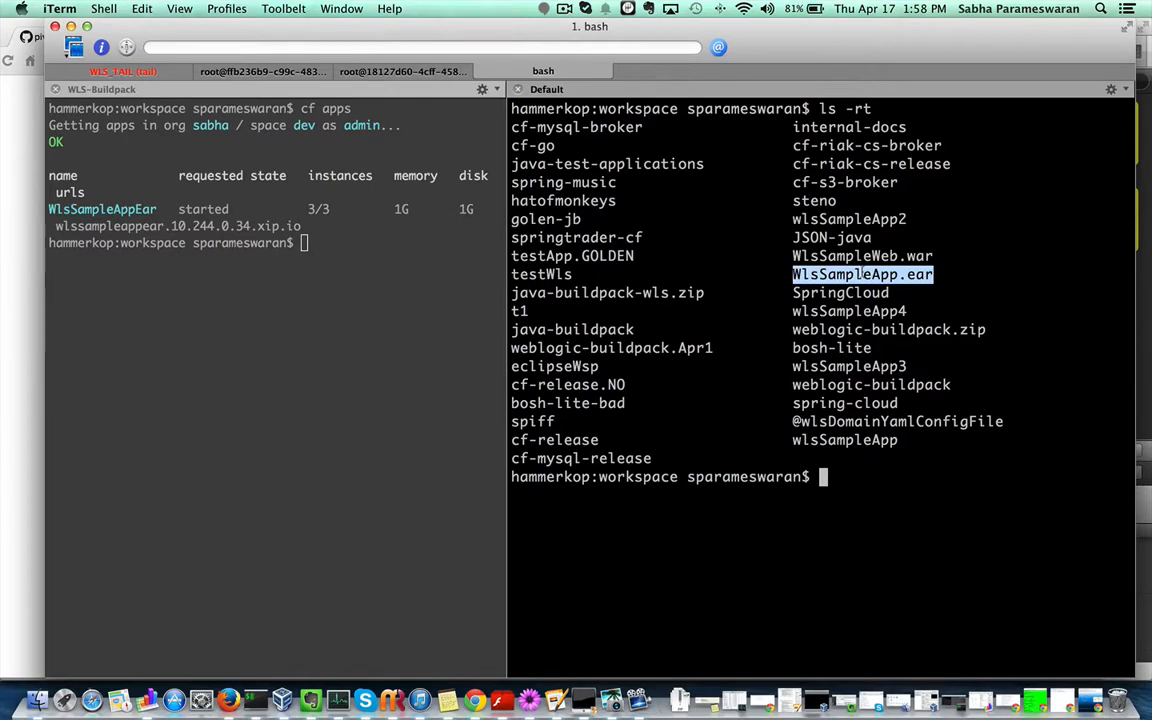
type("cf push")
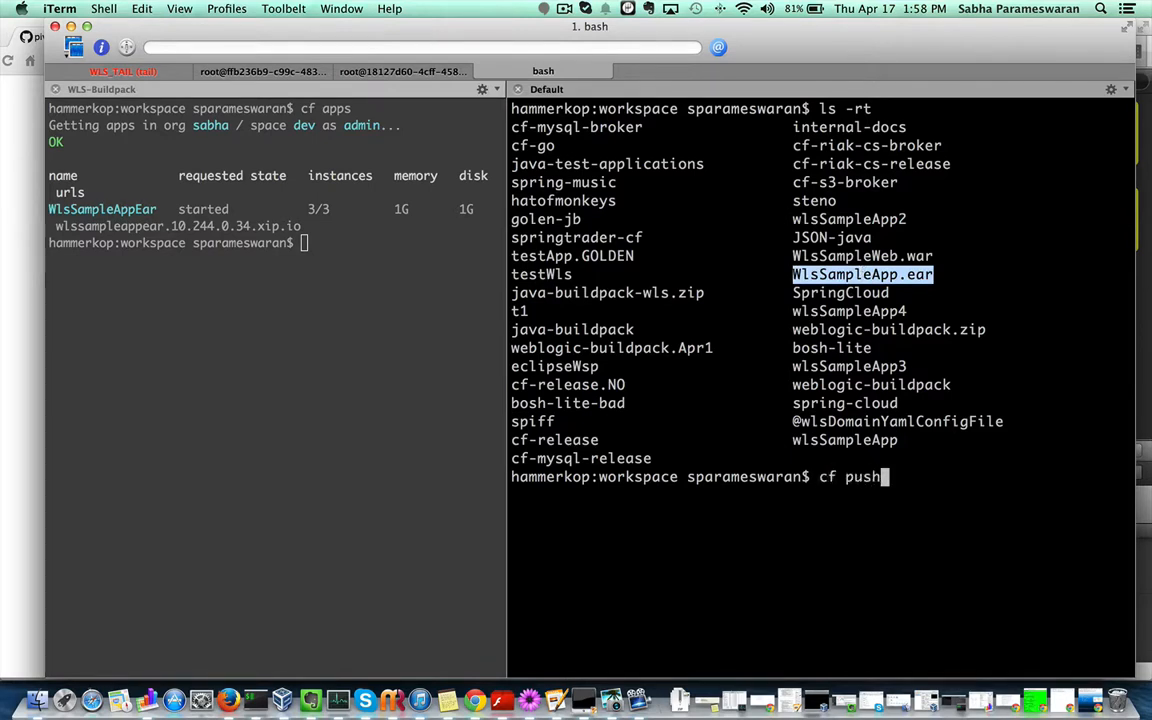
type("WlsSample")
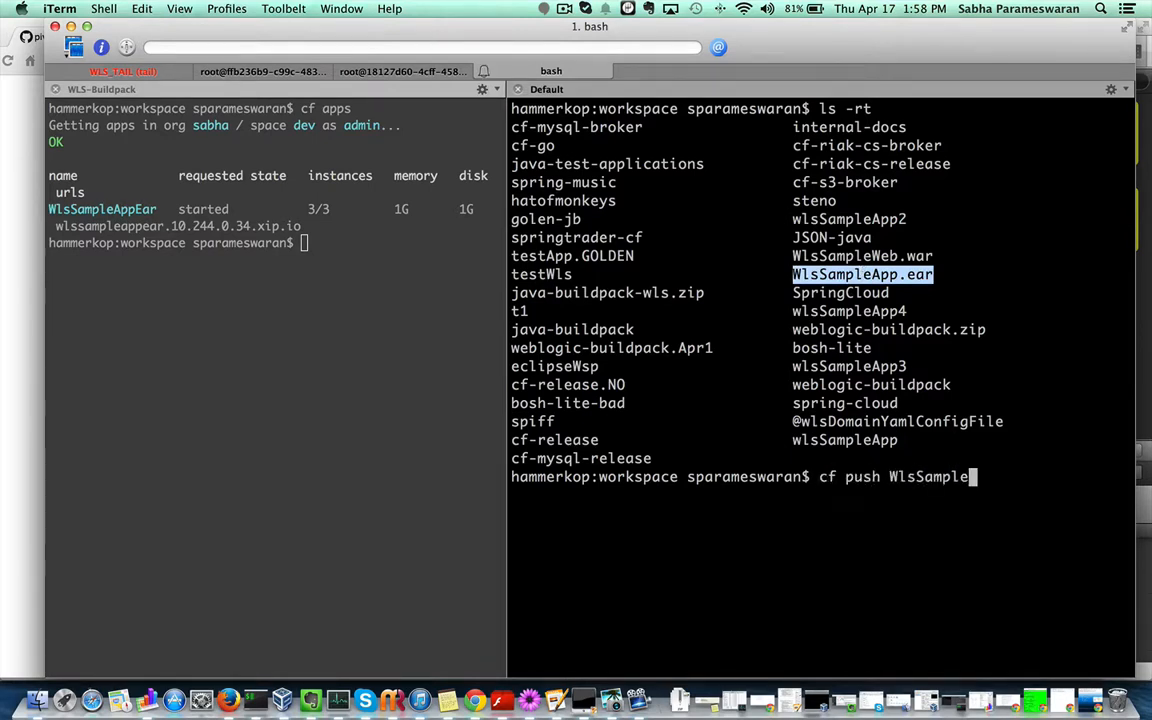
type("AppEar")
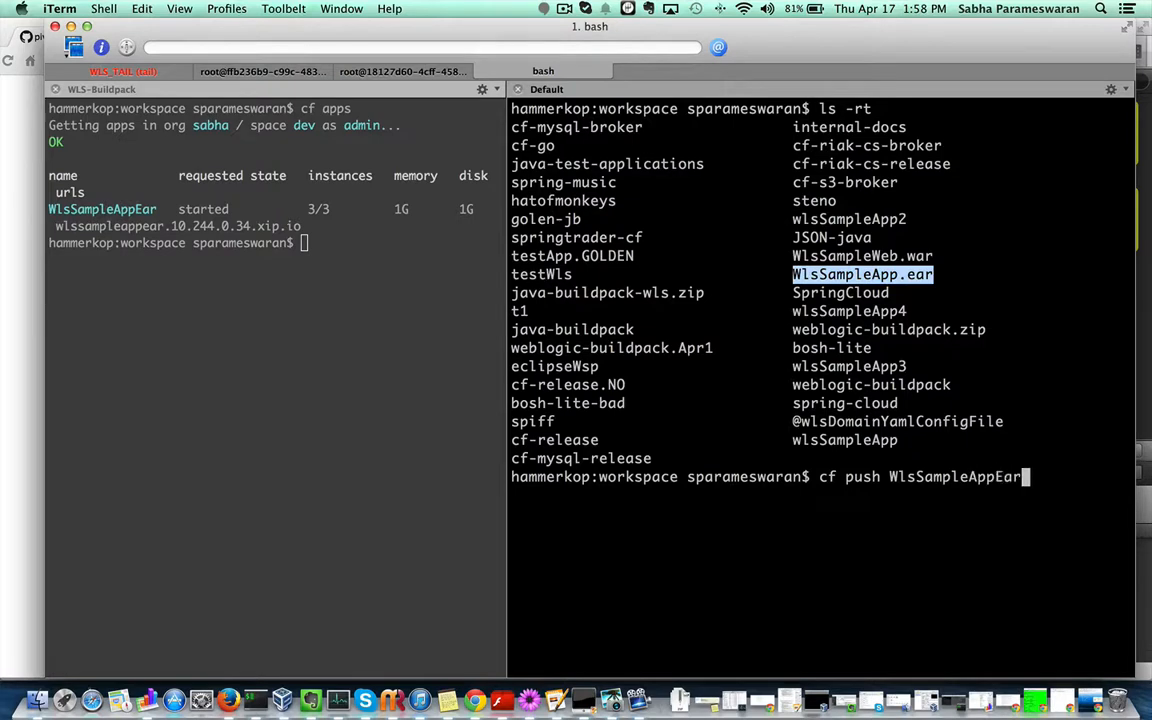
type("WlsSampl")
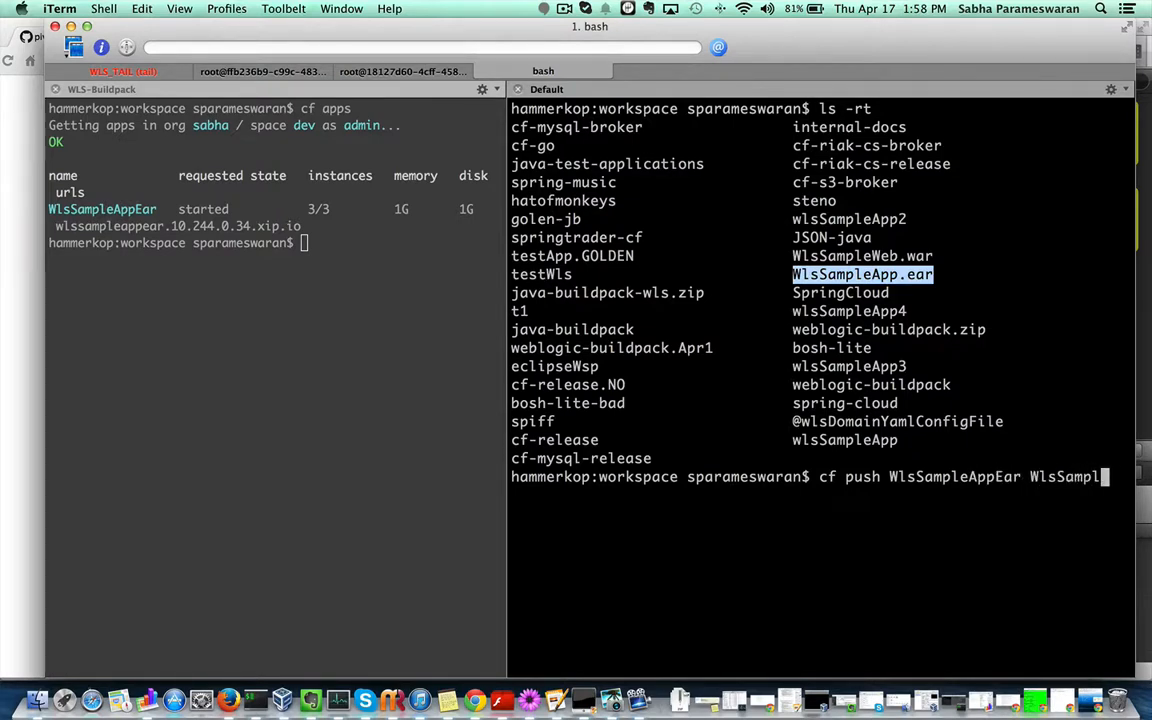
type(".ear")
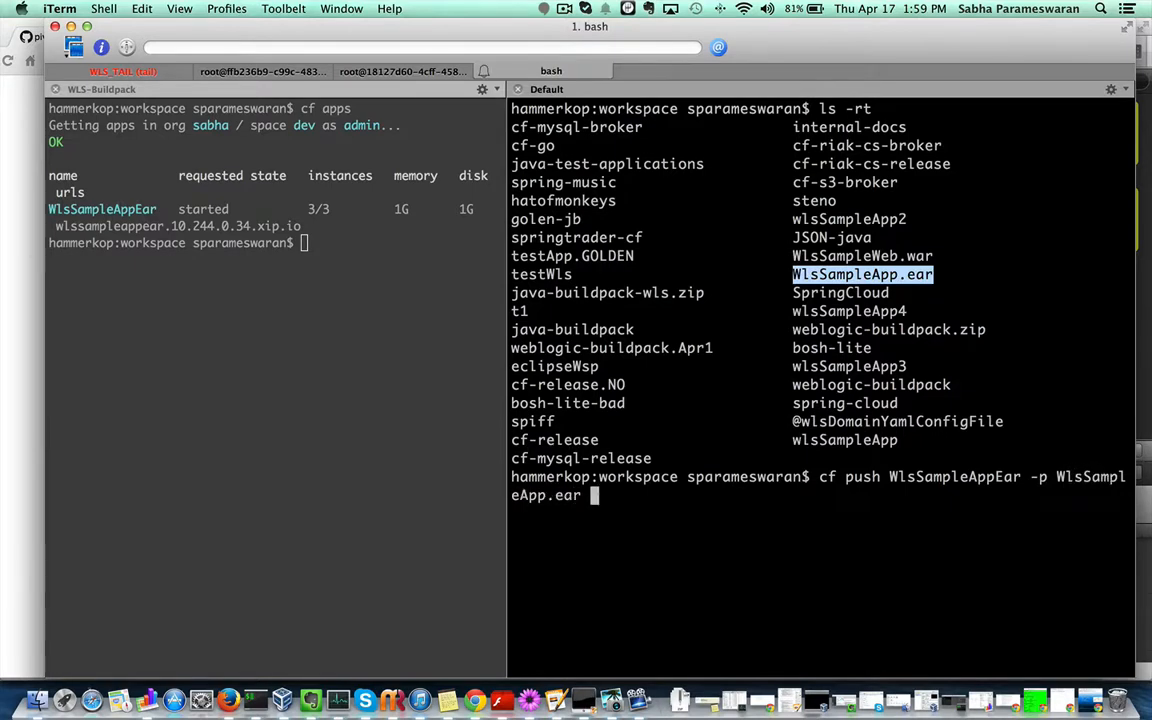
type("-m")
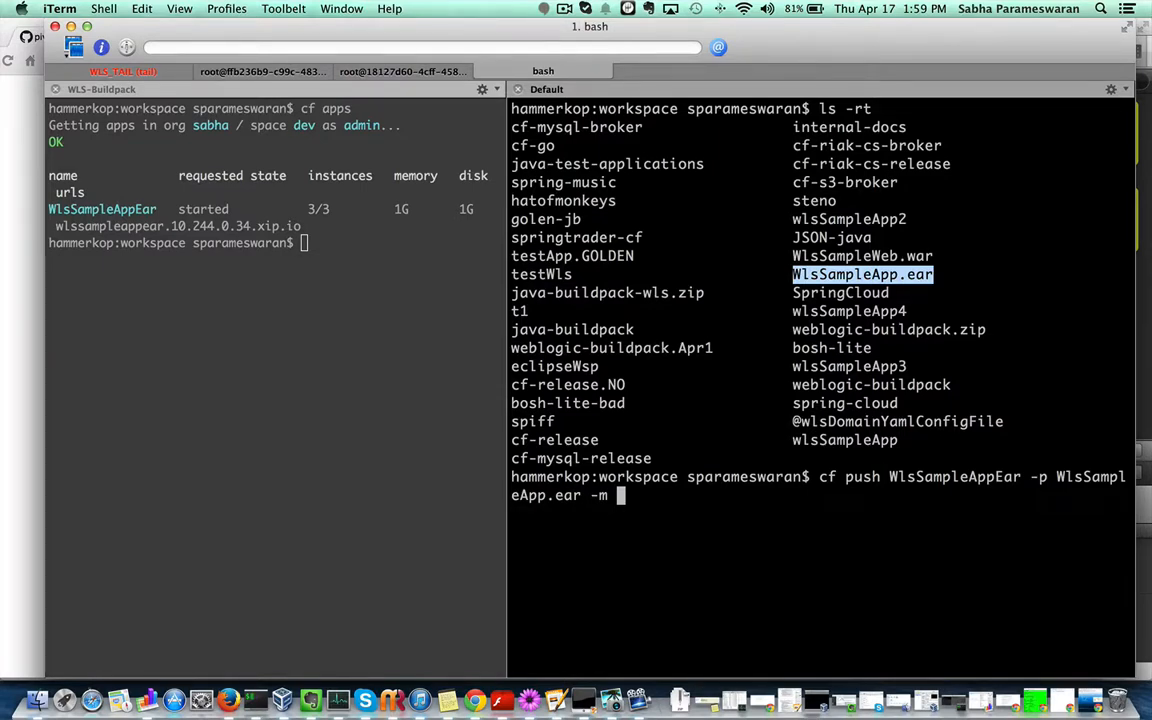
type("102")
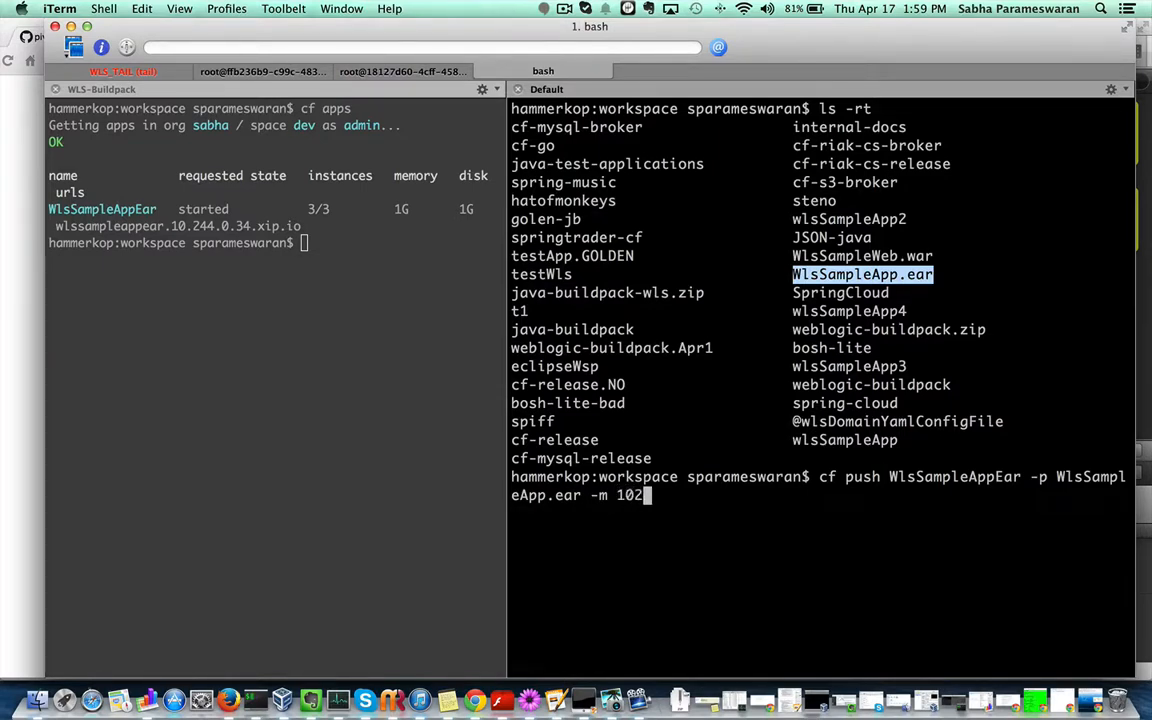
type("4m")
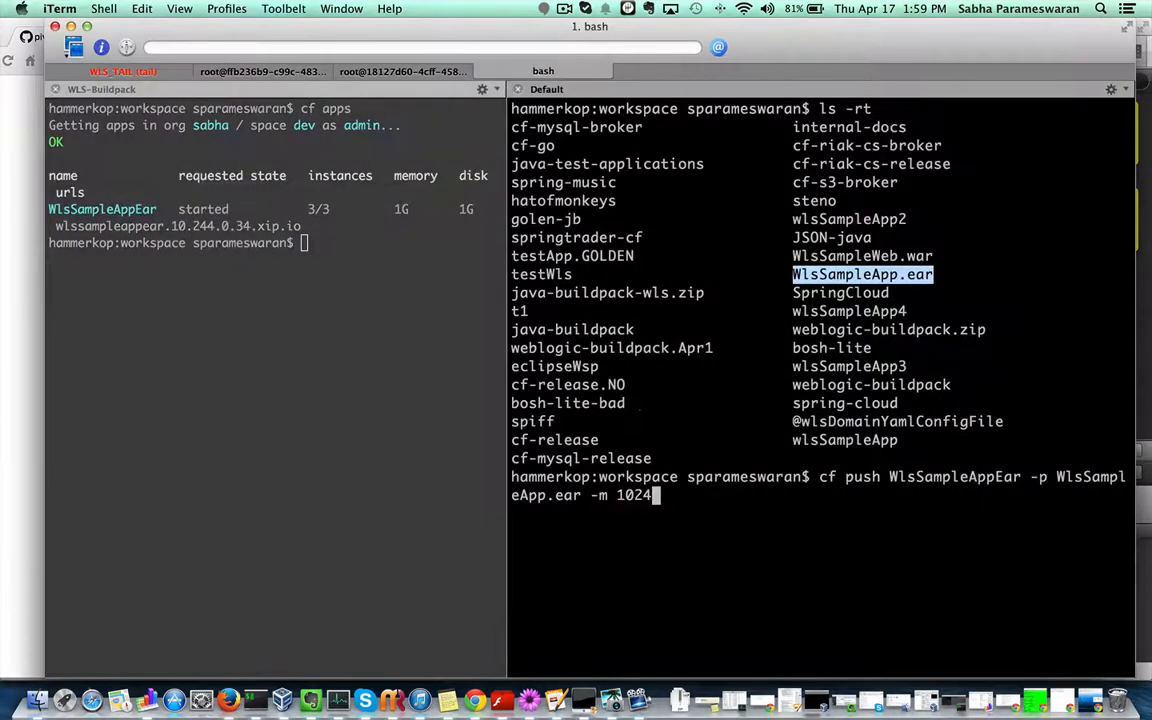
key("Return")
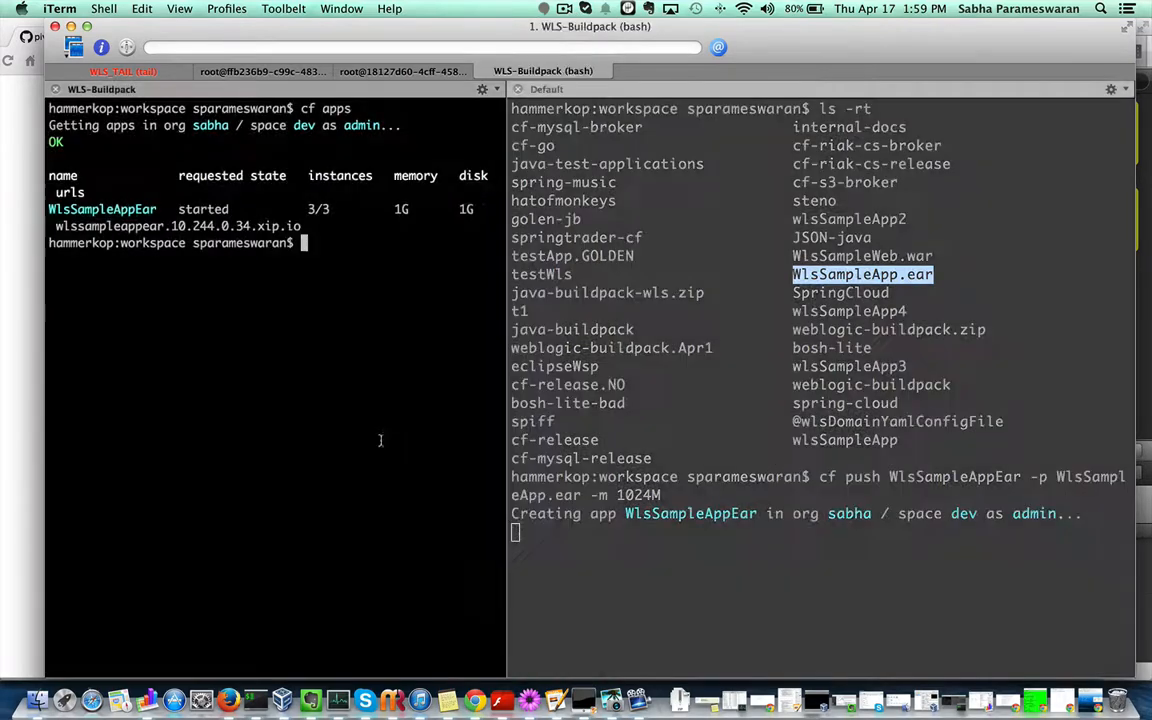
Follow the app's output with cf logs WlsSampleAppEar in the other pane.
type("cf l")
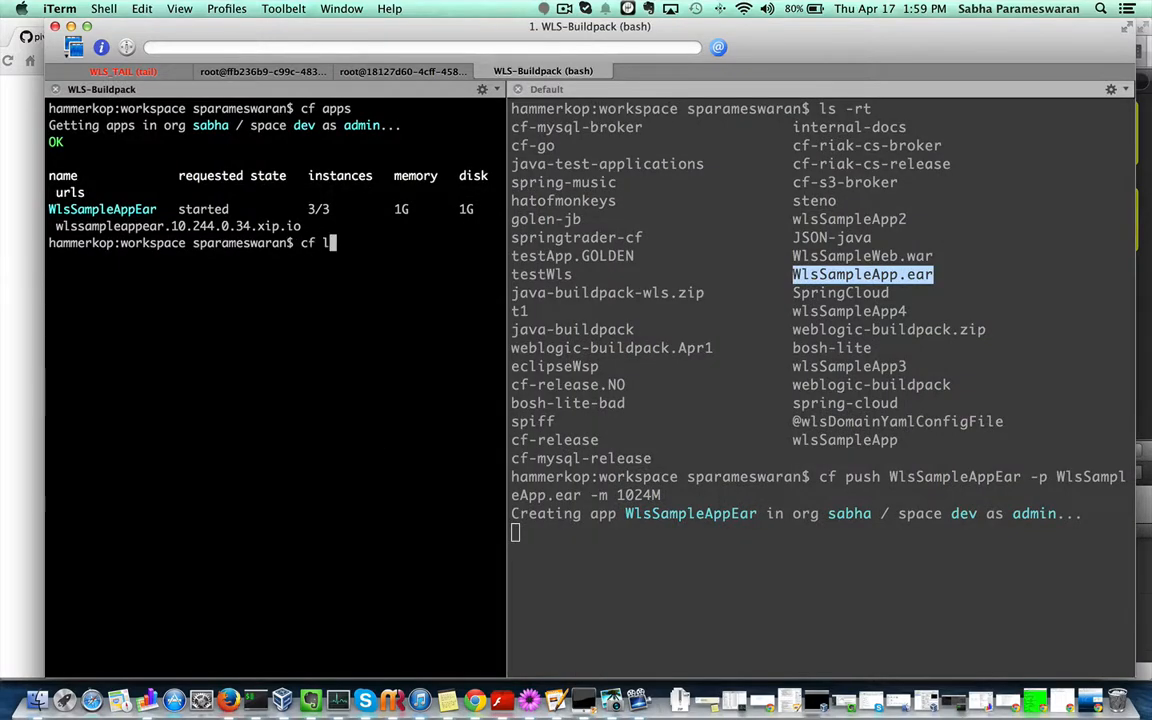
type("ogs WlsSampleAppEar")
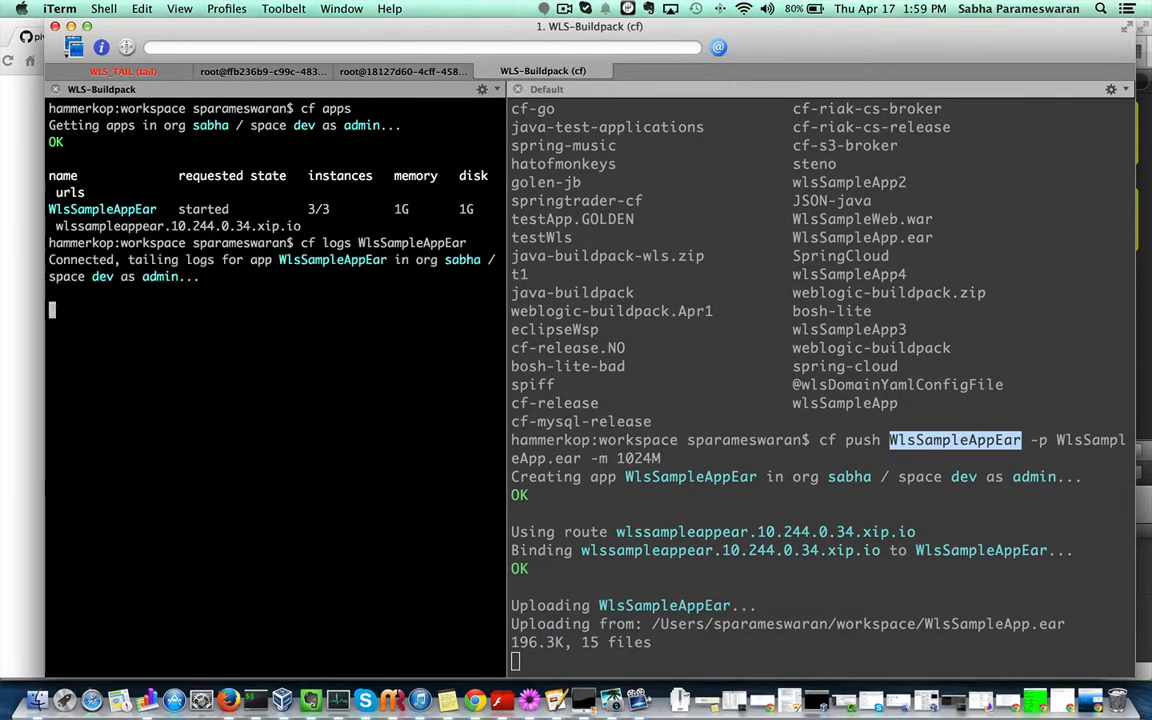
scroll("down", 3)
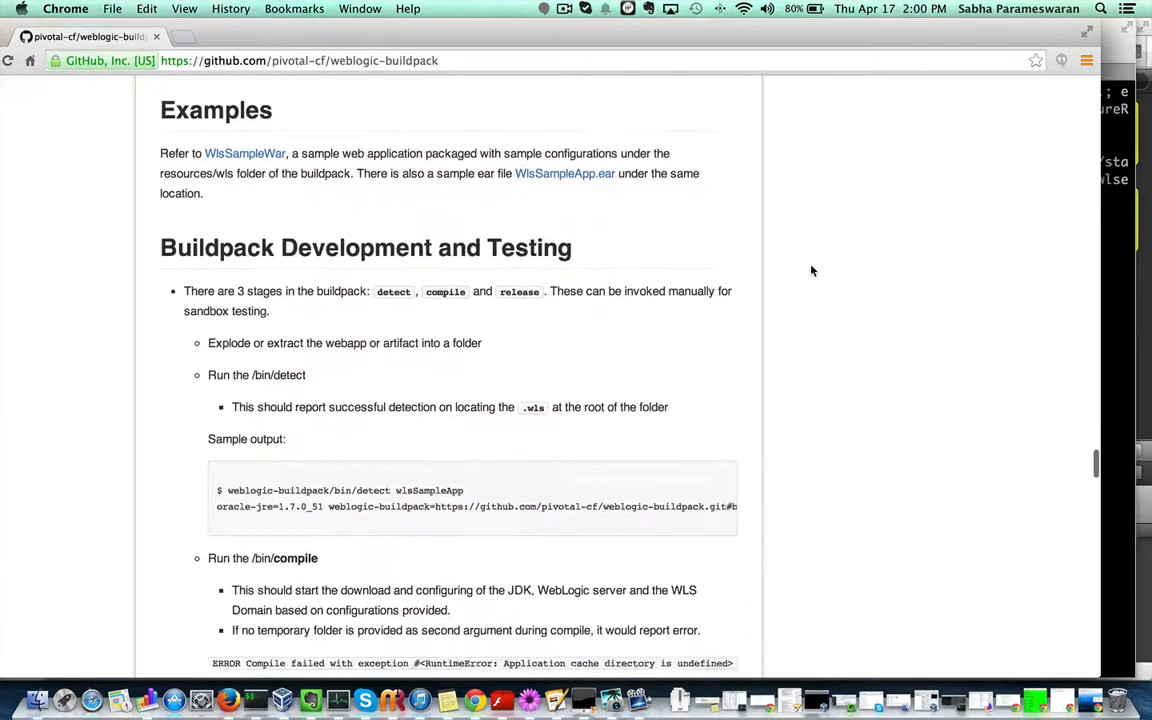
Reach the /bin/compile sample output and mark its tmp folder argument.
scroll("down", 3)
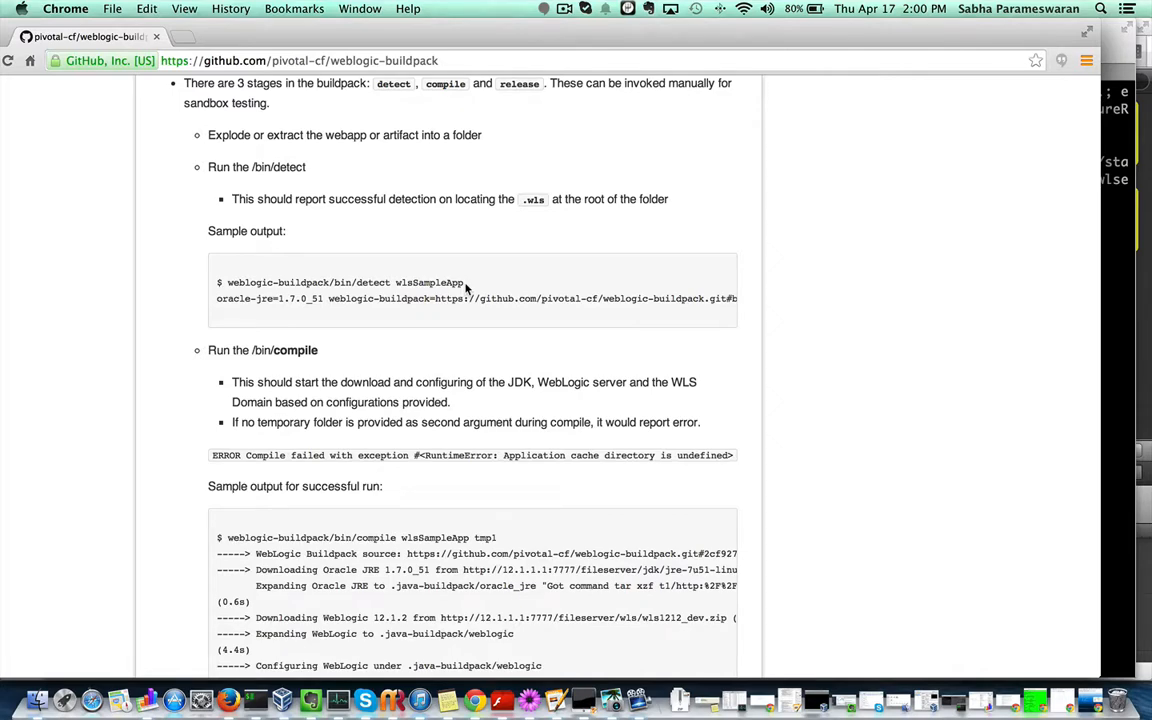
mouse_move(390, 468)
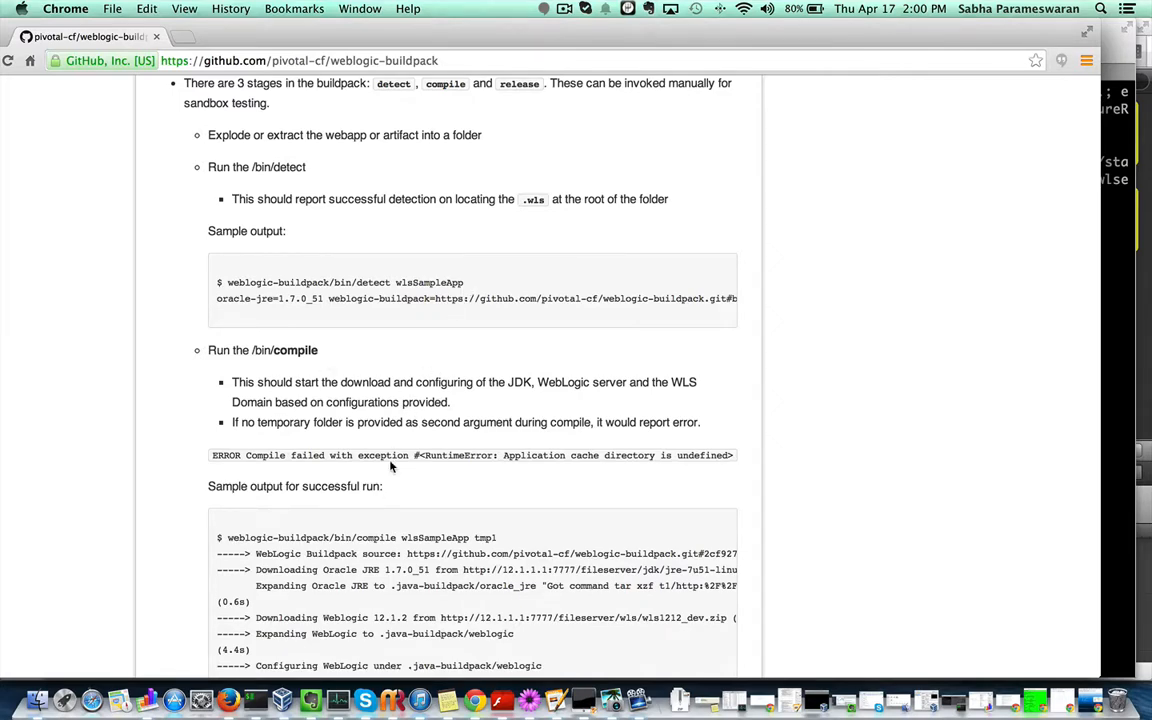
scroll("down", 3)
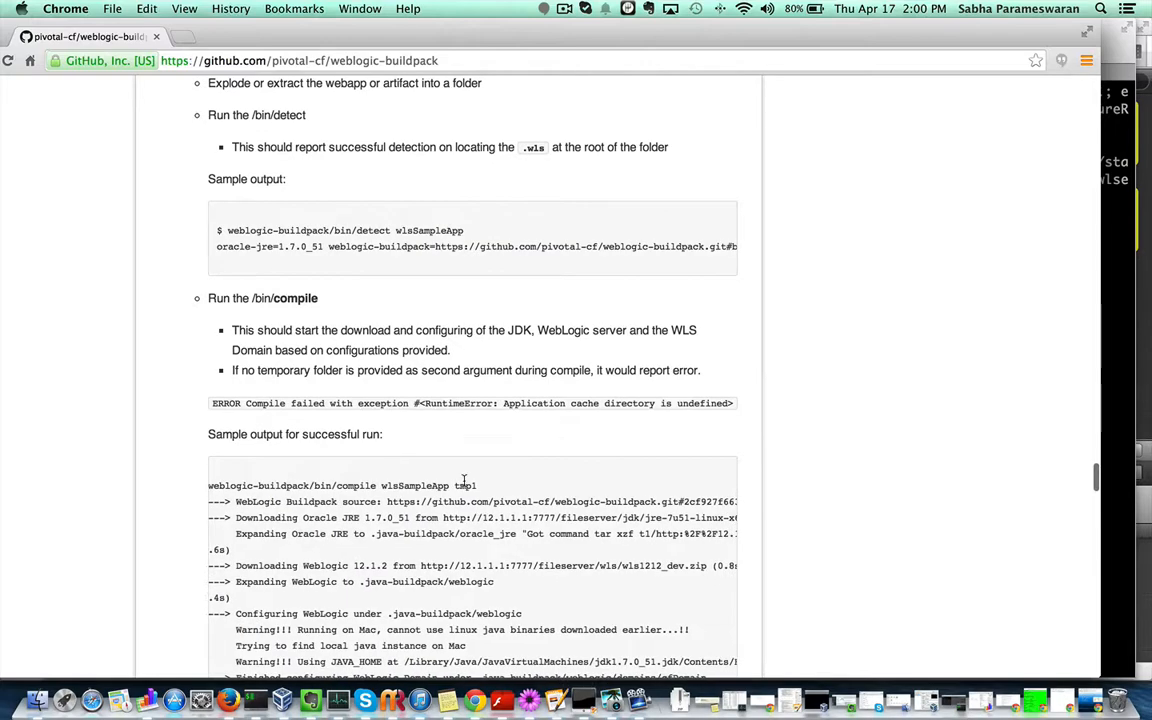
double_click(464, 486)
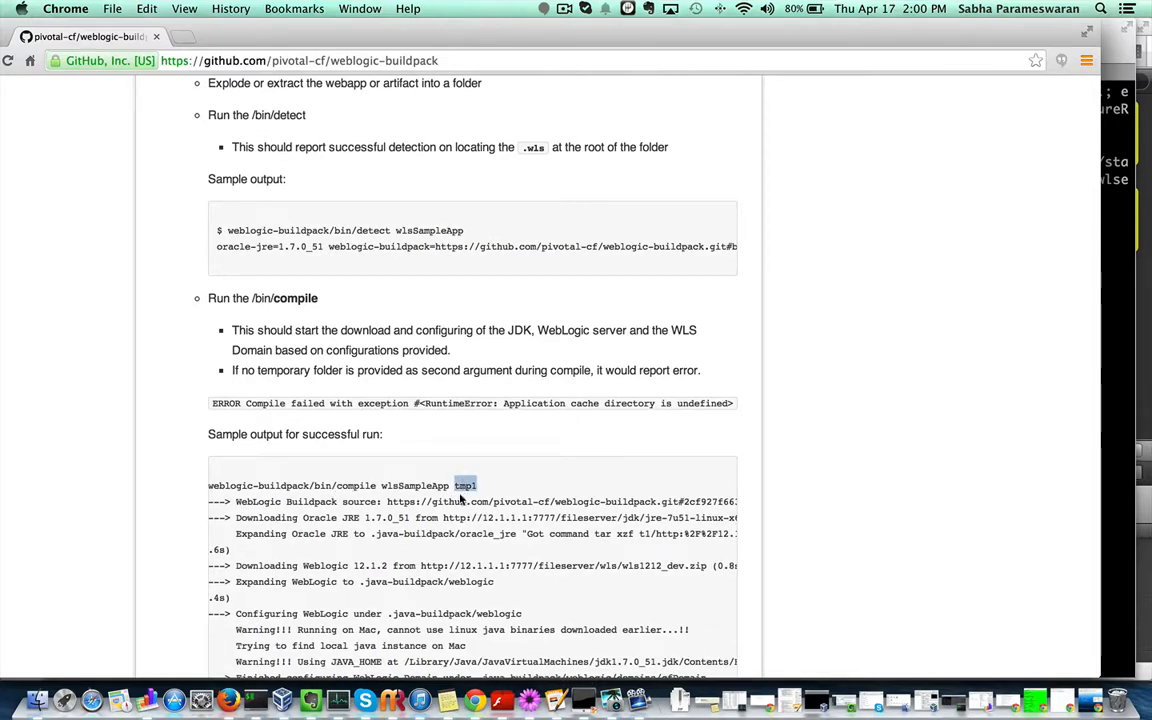
Scroll on to the /bin/release sample output with its JVM parameters.
scroll("down", 3)
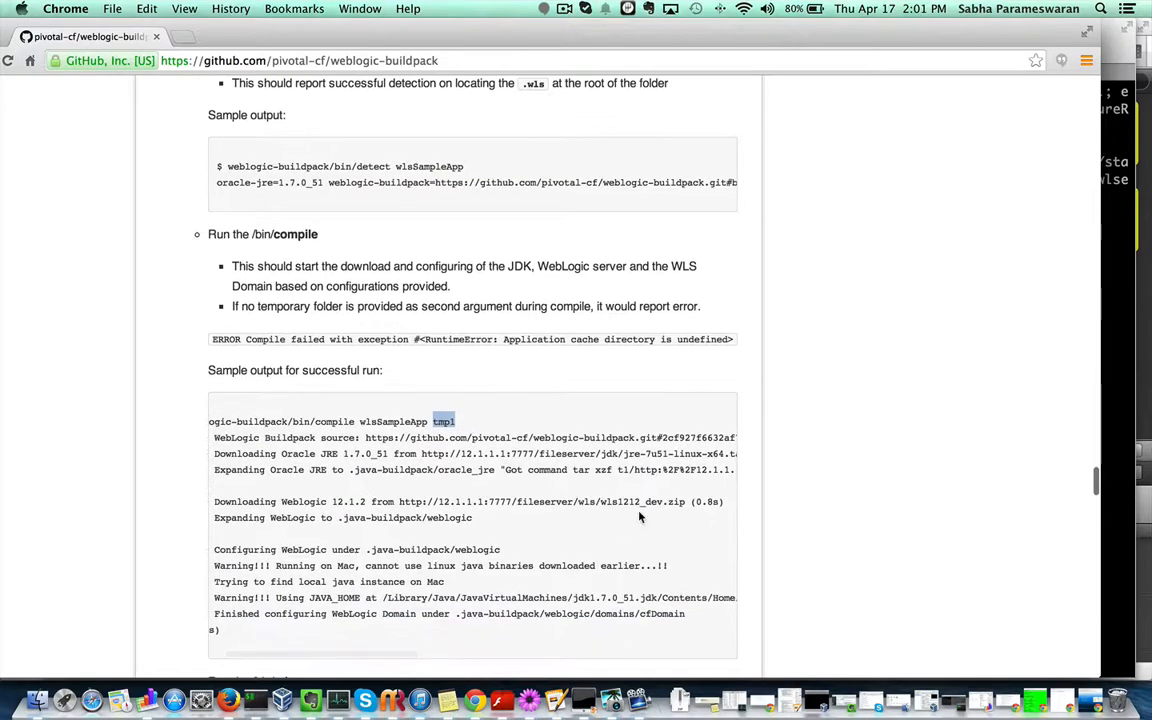
scroll("down", 3)
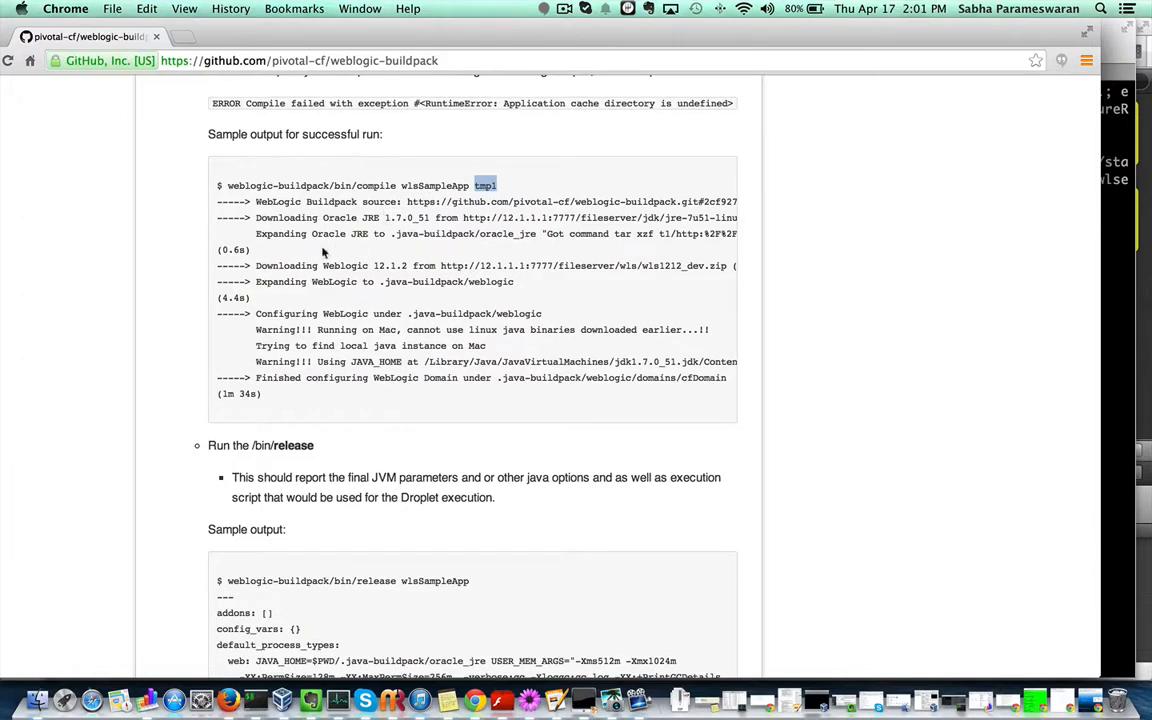
mouse_move(392, 280)
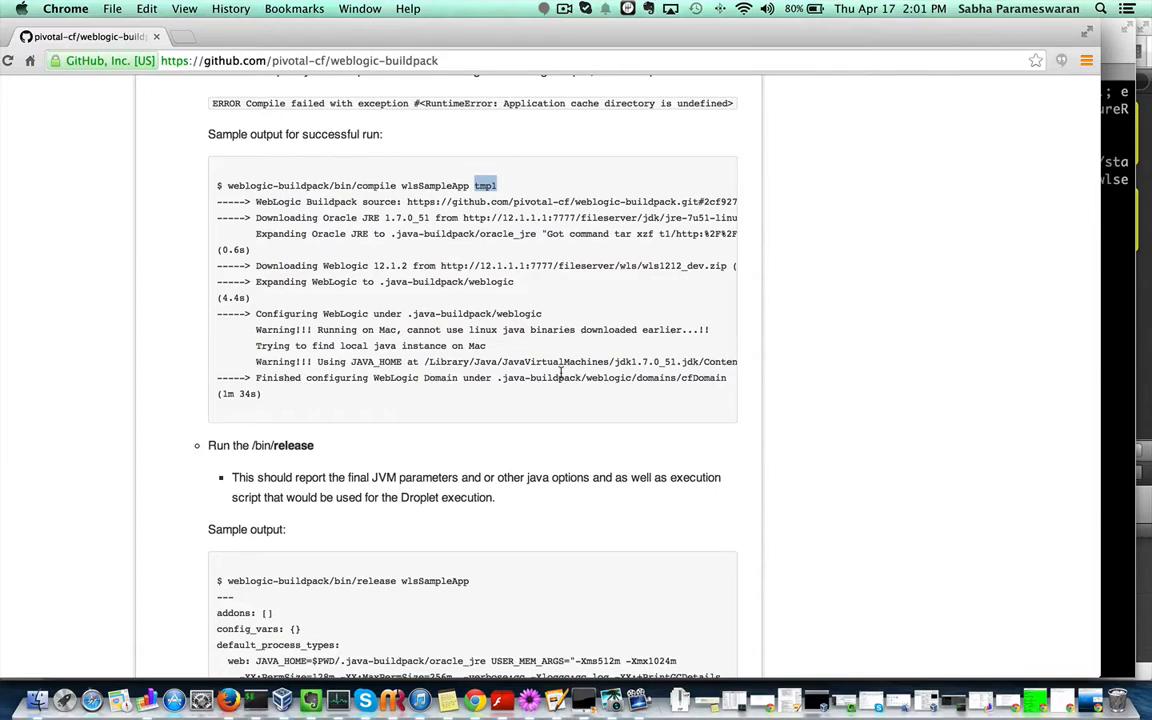
scroll("down", 3)
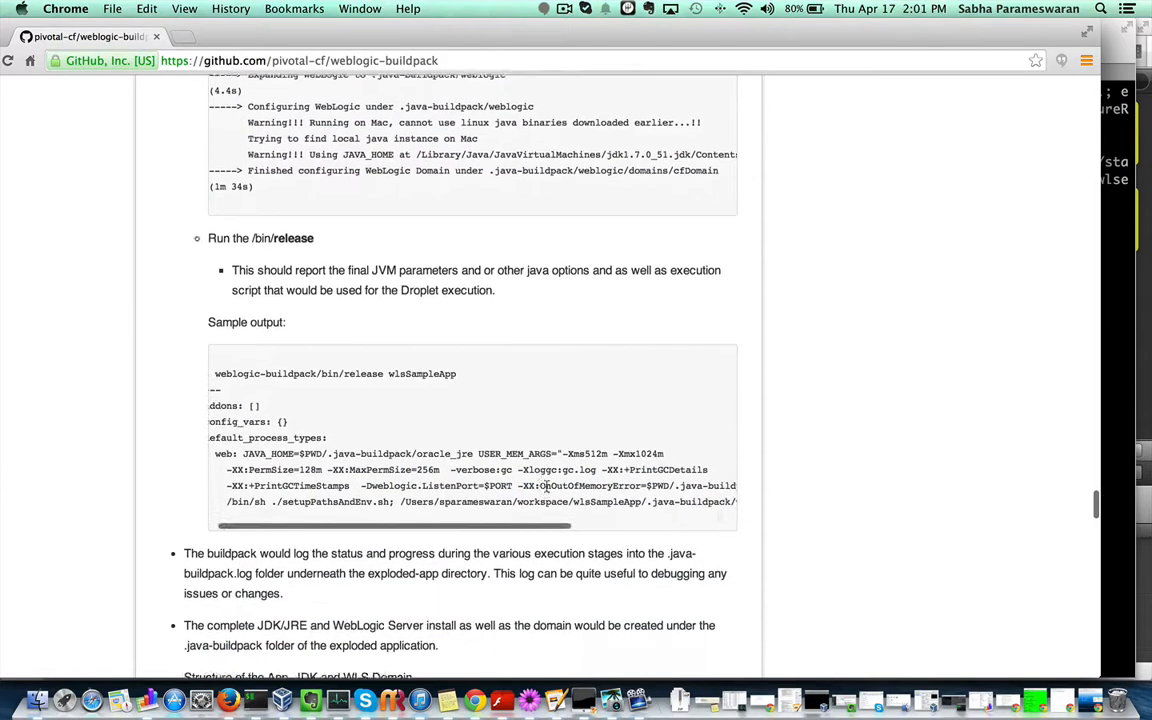
scroll("down", 3)
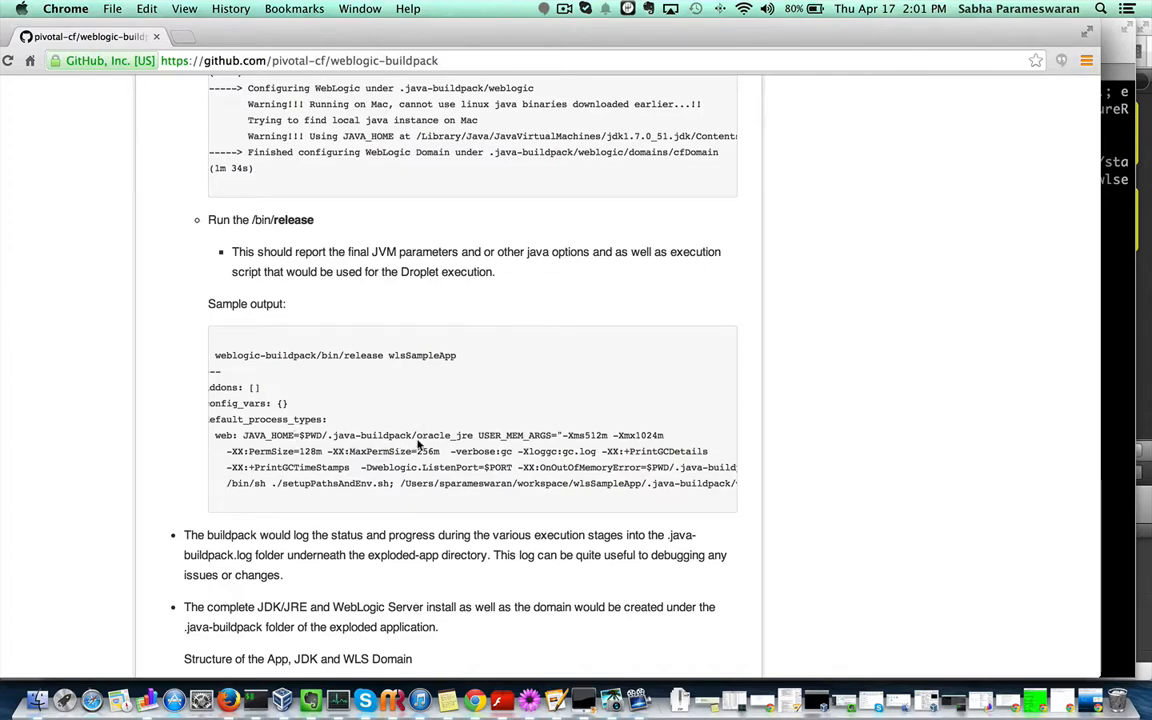
mouse_move(384, 476)
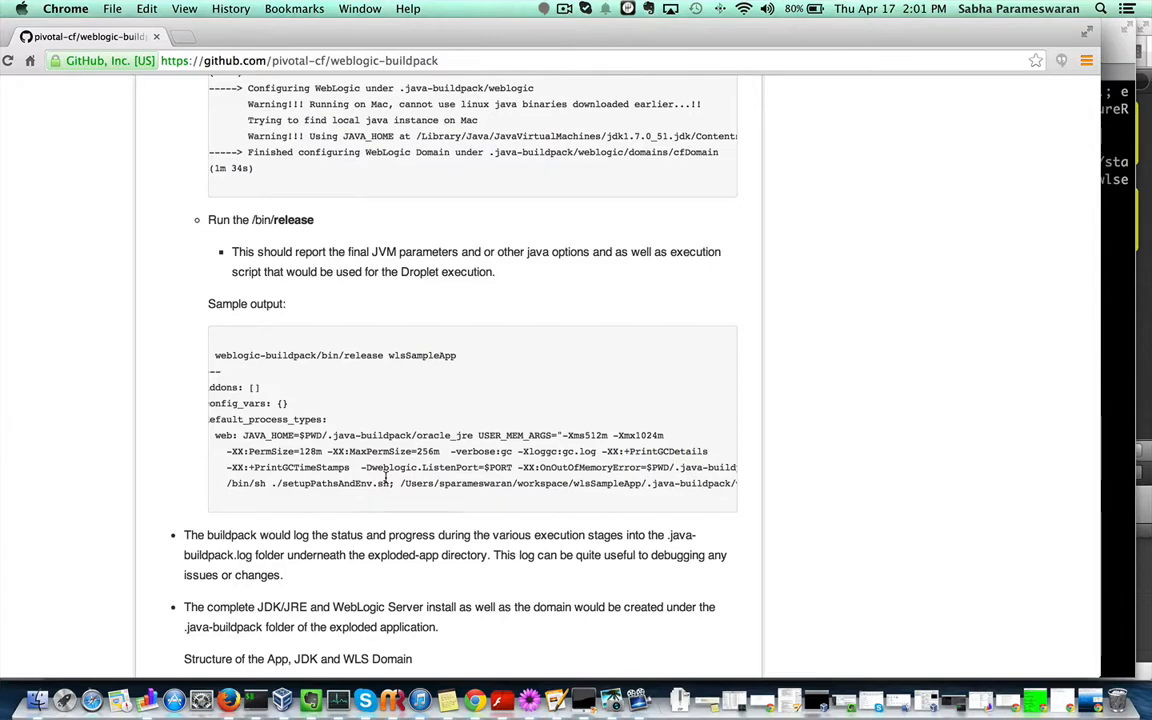
mouse_move(542, 500)
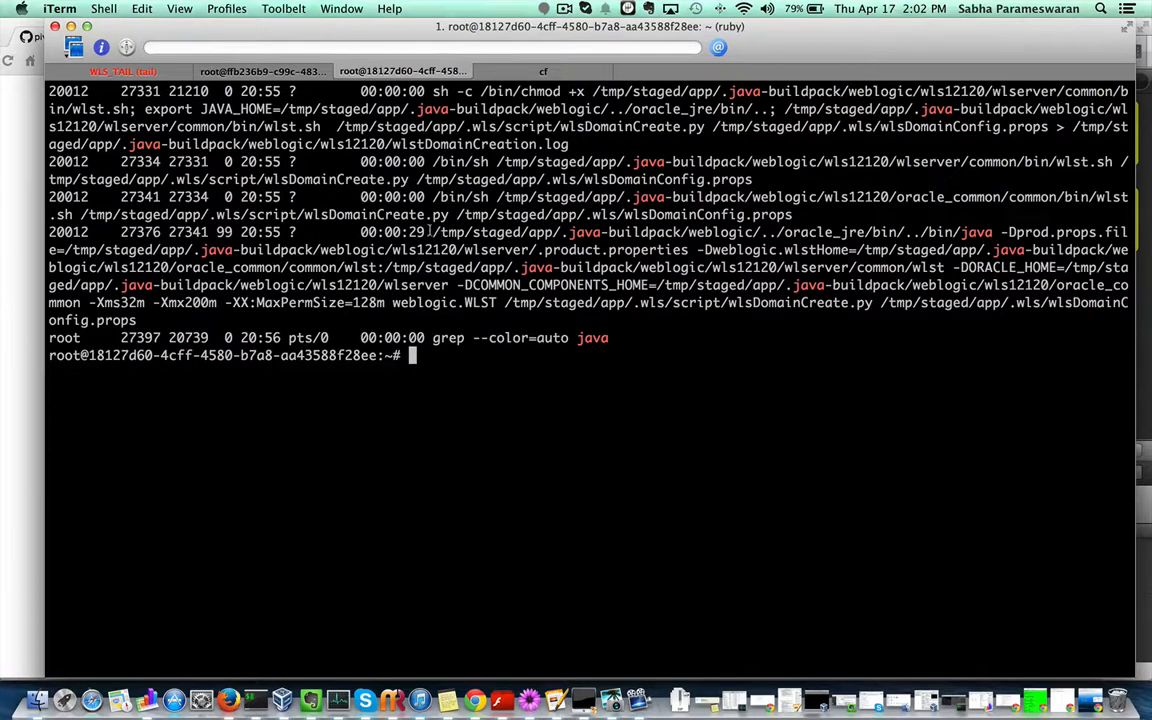
Mark the WLST domain creation process, then rerun ps -efwww filtered for java processes.
double_click(464, 198)
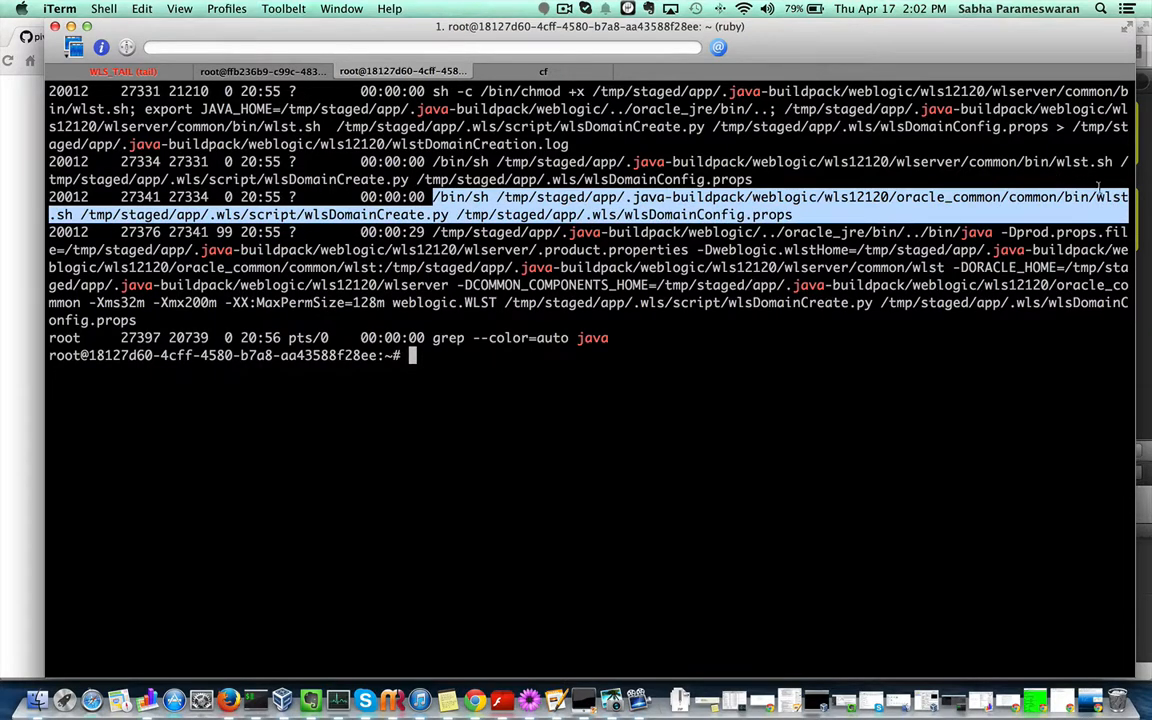
mouse_move(158, 288)
type("pwd")
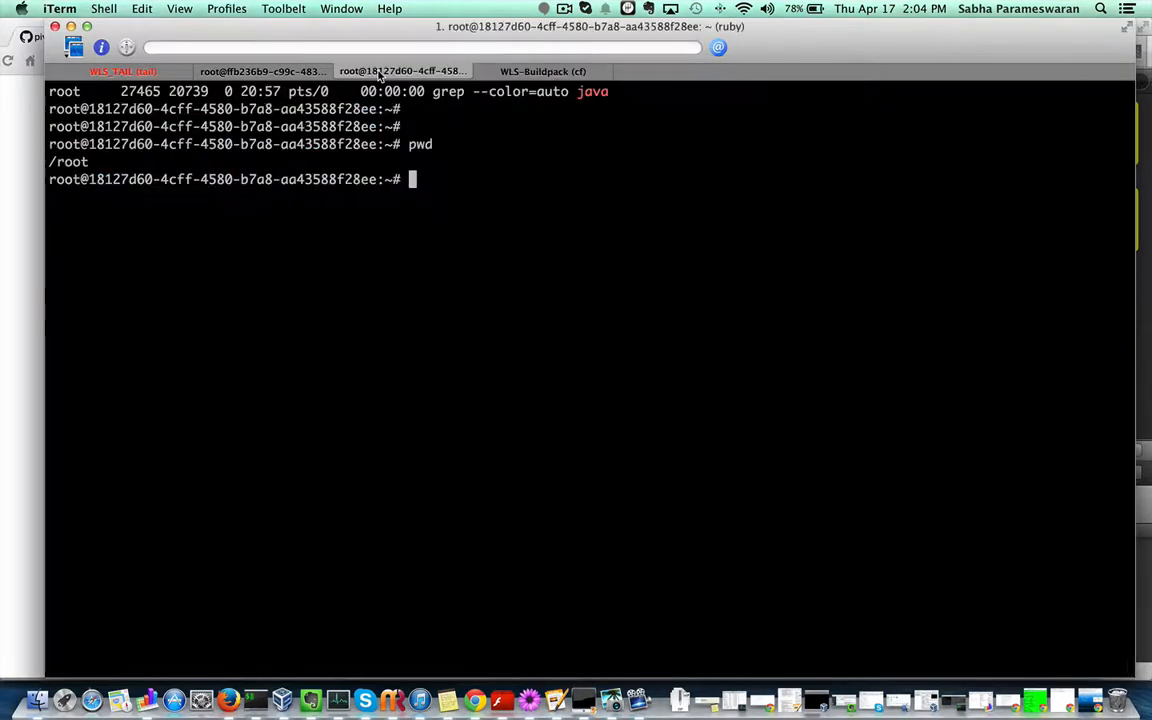
type("clear; ps -efwww | grep ja")
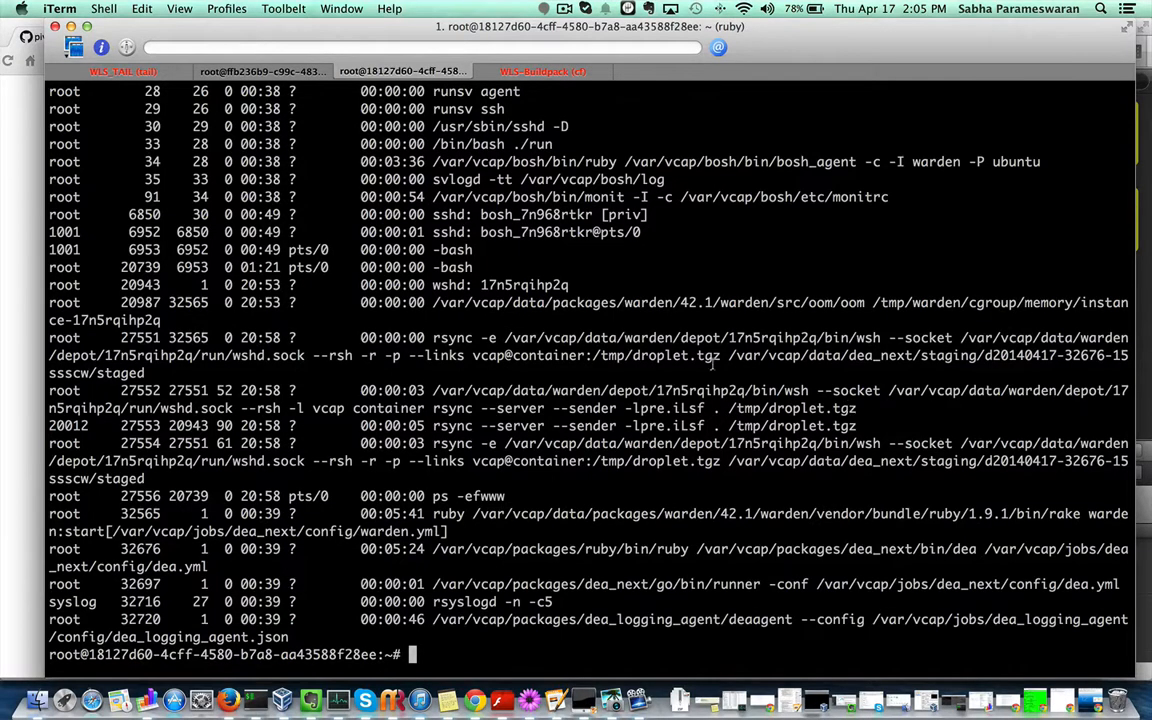
Switch to the cf push session showing the droplet upload.
left_click(544, 72)
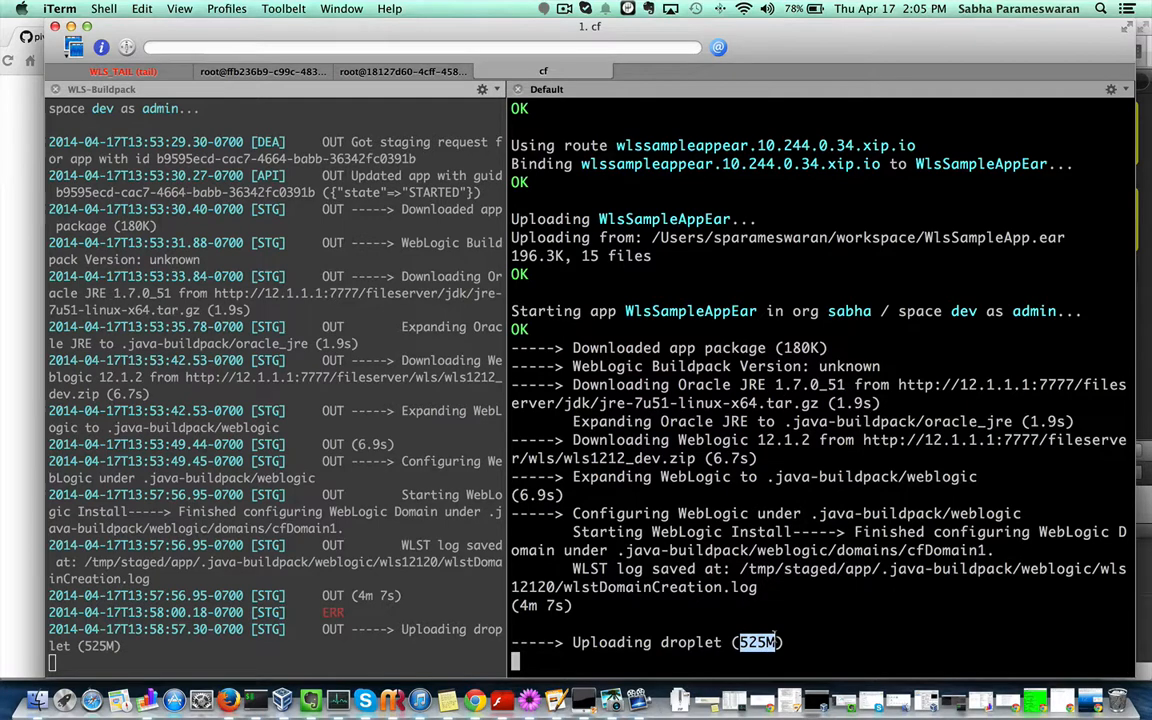
mouse_move(808, 608)
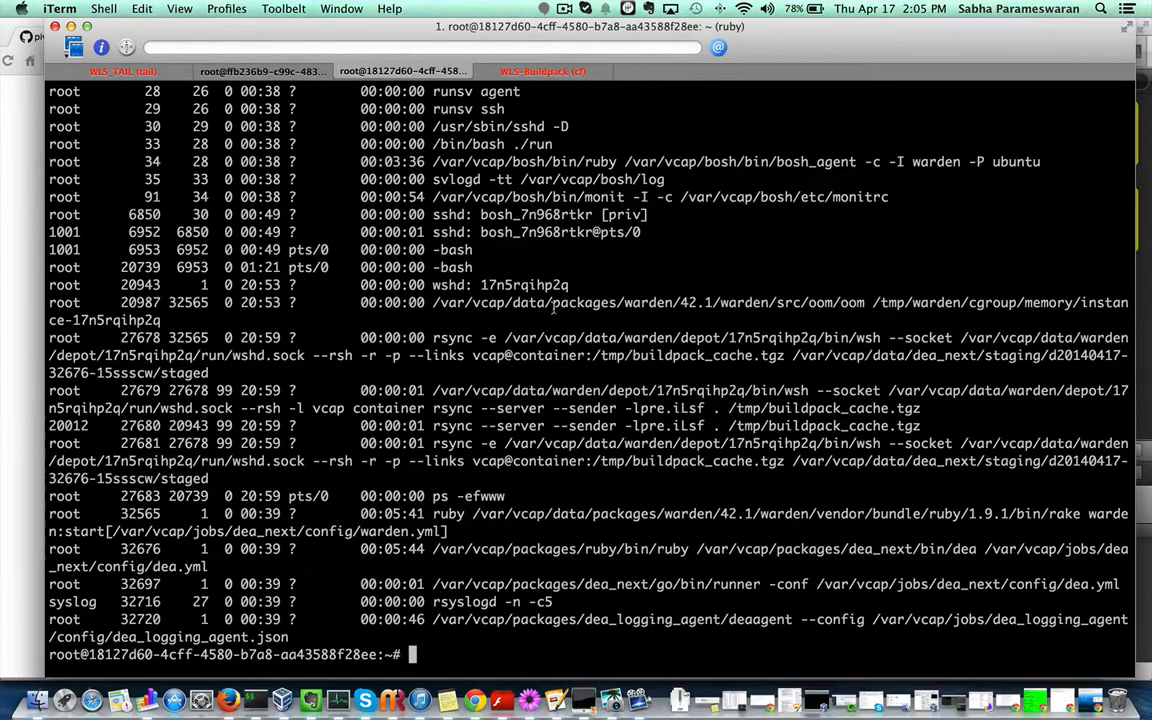
mouse_move(496, 520)
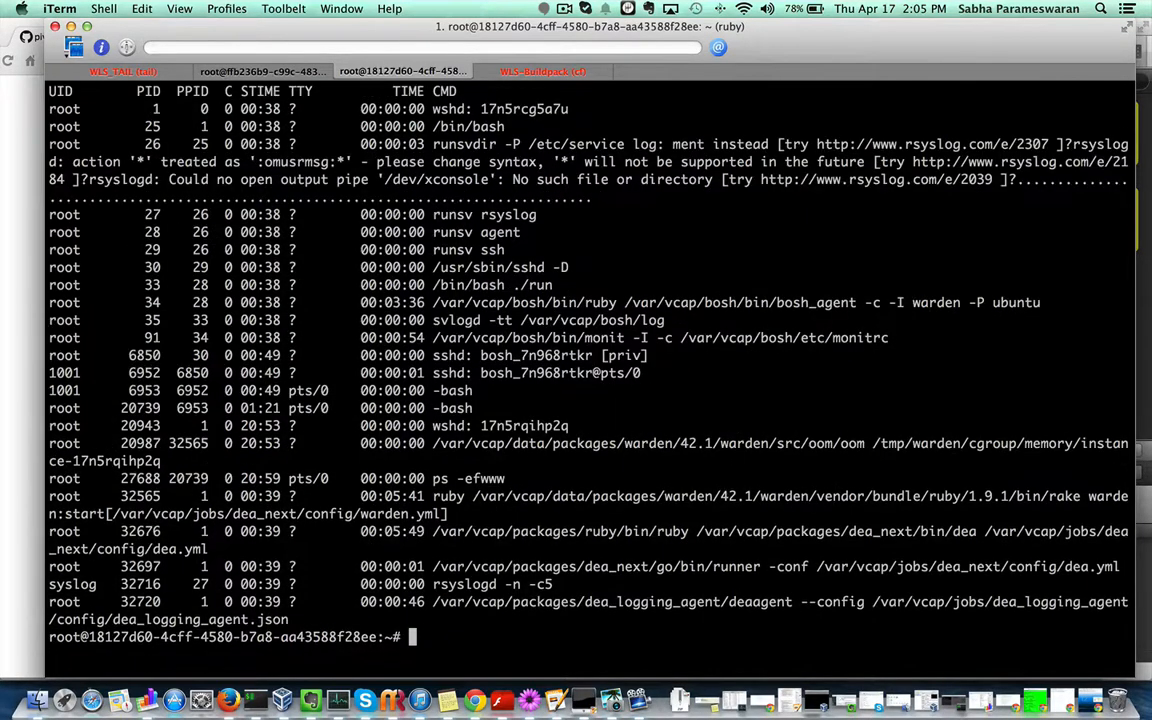
Rerun ps -efwww until weblogic.Server appears, then move to the other container's shell.
key("Return")
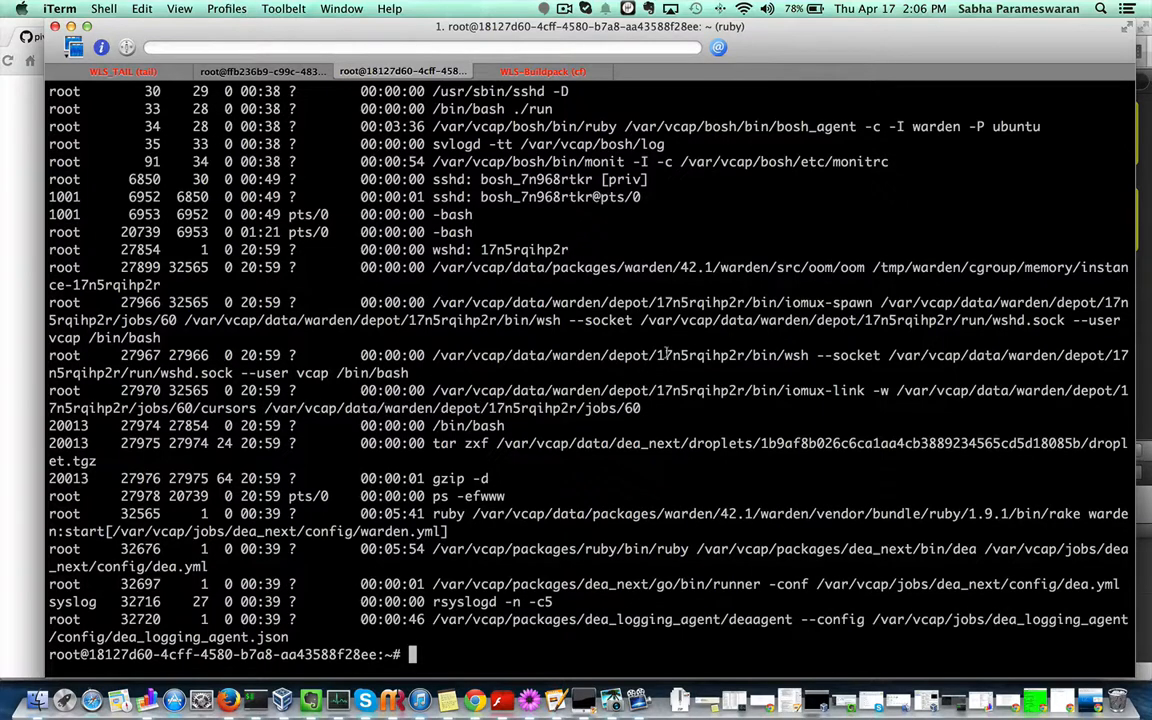
double_click(700, 356)
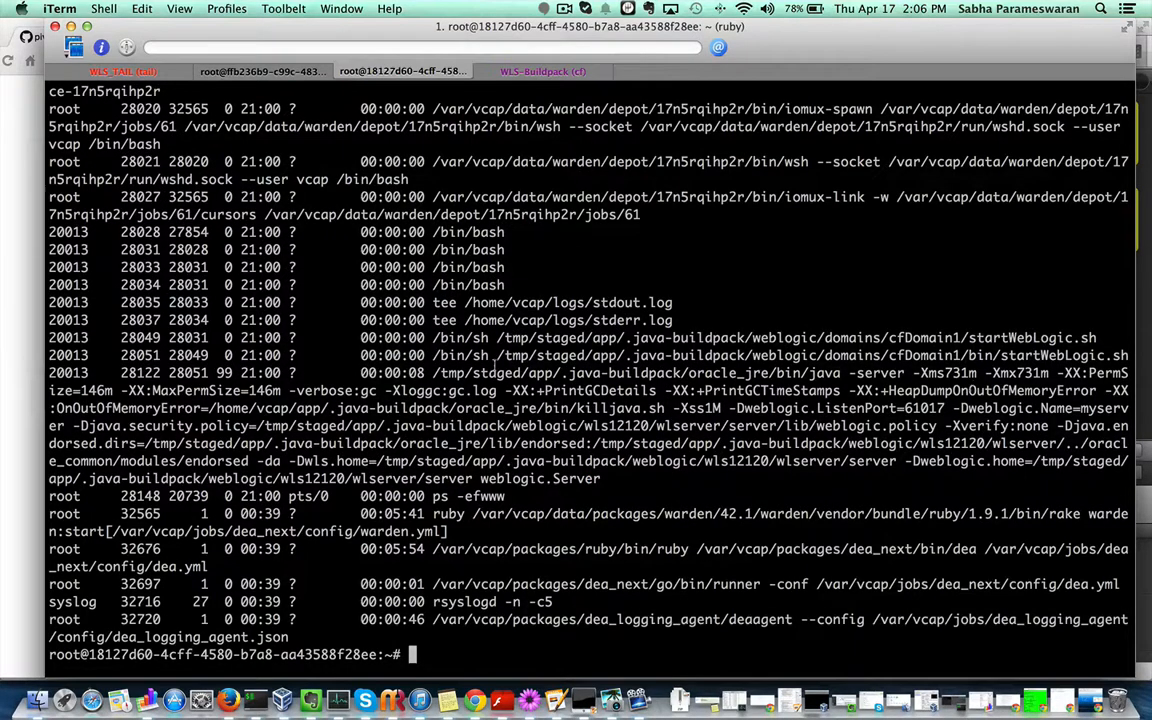
left_click(260, 72)
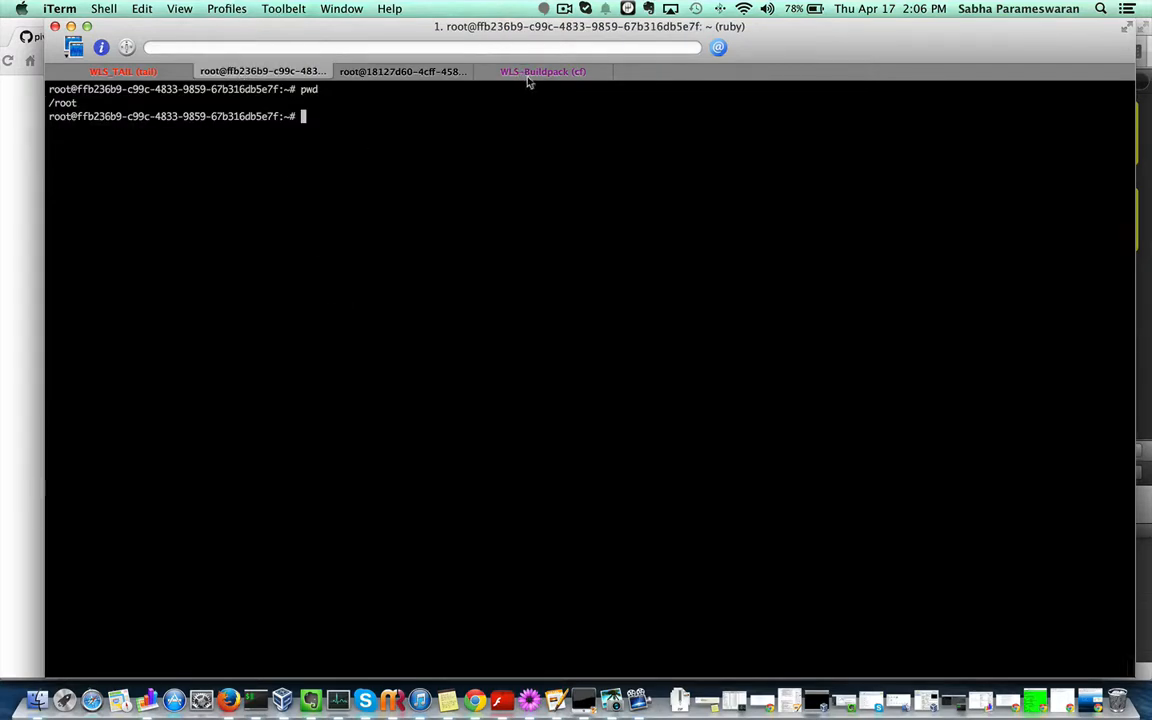
Switch to the WLS-Buildpack push session to watch the app start.
left_click(544, 72)
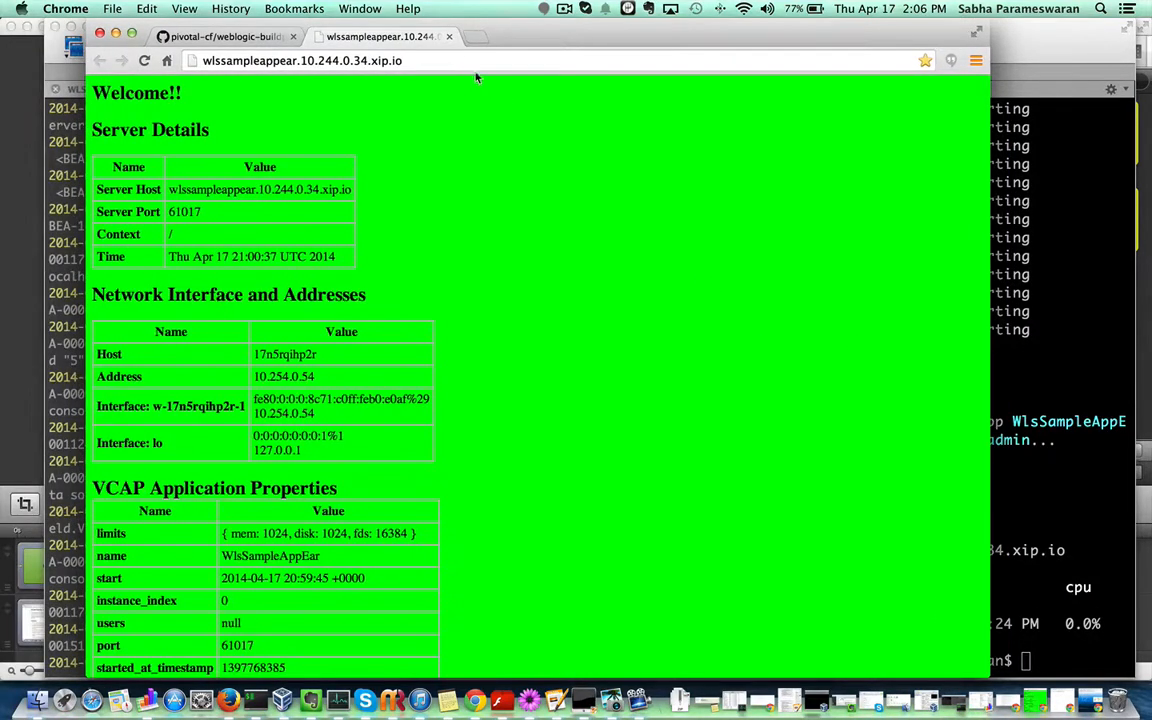
Mark server port 61017 and instance_index 0 on the sample app's VCAP properties page.
left_click(488, 60)
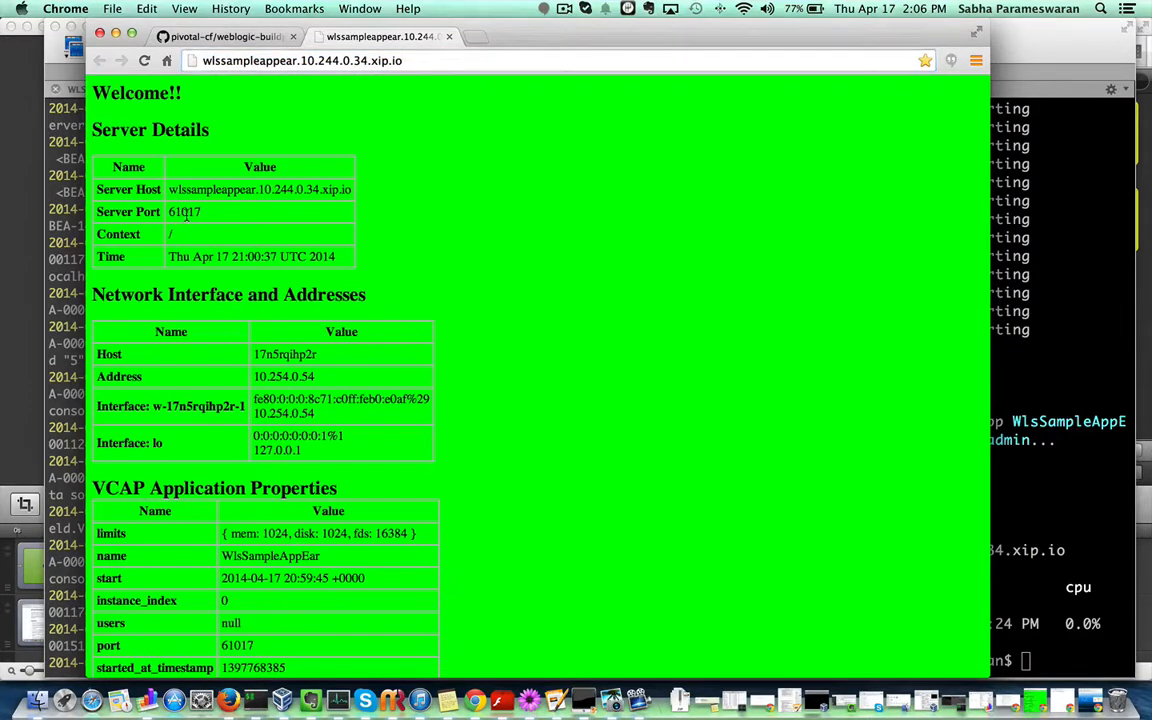
double_click(184, 212)
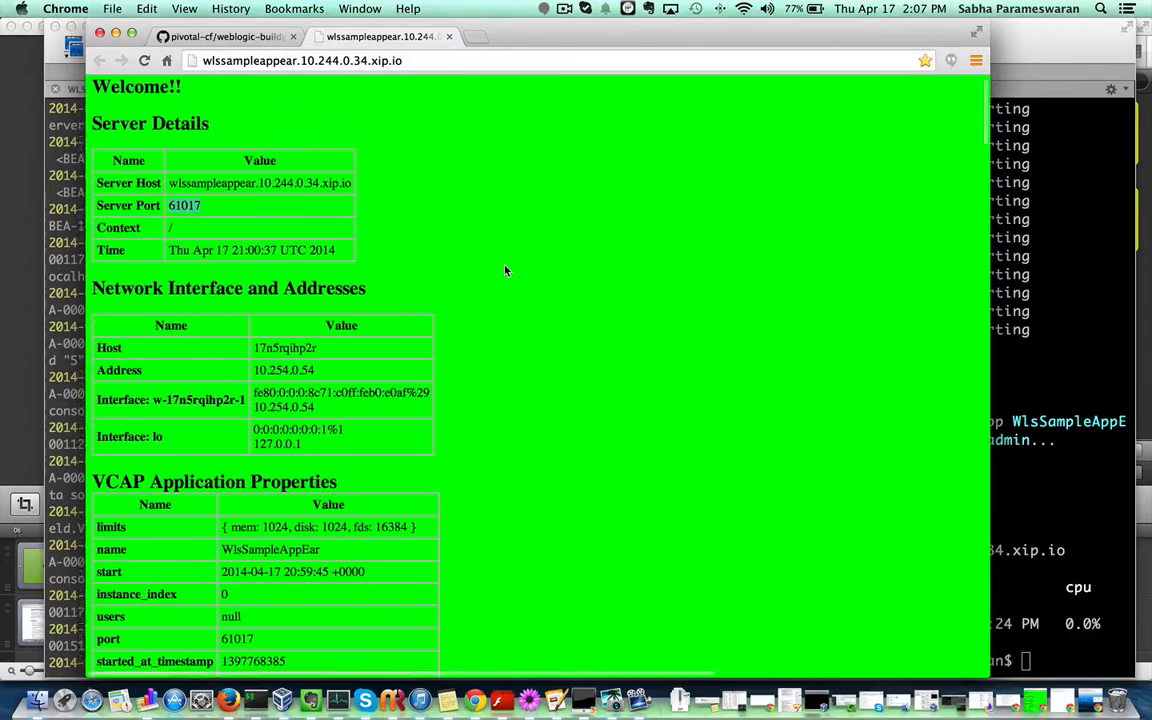
scroll("down", 3)
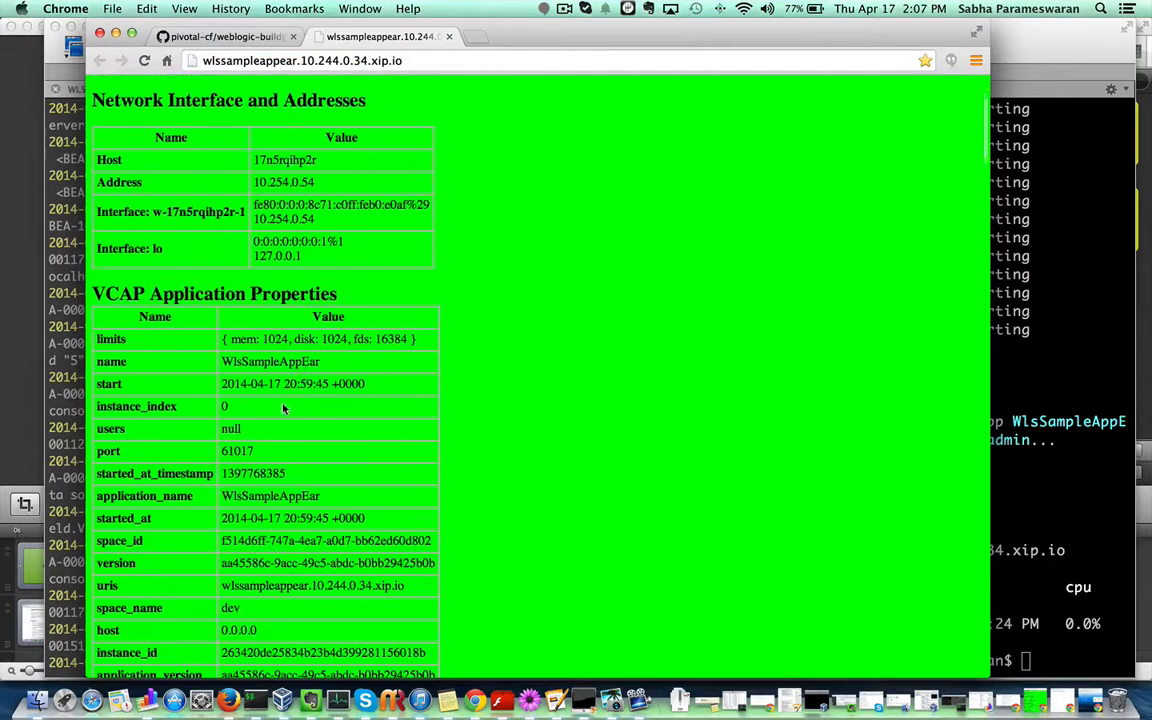
double_click(136, 406)
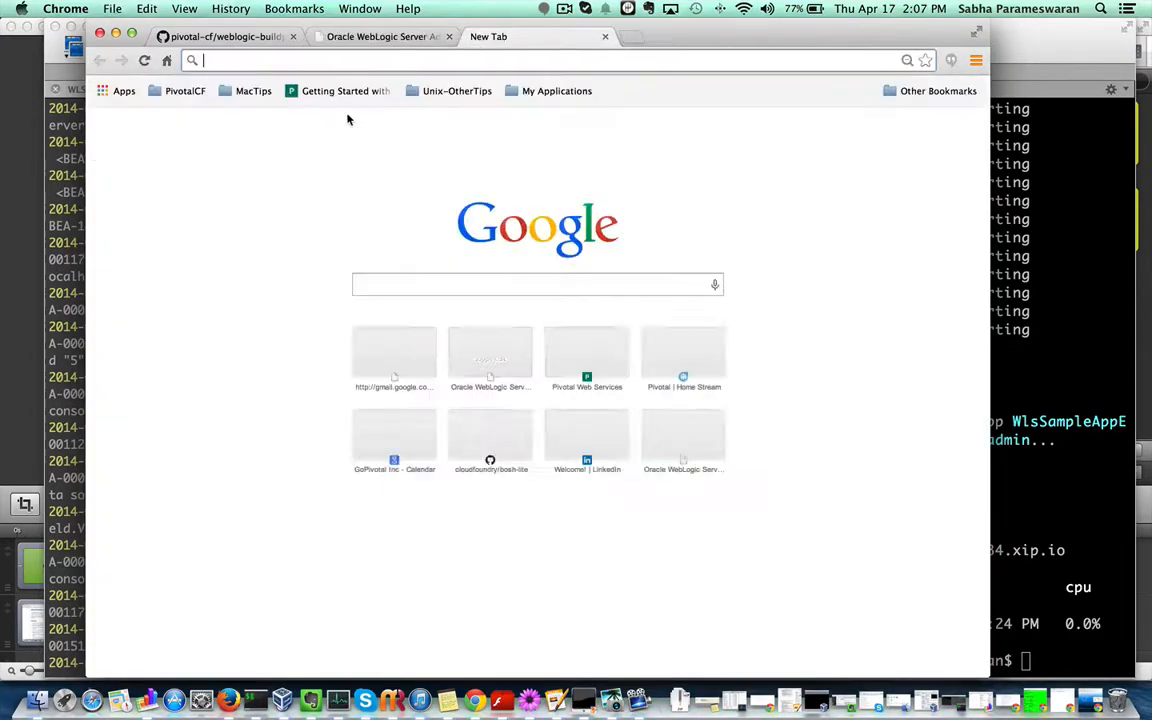
Log in to the console at wlssampleappear.10.244.0.34.xip.io with the weblogic credentials.
type("wlssampleappear.10.244.0.34.xip.io/console/login/LoginForm.jsp")
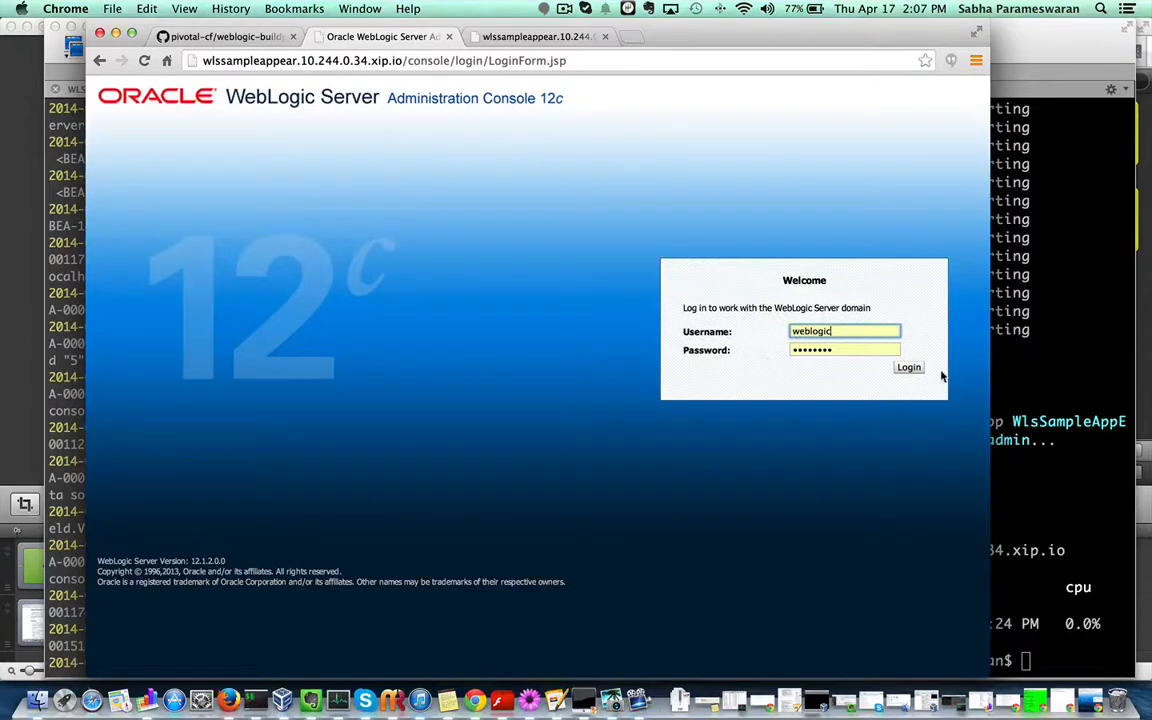
left_click(908, 368)
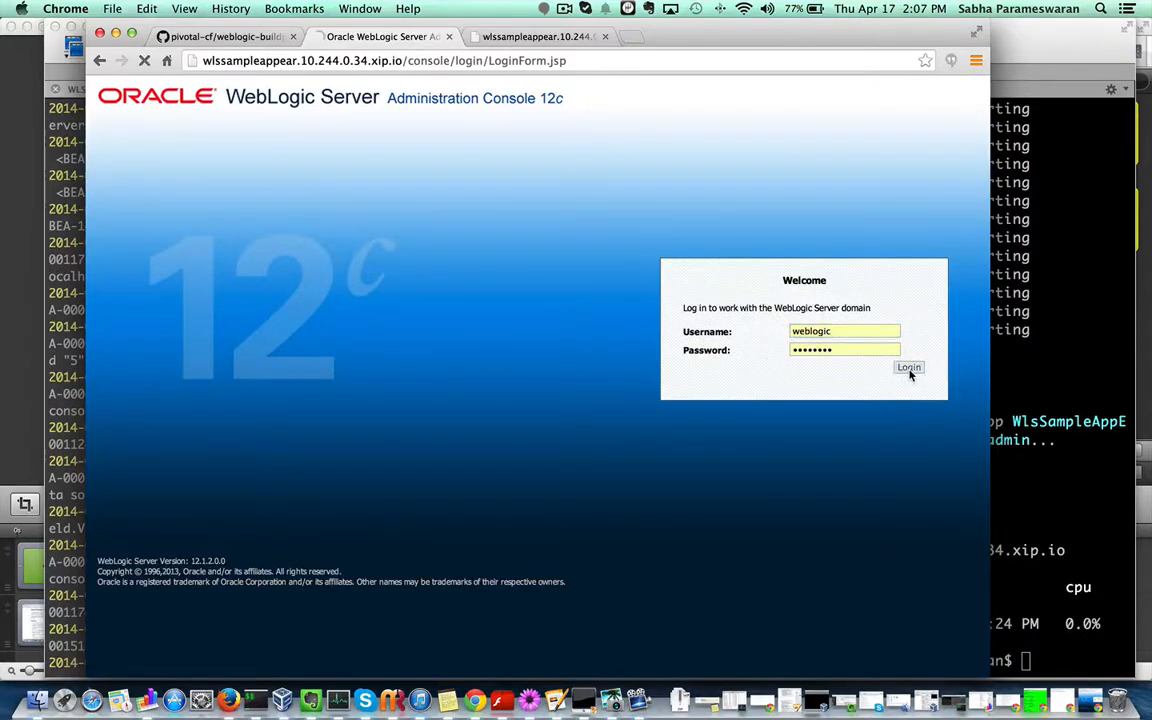
left_click(908, 368)
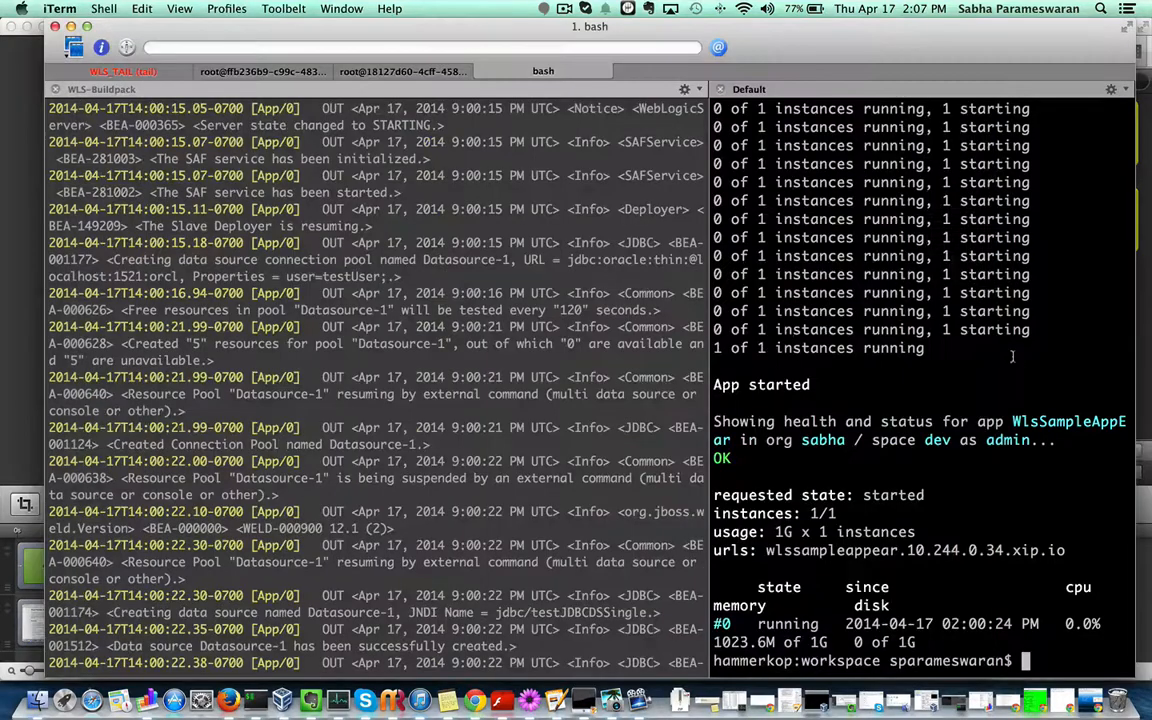
mouse_move(932, 368)
type("cf s")
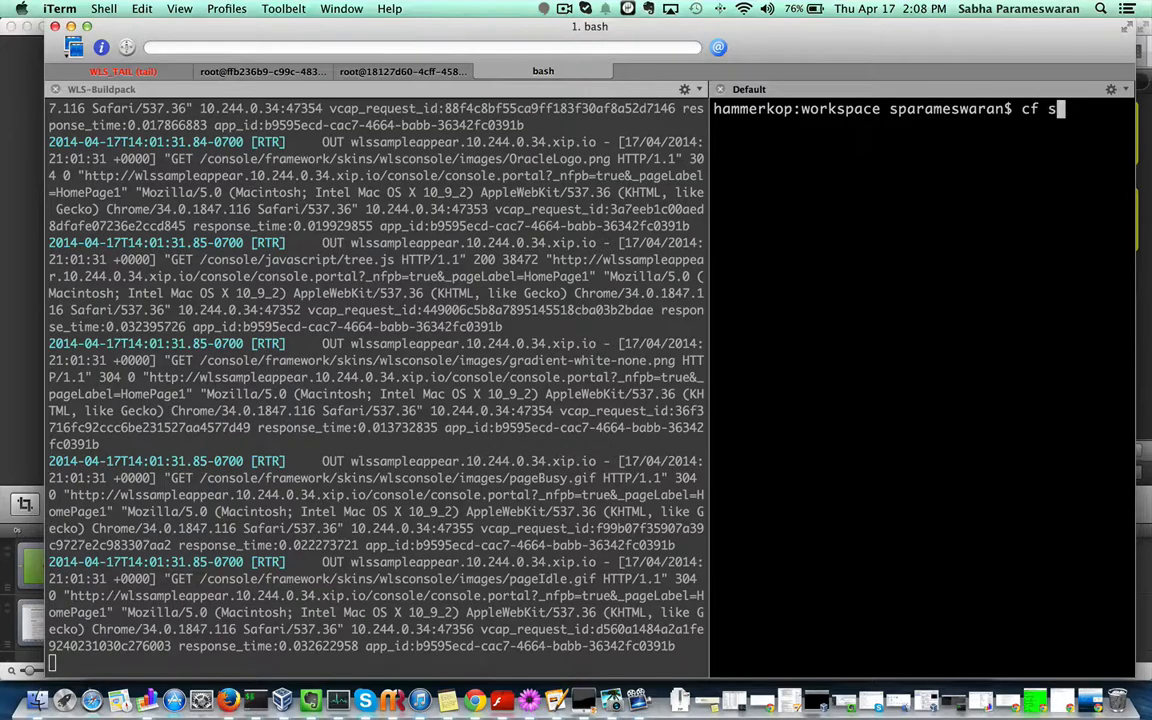
Run cf help scale, then enter cf scale WlsSampleAppEar -i 2.
type("cale")
type("cf s")
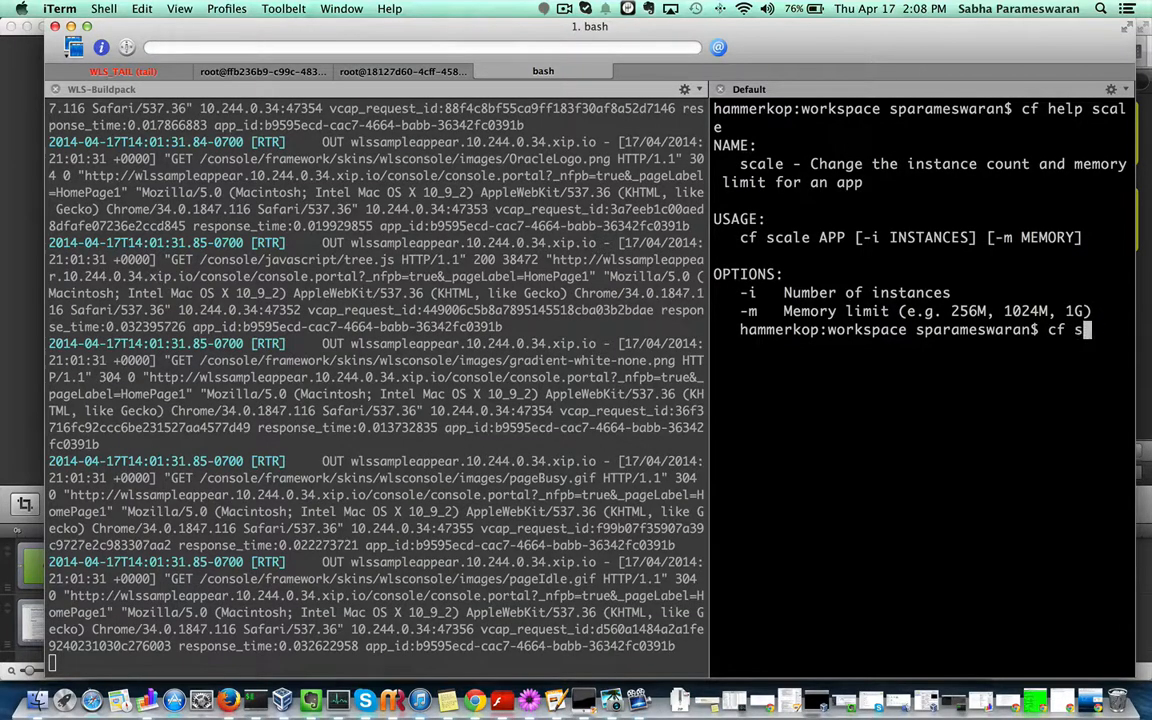
type("cale")
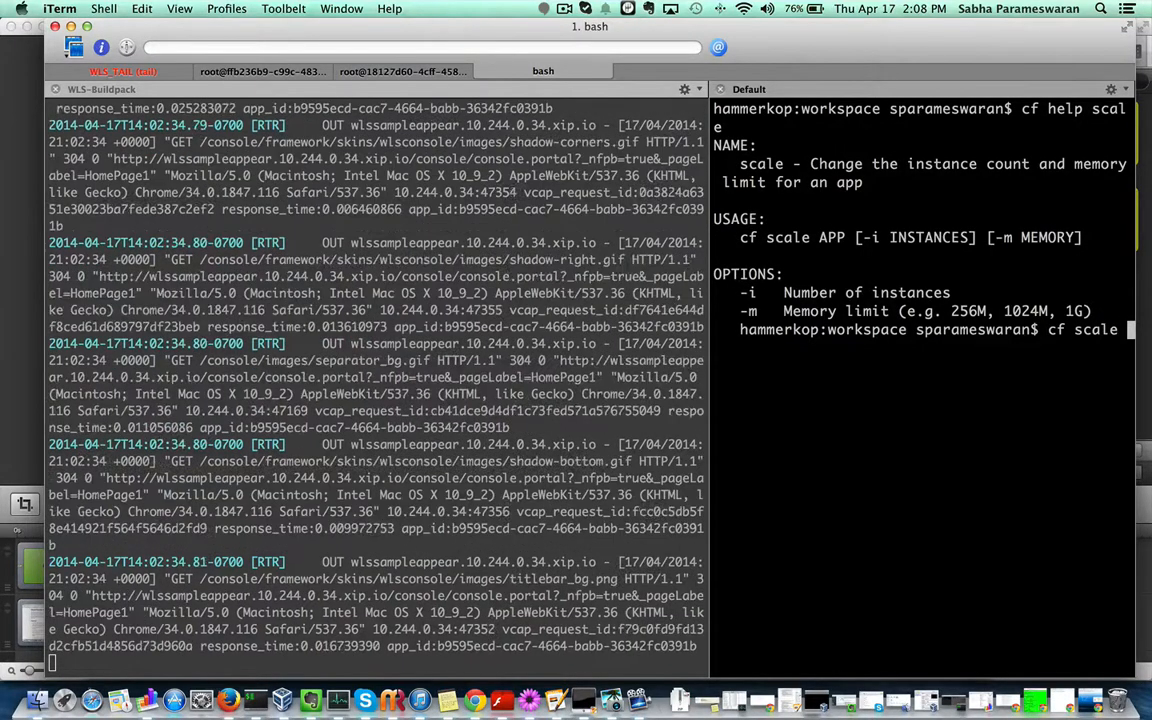
type("Sas")
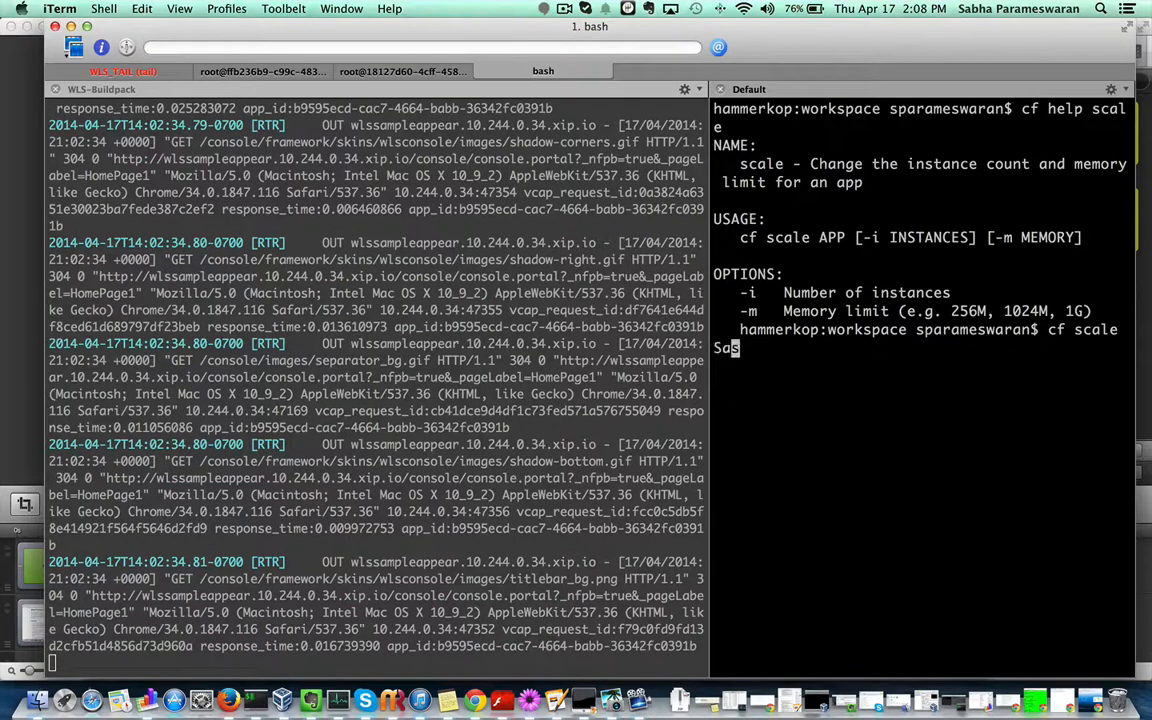
type("ampleAppEar -i 2")
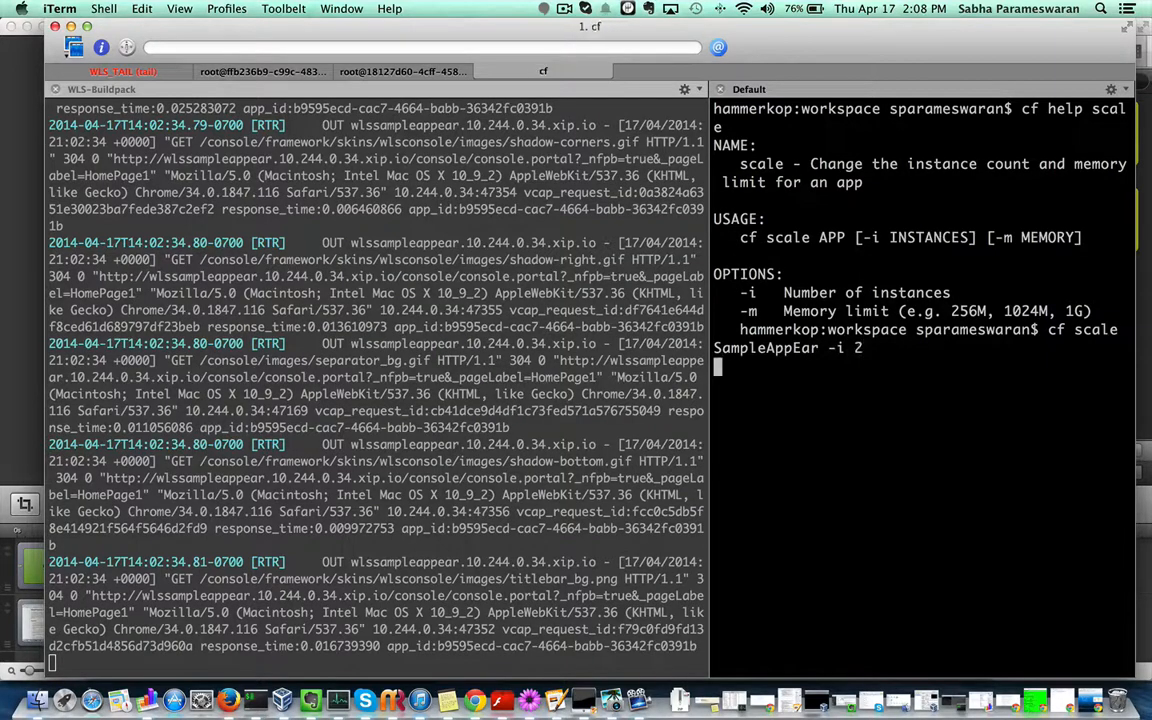
mouse_move(764, 422)
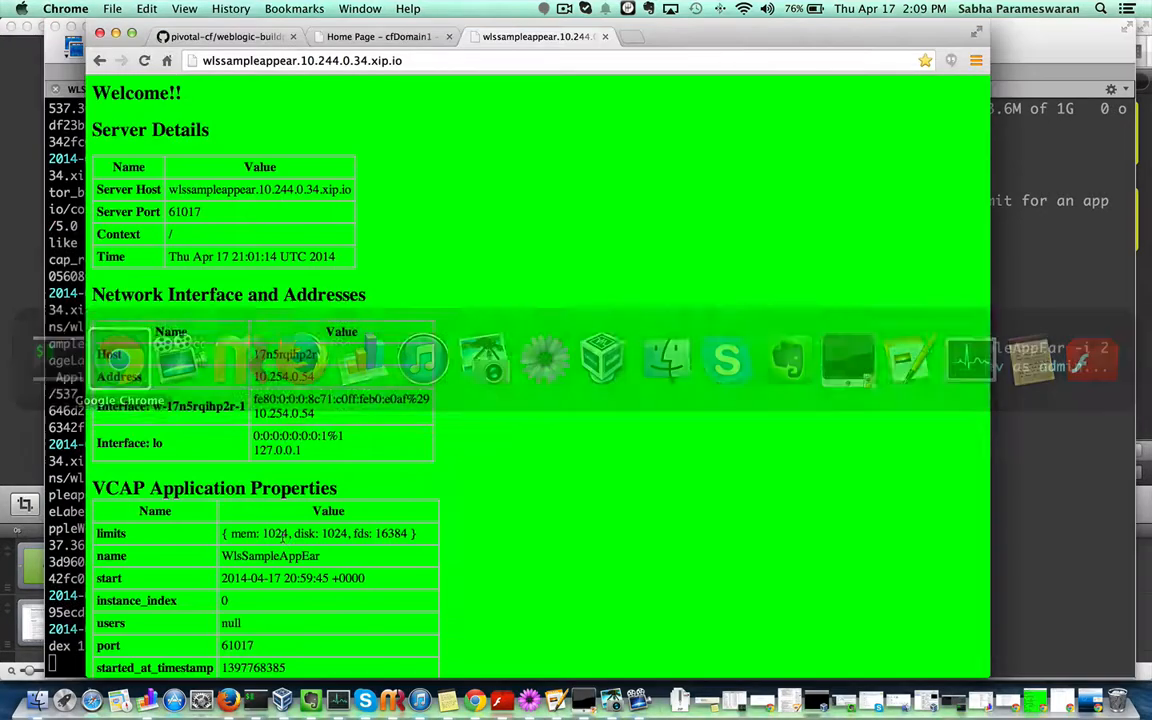
Expand the ROOT deployment's modules, then Services and Data Sources in the domain structure.
left_click(380, 36)
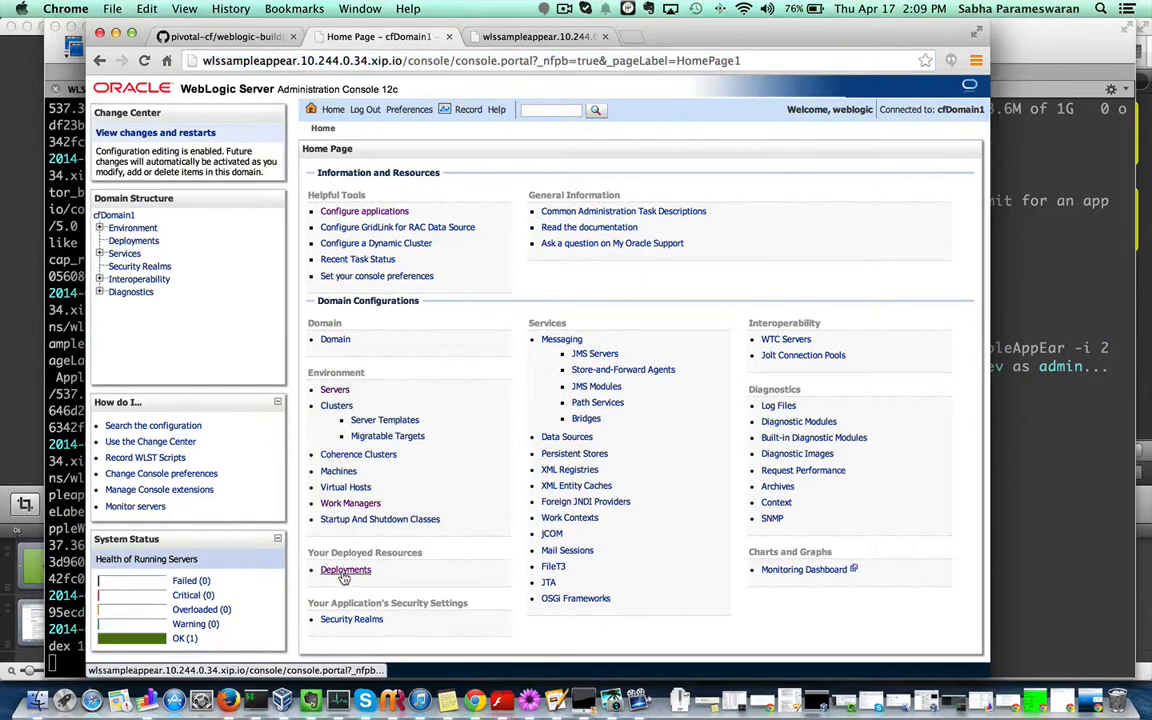
left_click(344, 568)
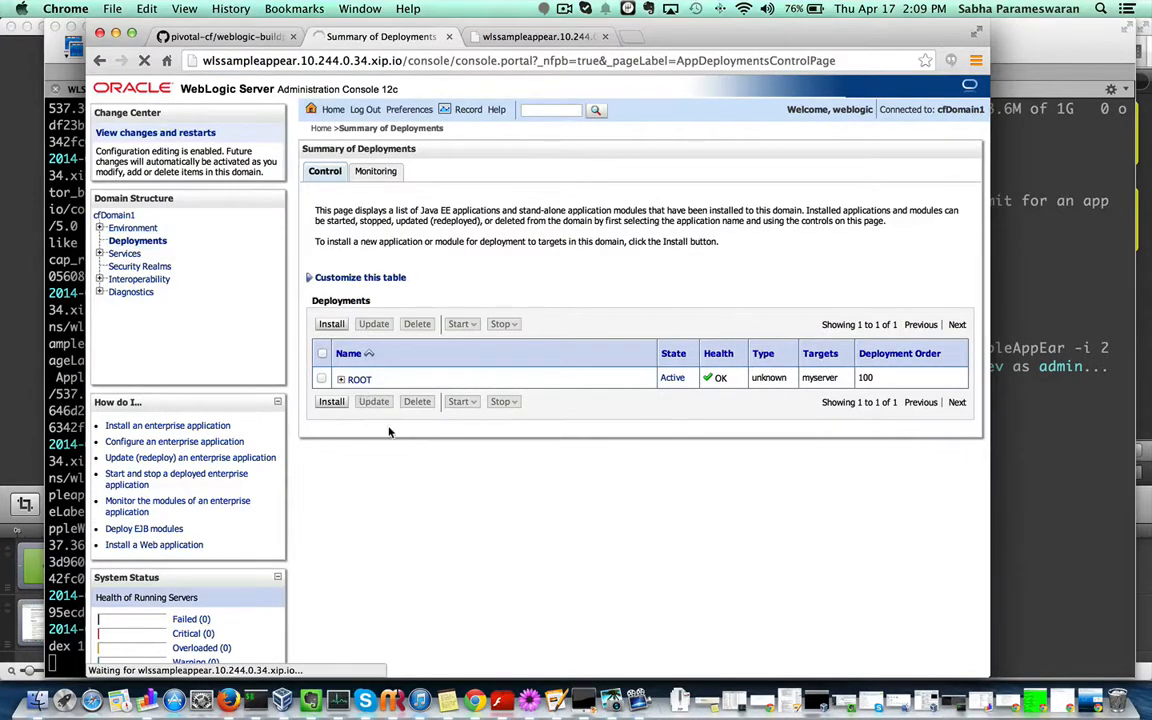
left_click(340, 380)
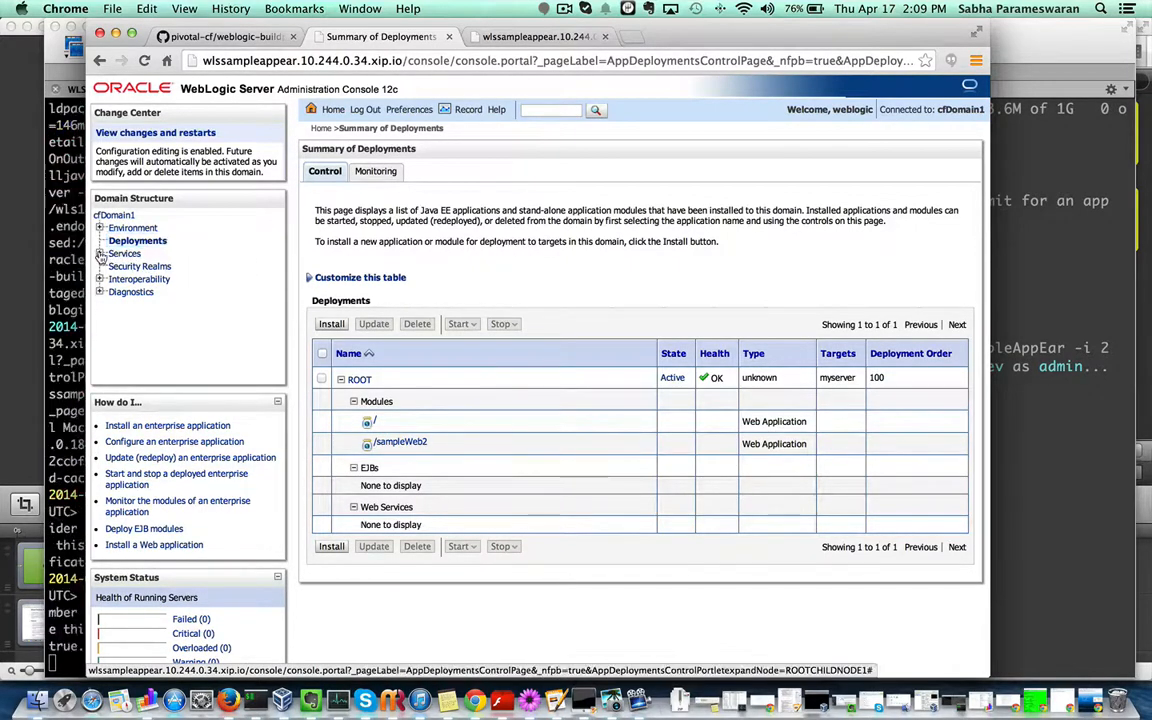
left_click(100, 252)
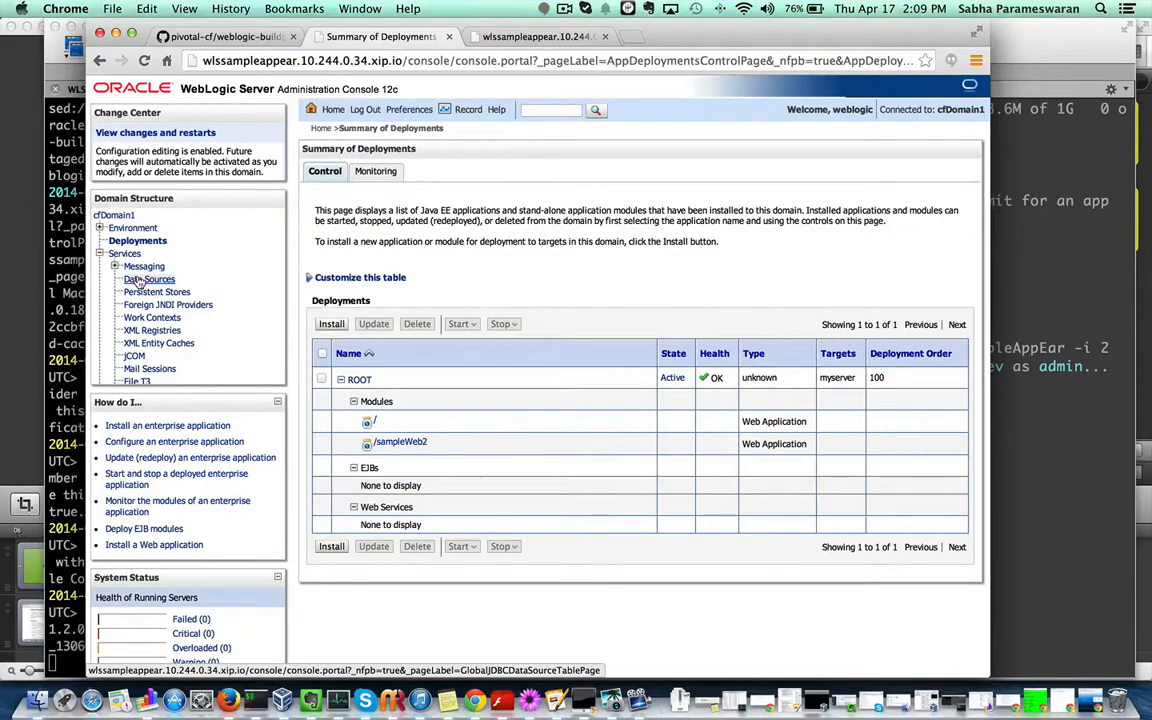
left_click(154, 278)
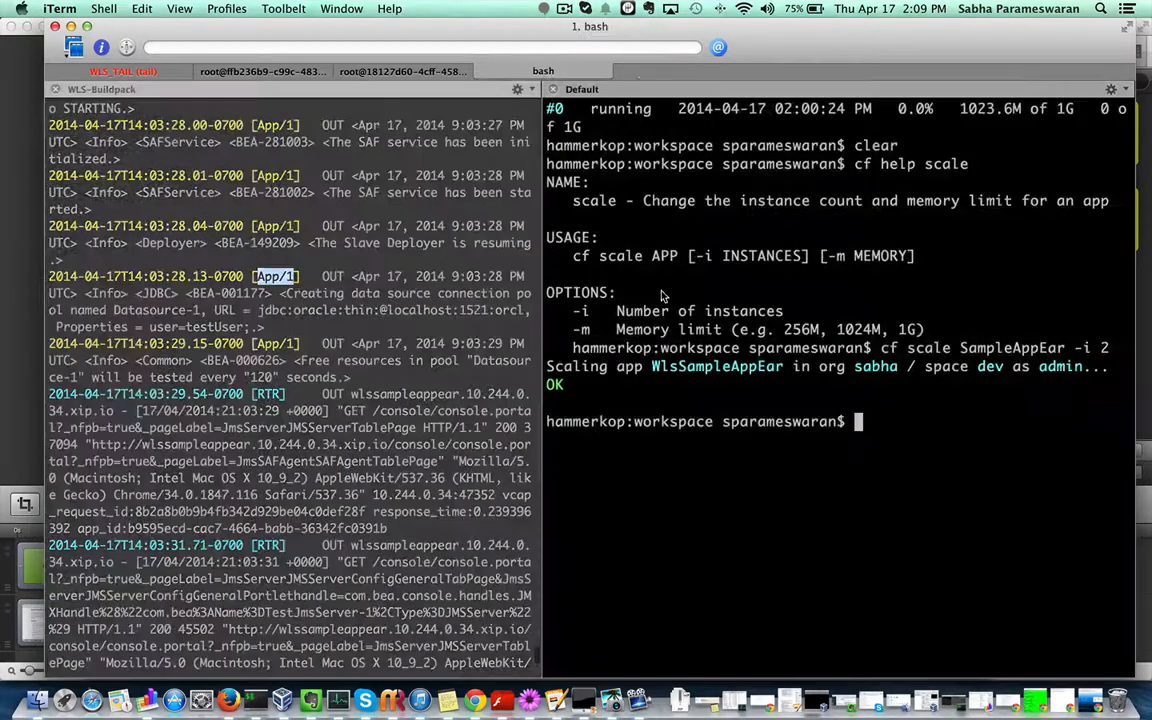
Run cf app WlsSampleAppEar for the health and status report.
type("c")
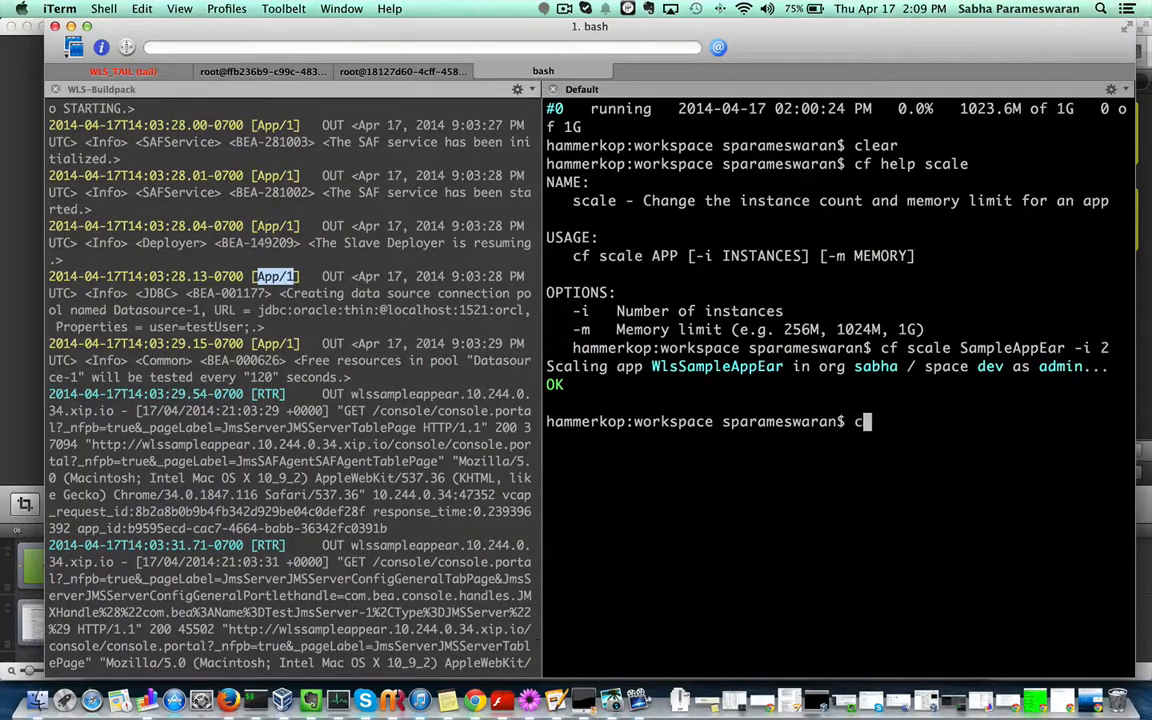
type("f app Wls")
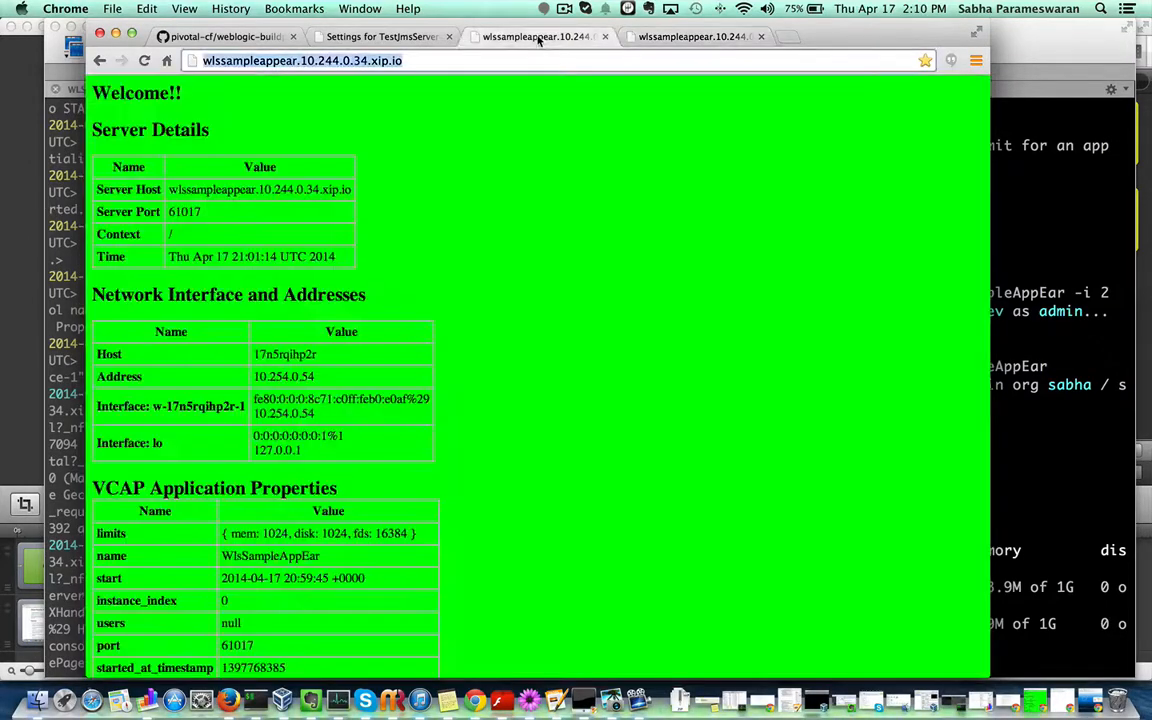
Scroll through the green instance 0 and blue instance 1 pages, switching between the app tabs.
scroll("down", 3)
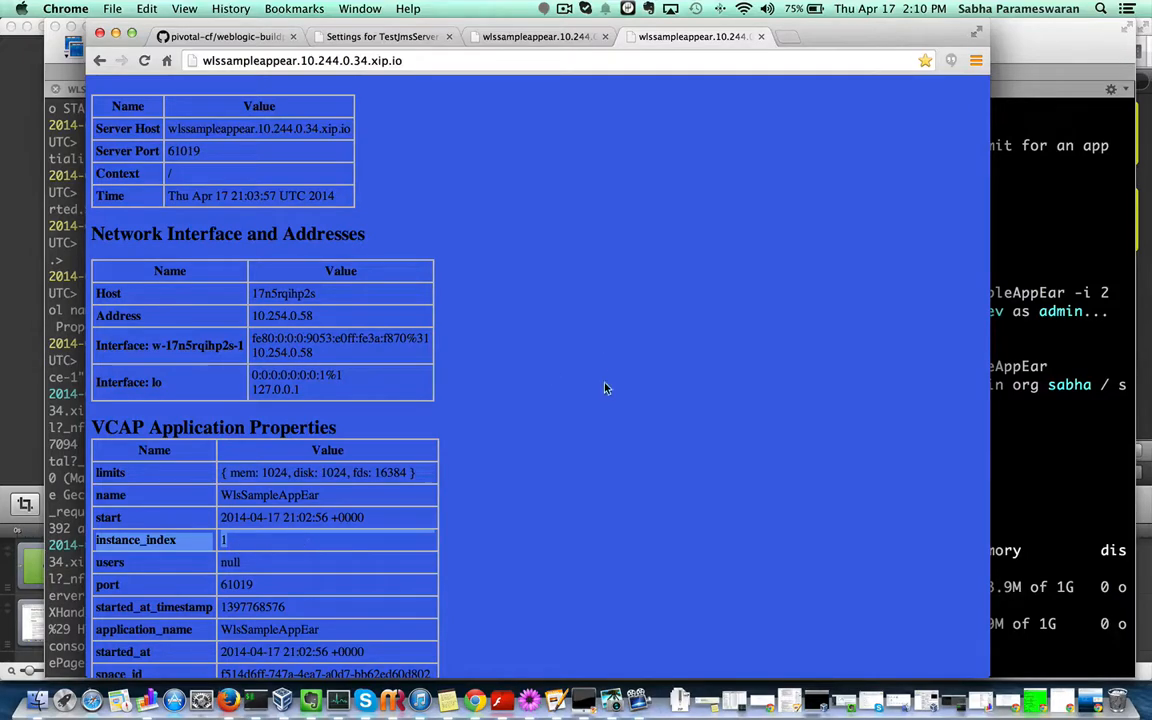
scroll("down", 3)
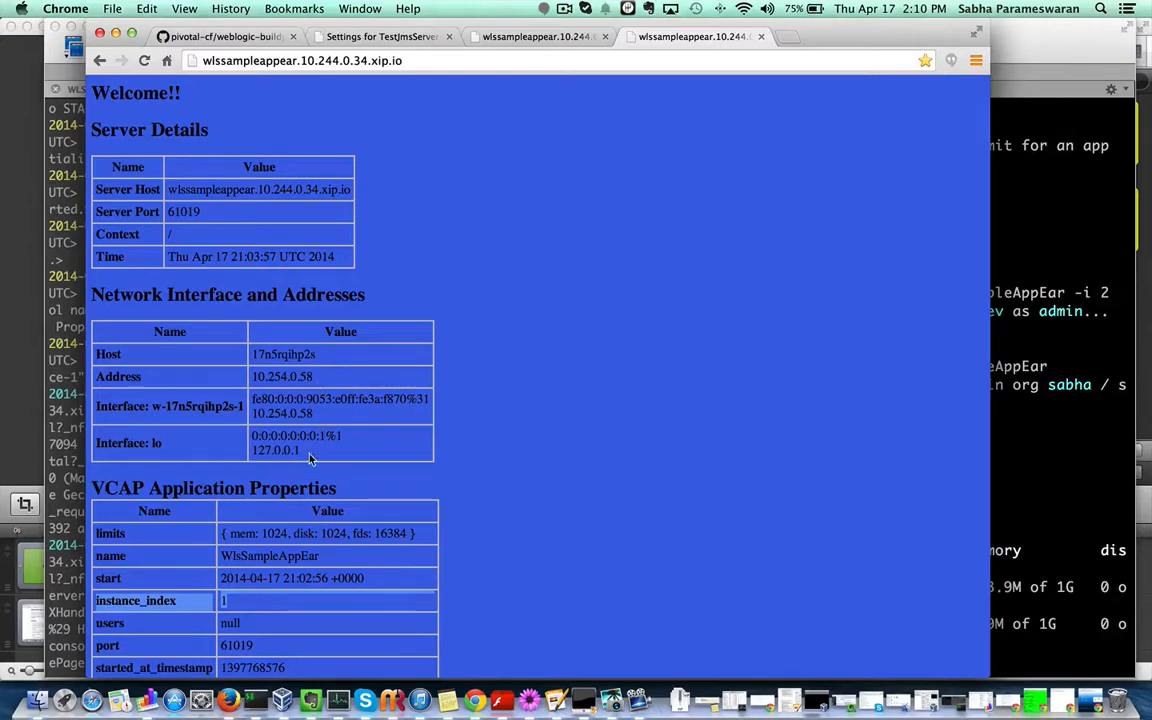
scroll("down", 3)
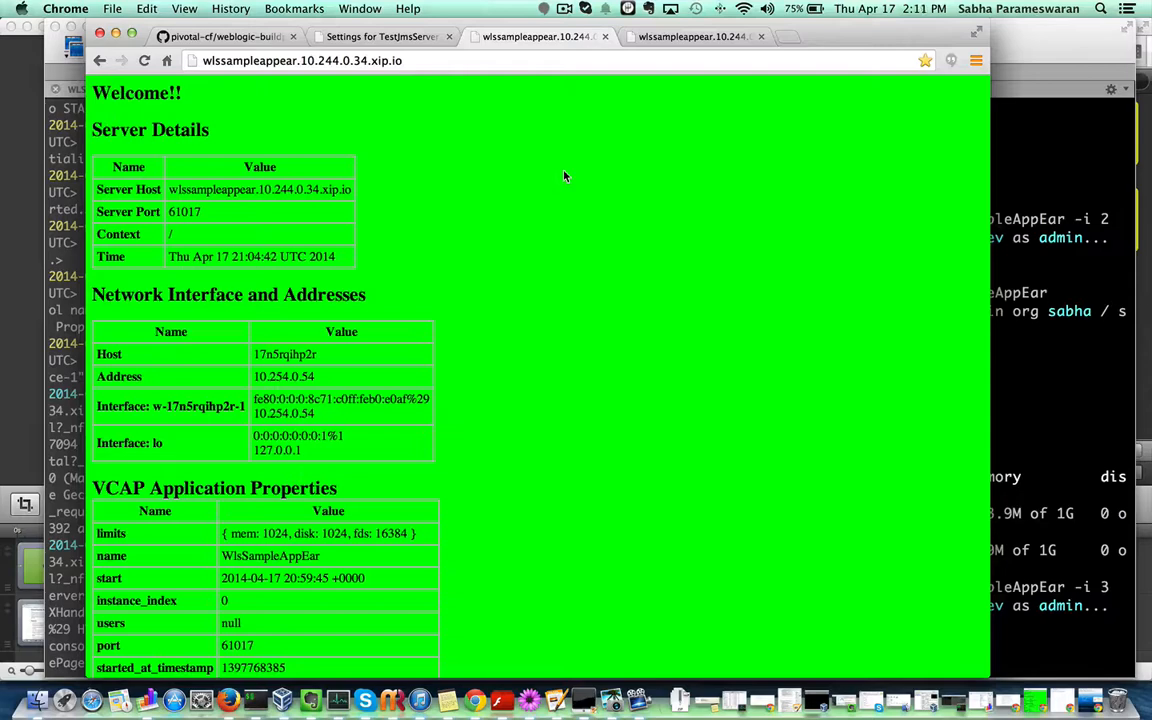
left_click(690, 36)
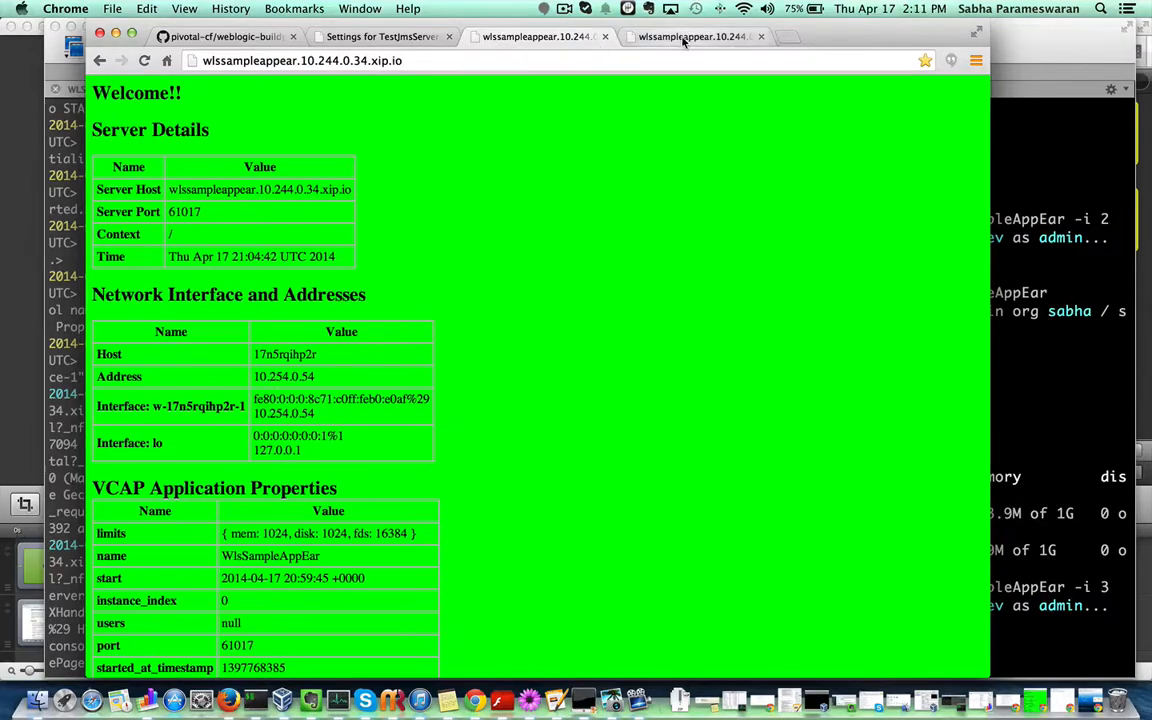
left_click(788, 36)
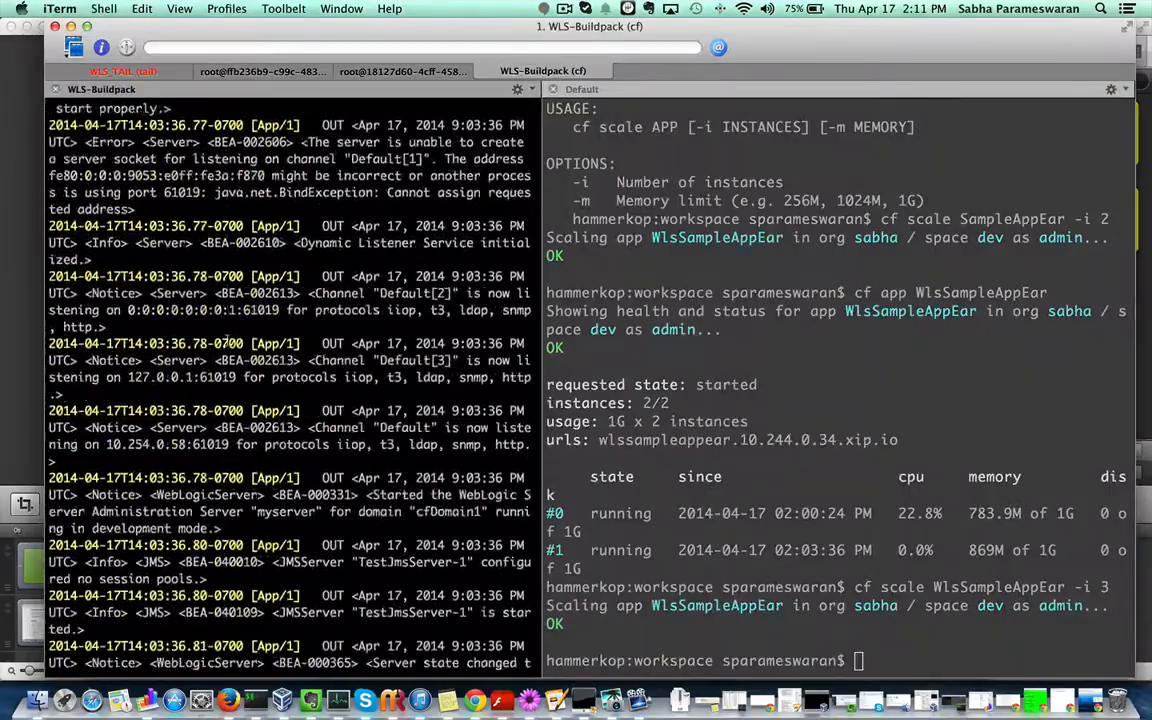
Review the cf app status and logs, then run 'cf scale WlsSampleAppEar -i 3'.
scroll("down", 3)
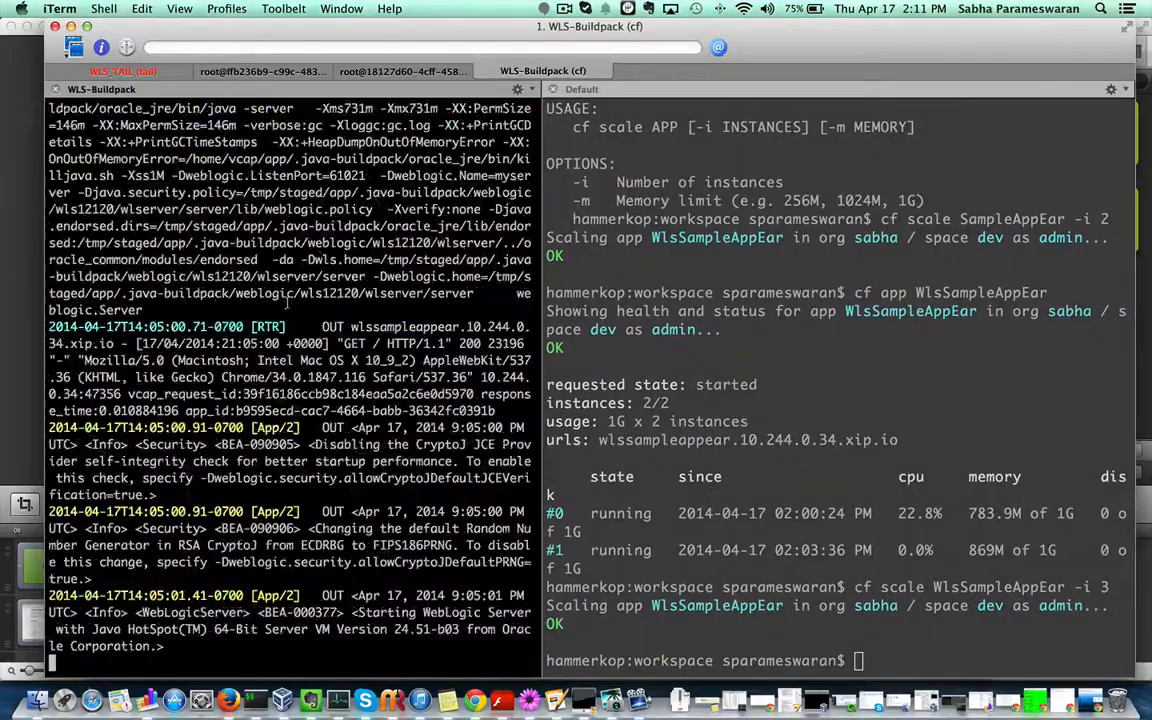
scroll("down", 3)
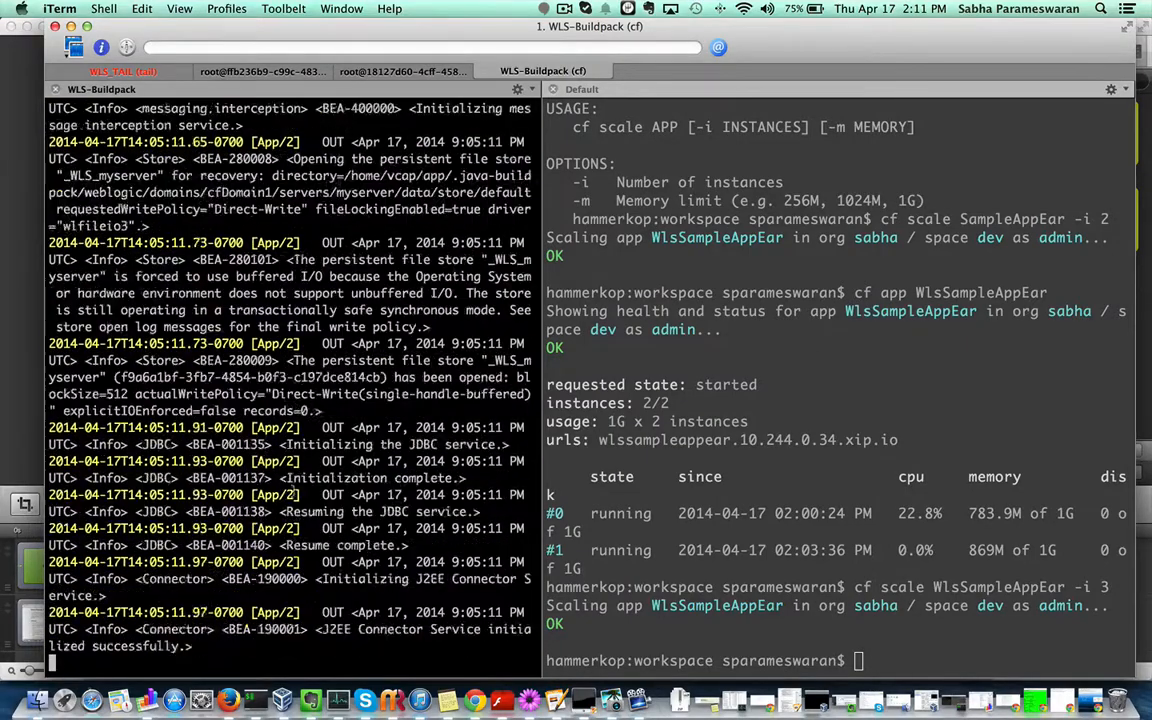
scroll("down", 3)
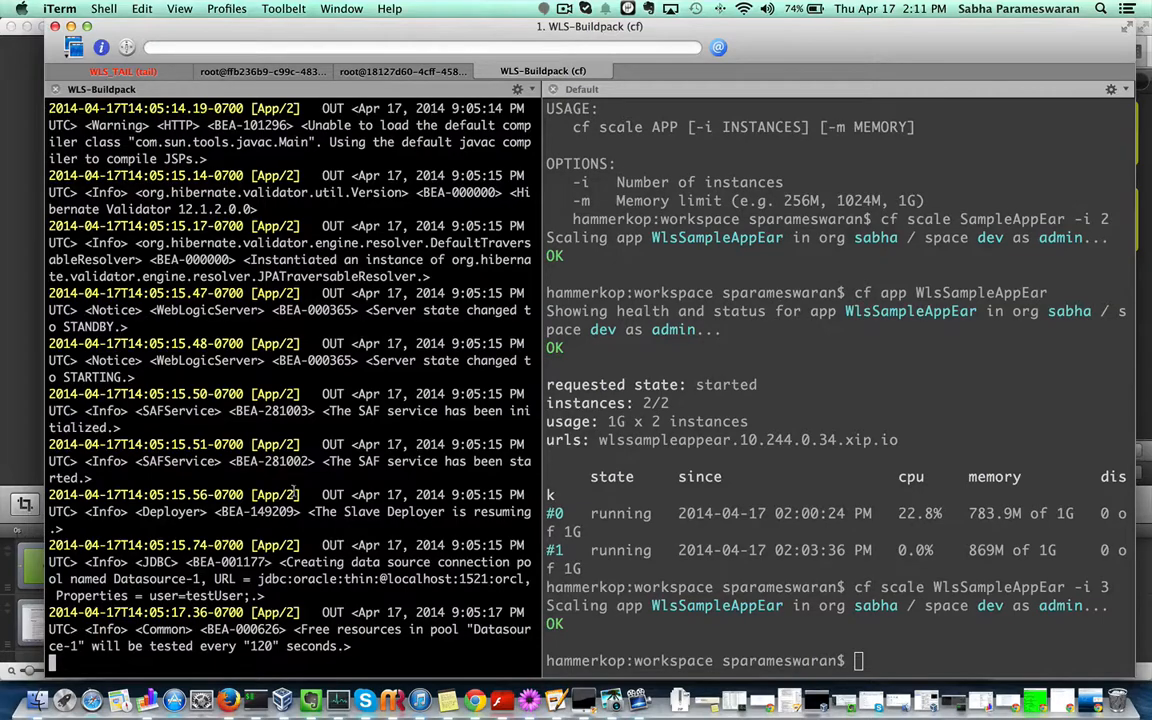
mouse_move(340, 472)
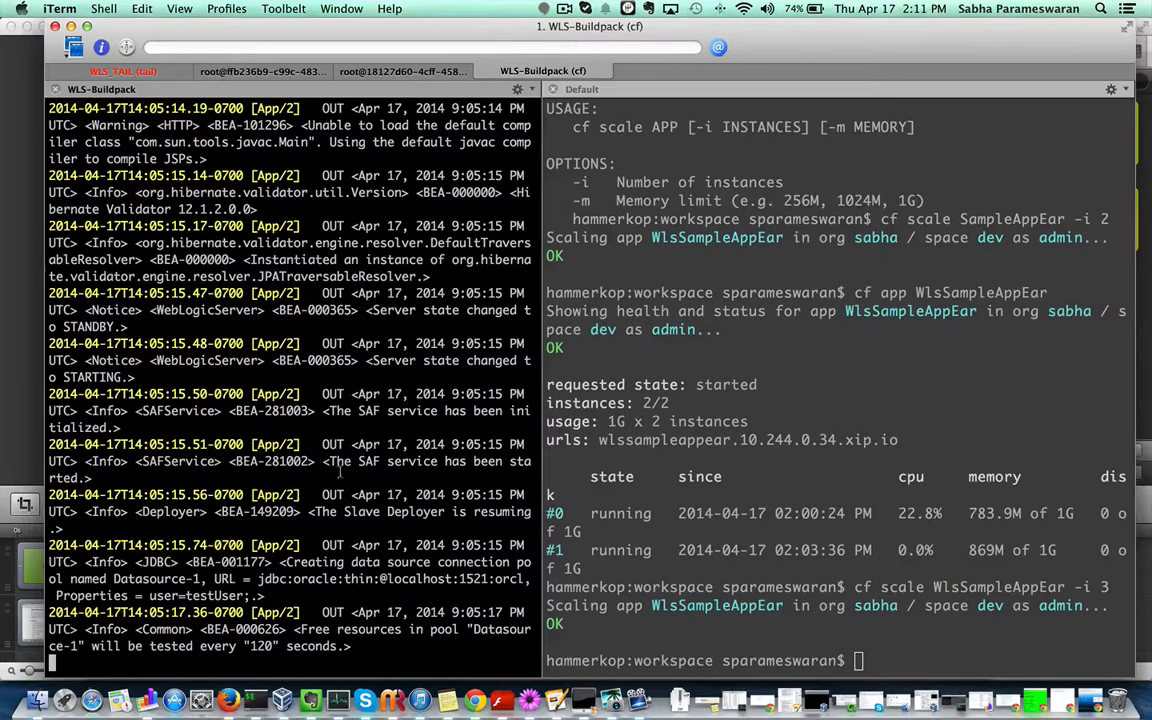
type("cf scale WlsSampleAppEar -i 3")
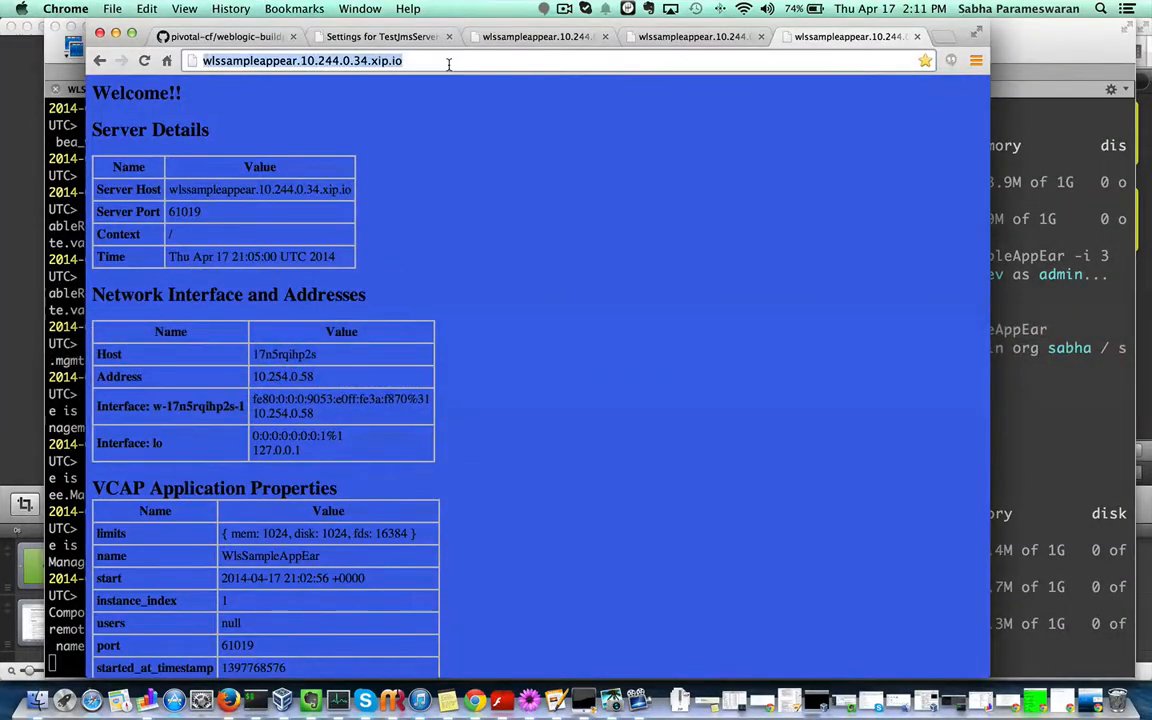
Reload the app URL until the red instance index 2 page appears.
left_click(144, 60)
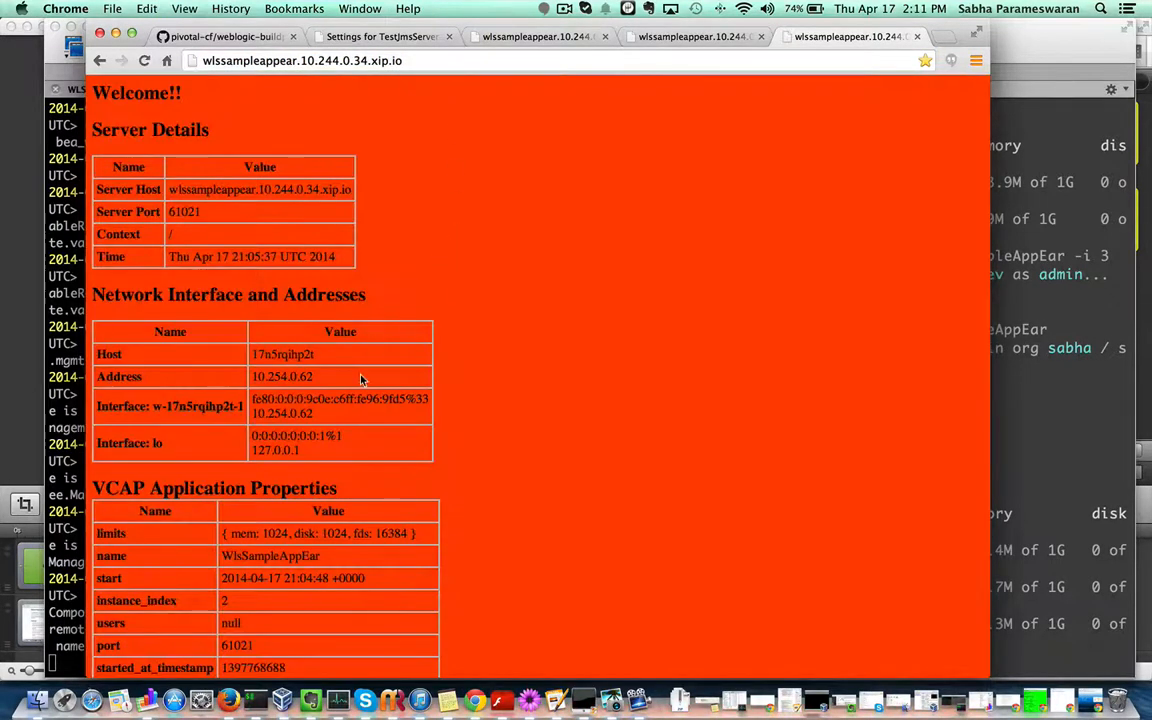
scroll("down", 3)
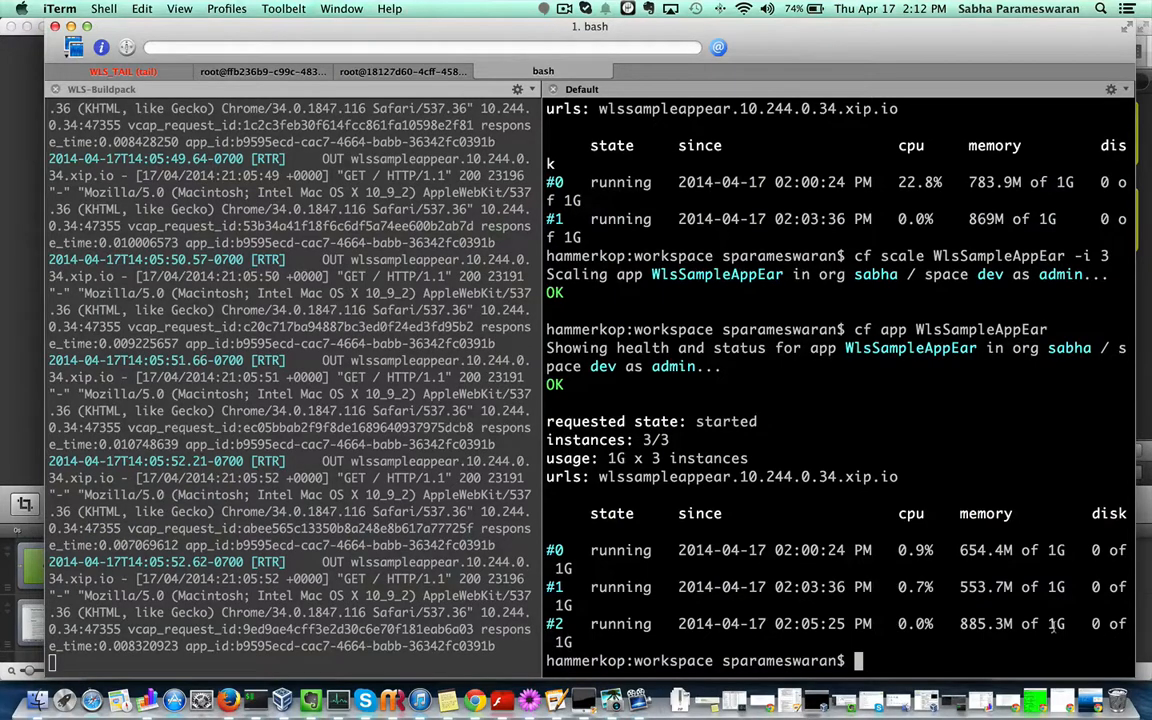
mouse_move(1056, 624)
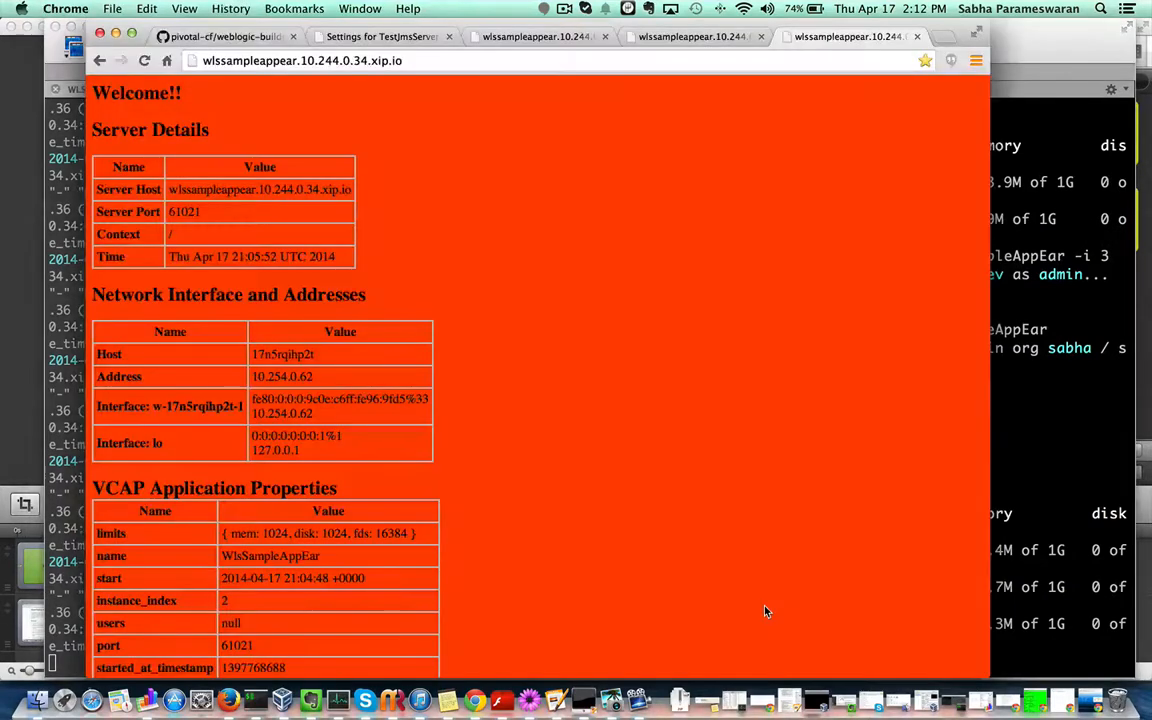
Show TestJmsServer-1's Configuration > General settings, then move to the buildpack README tab.
left_click(382, 36)
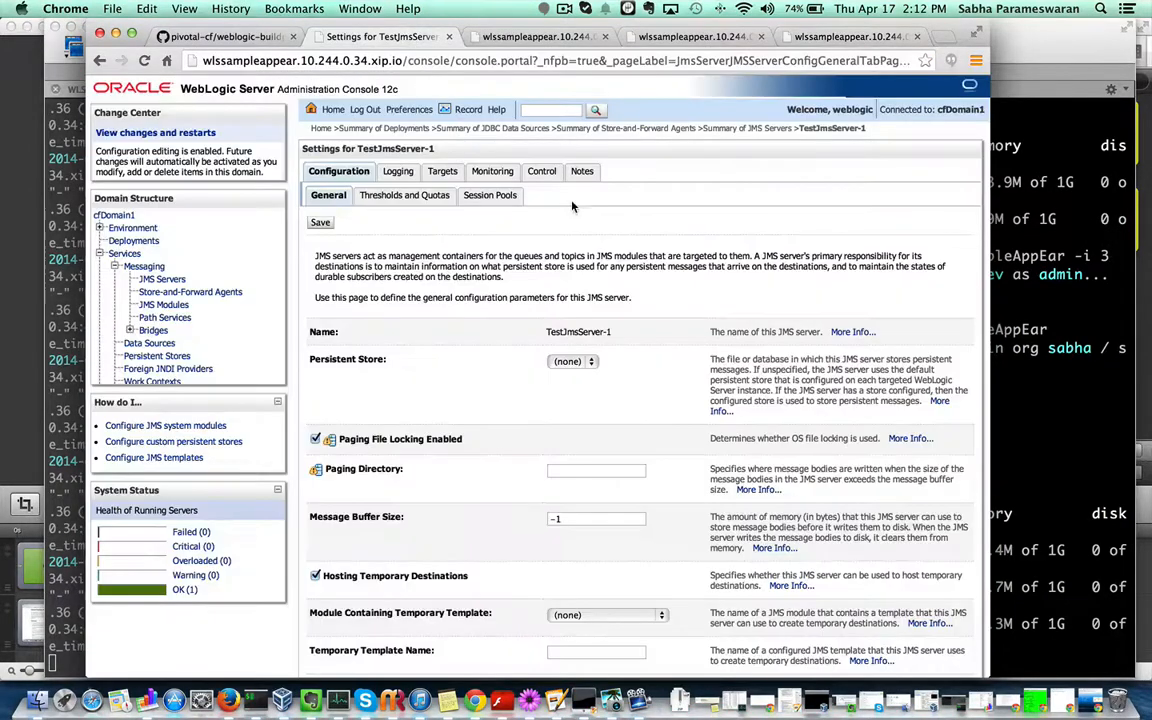
mouse_move(456, 334)
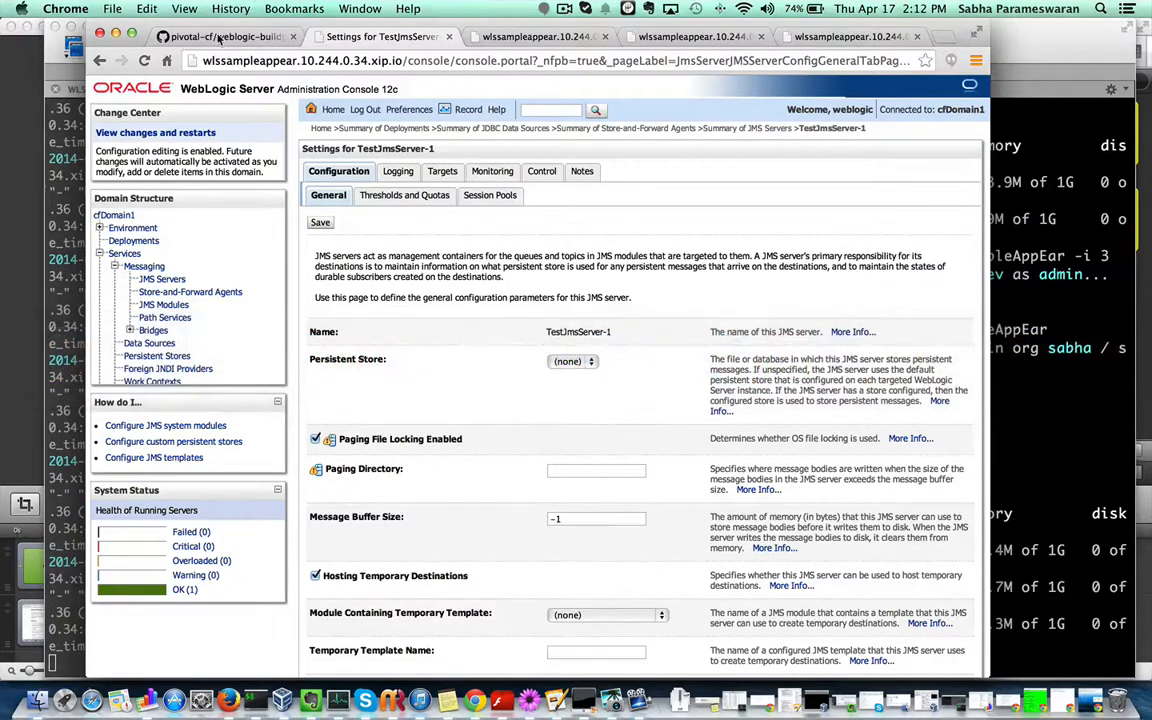
left_click(224, 36)
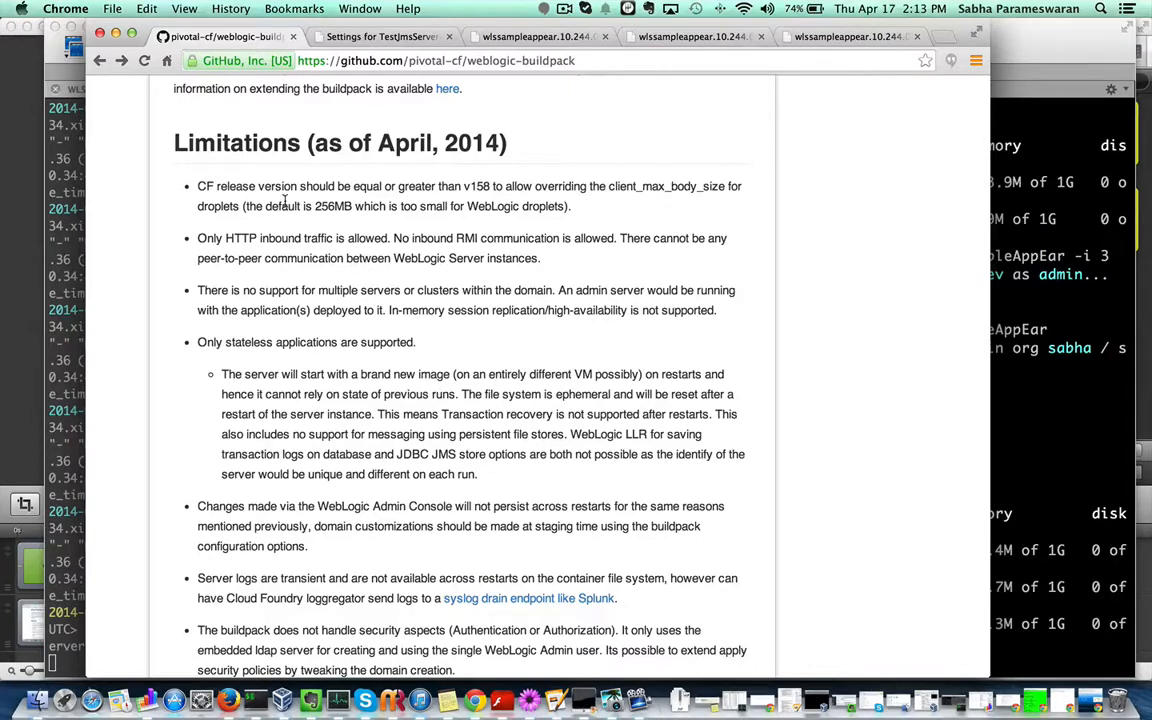
mouse_move(200, 186)
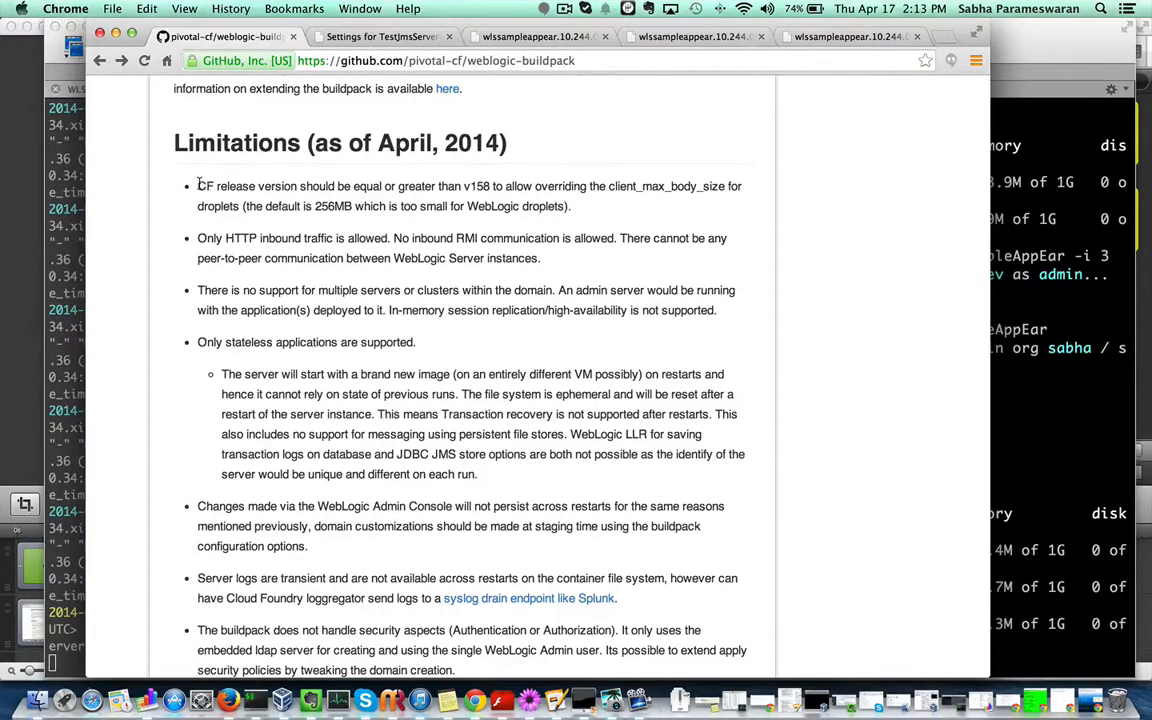
Highlight the Limitations bullet requiring CF release v158 or later for client_max_body_size.
left_click_drag(196, 184, 572, 206)
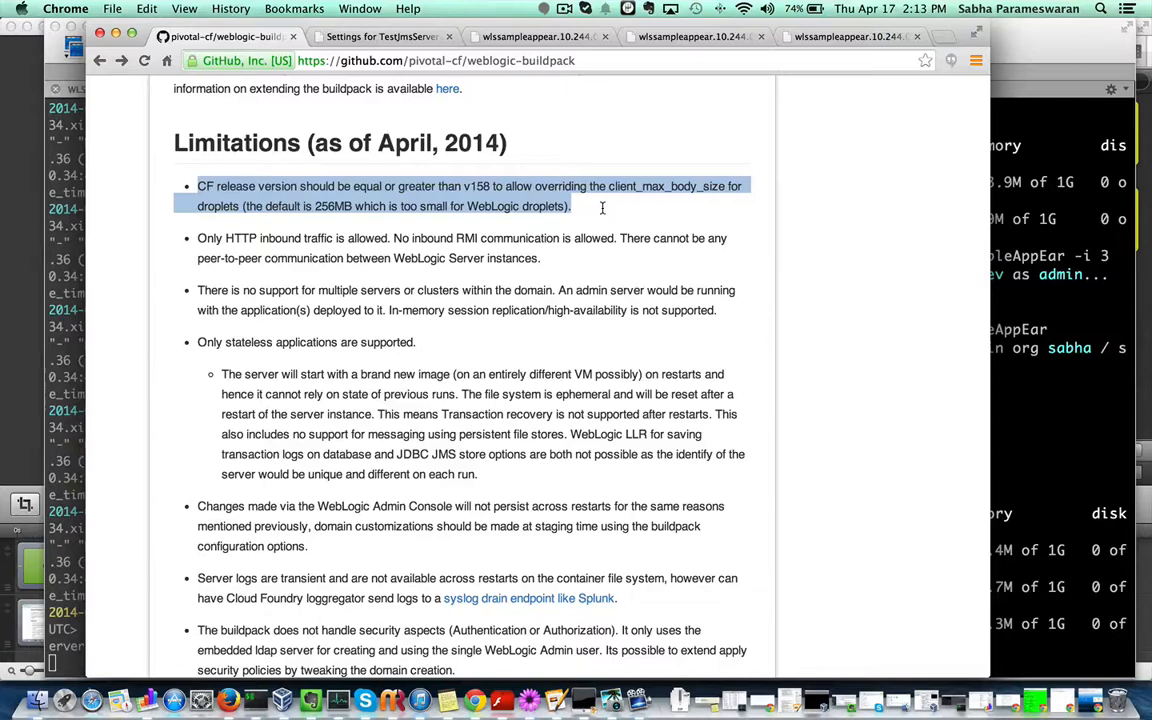
mouse_move(310, 244)
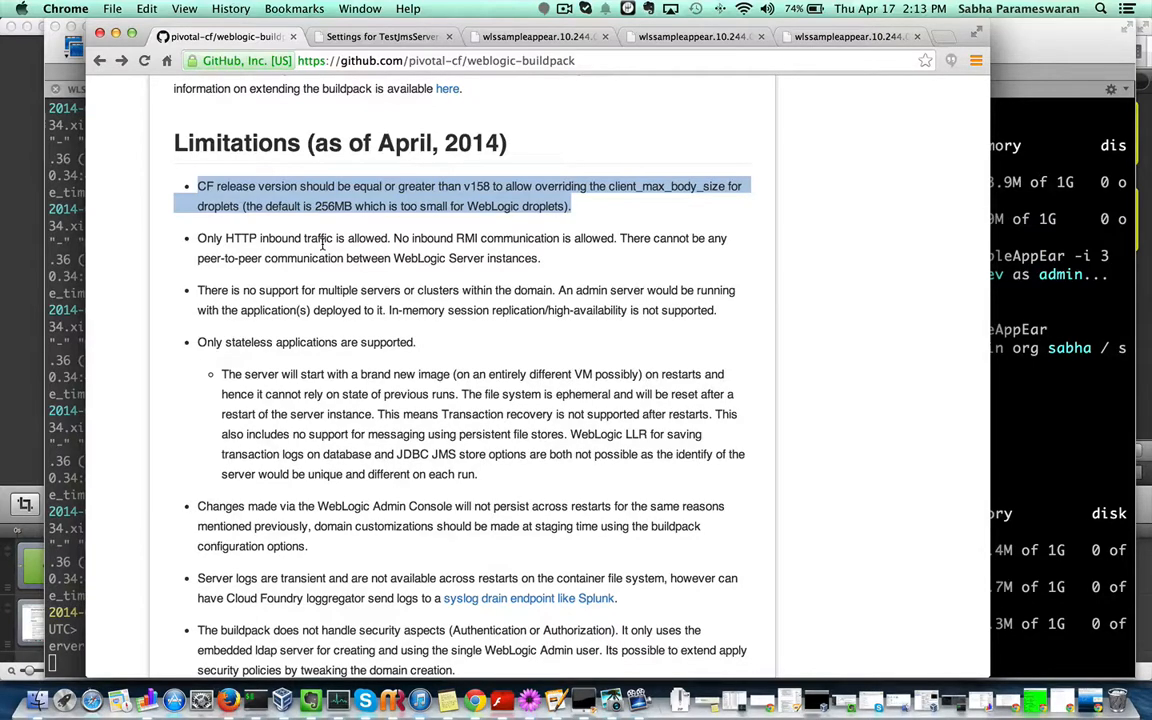
mouse_move(348, 252)
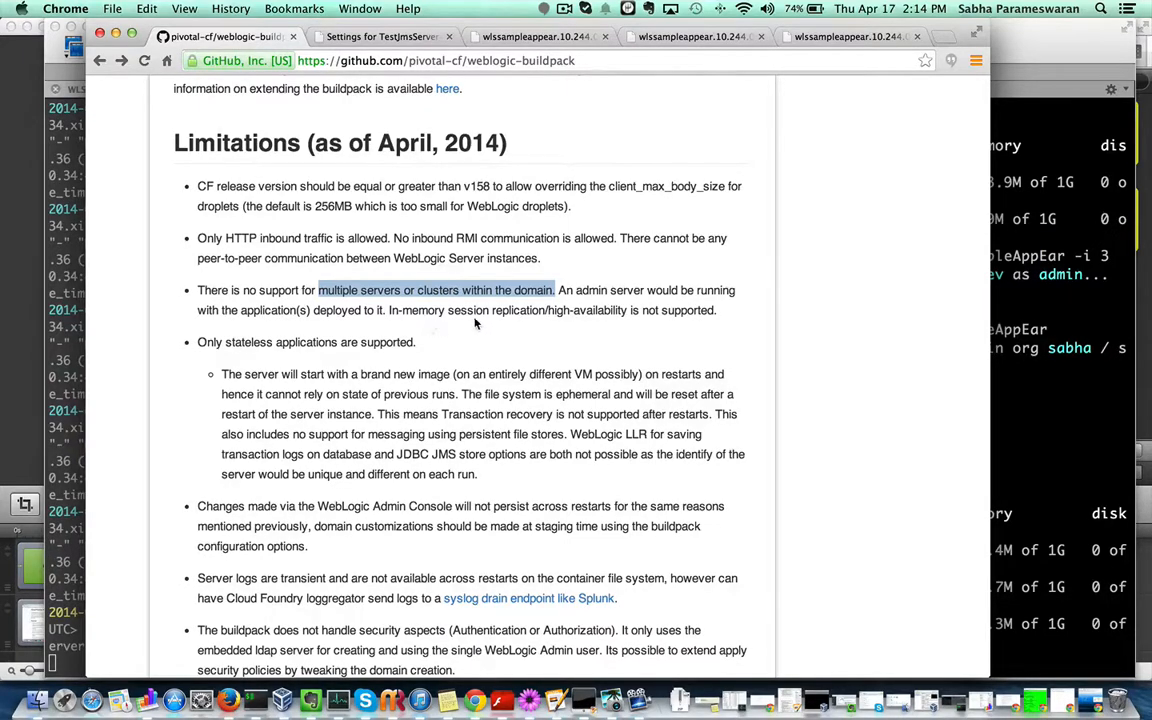
Highlight the non-persistent Admin Console changes bullet and the phrase 'Server logs are transient'.
scroll("down", 3)
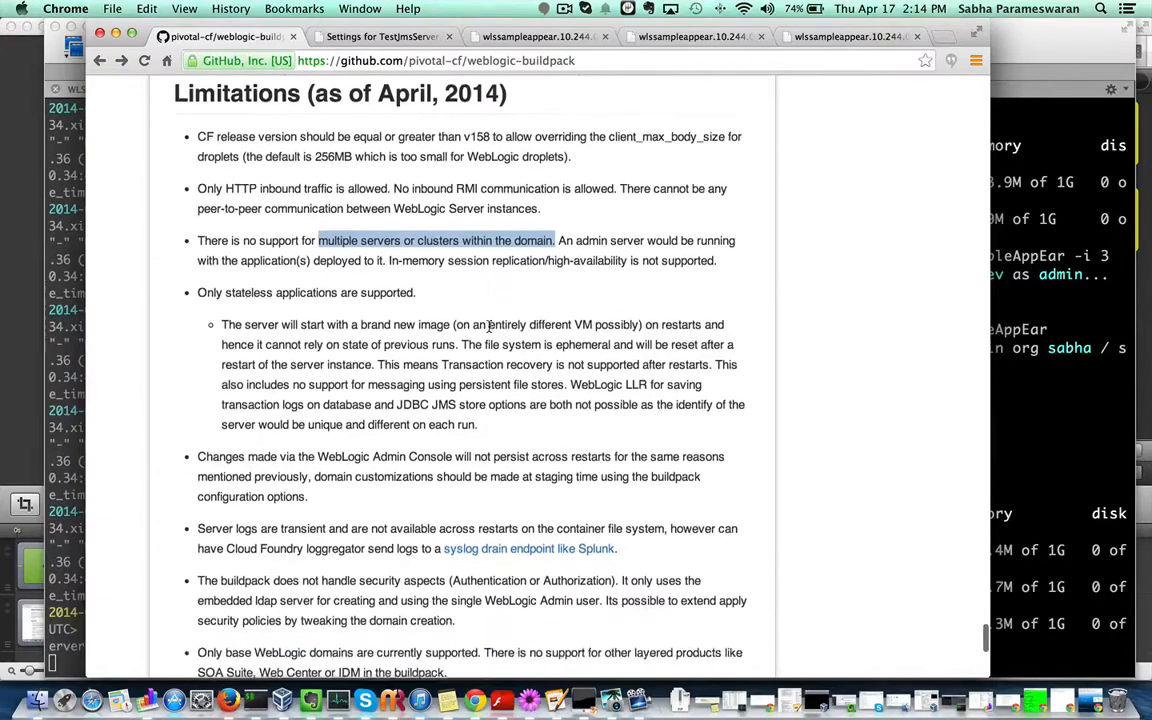
scroll("down", 3)
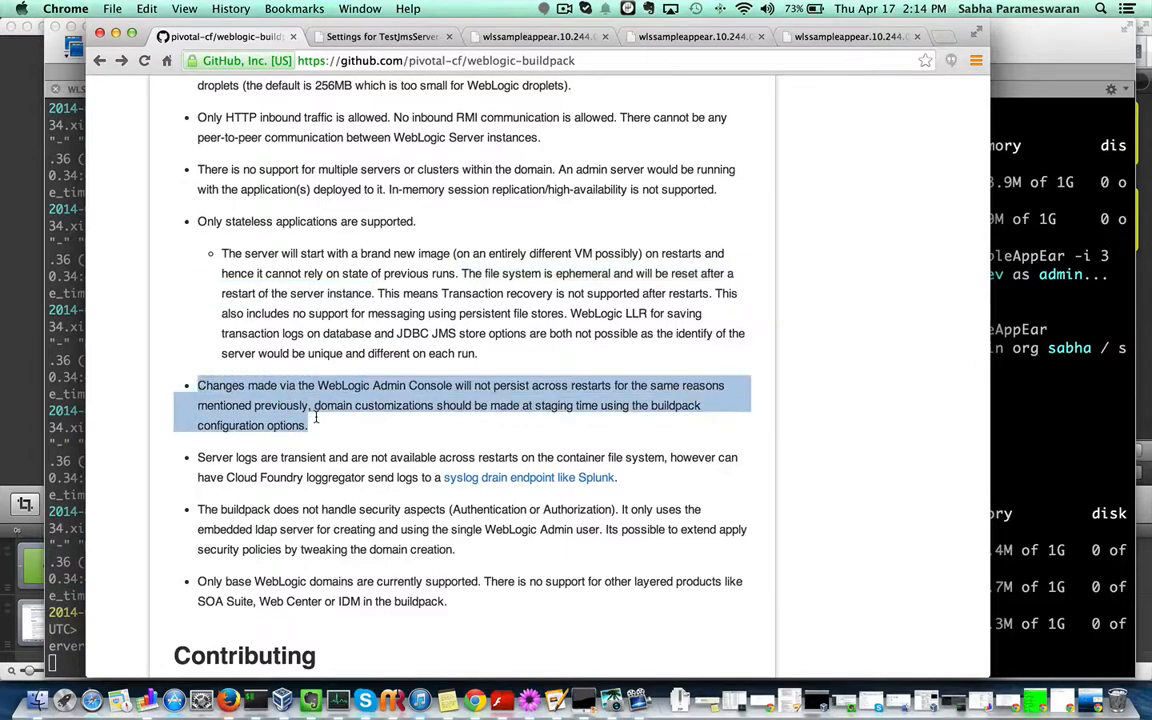
mouse_move(318, 422)
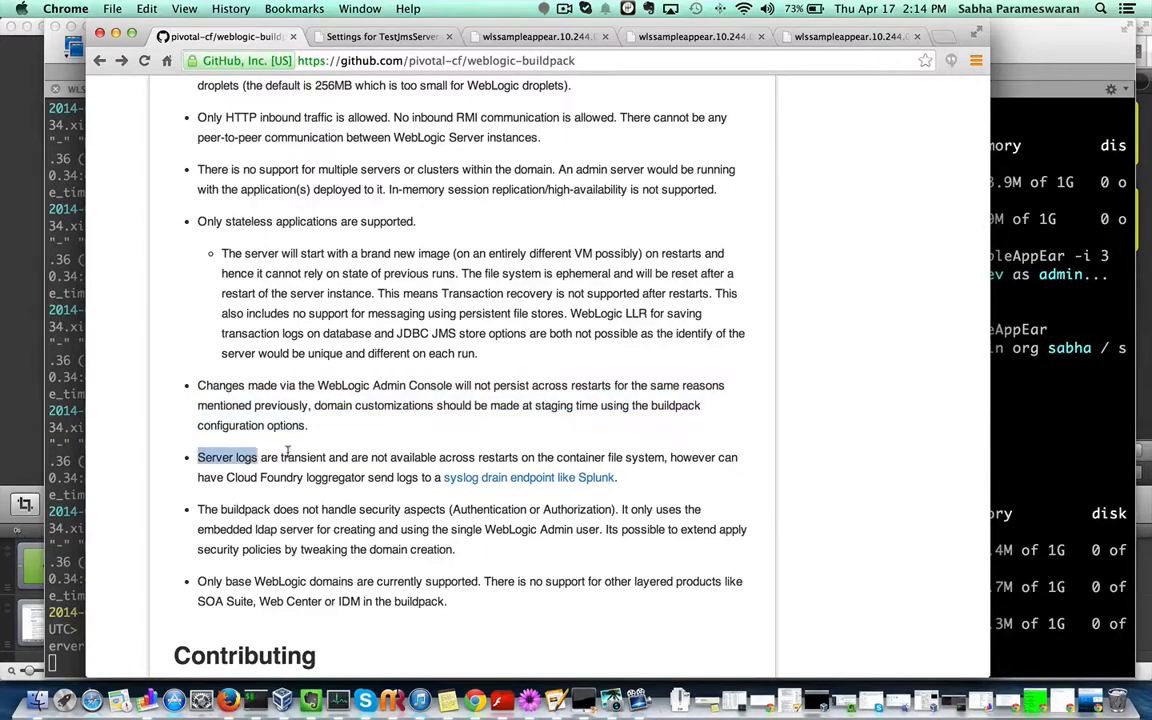
left_click_drag(196, 456, 326, 456)
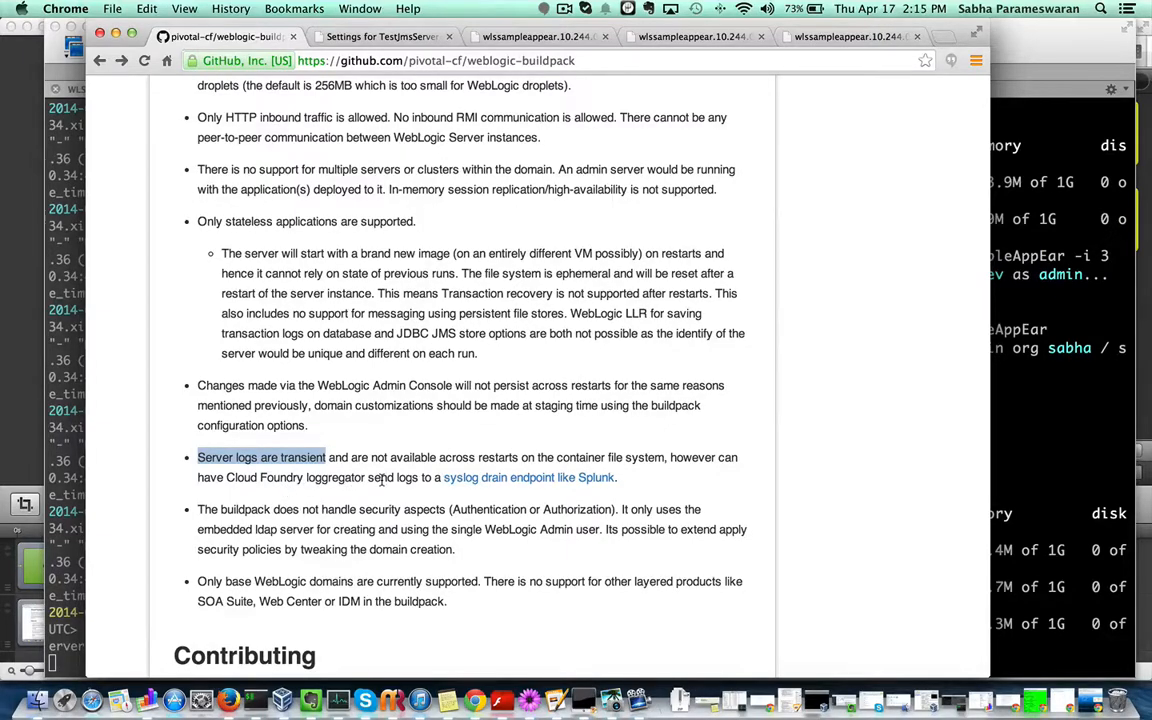
scroll("down", 3)
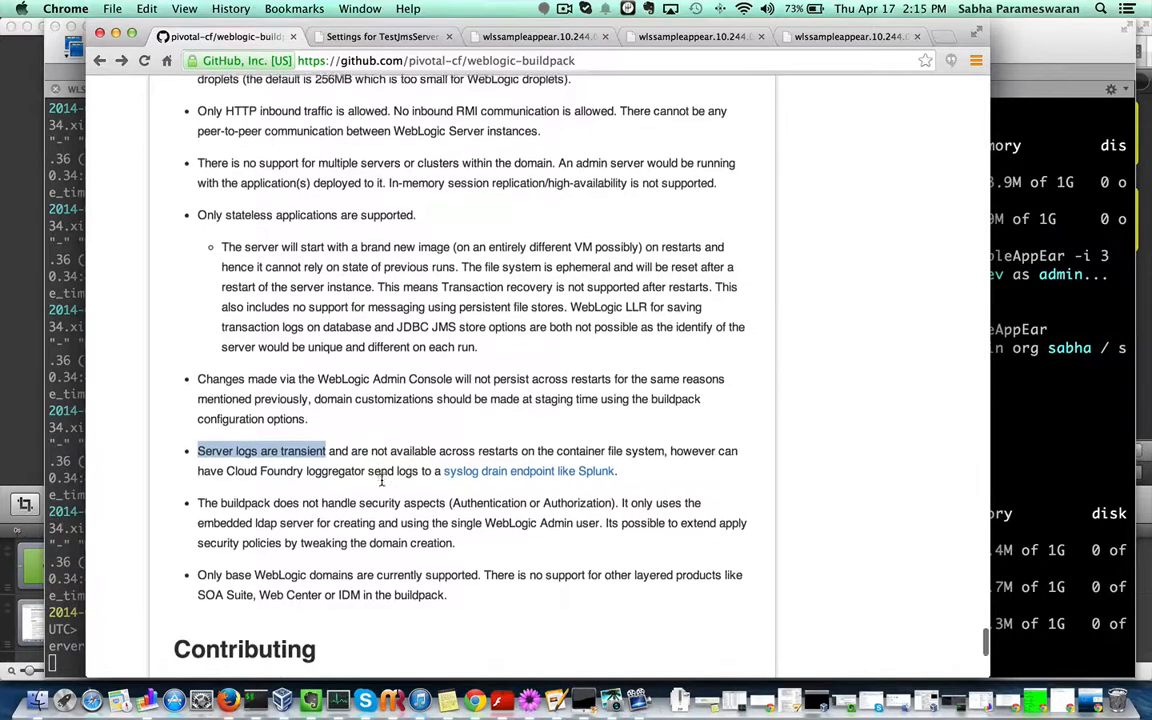
scroll("down", 3)
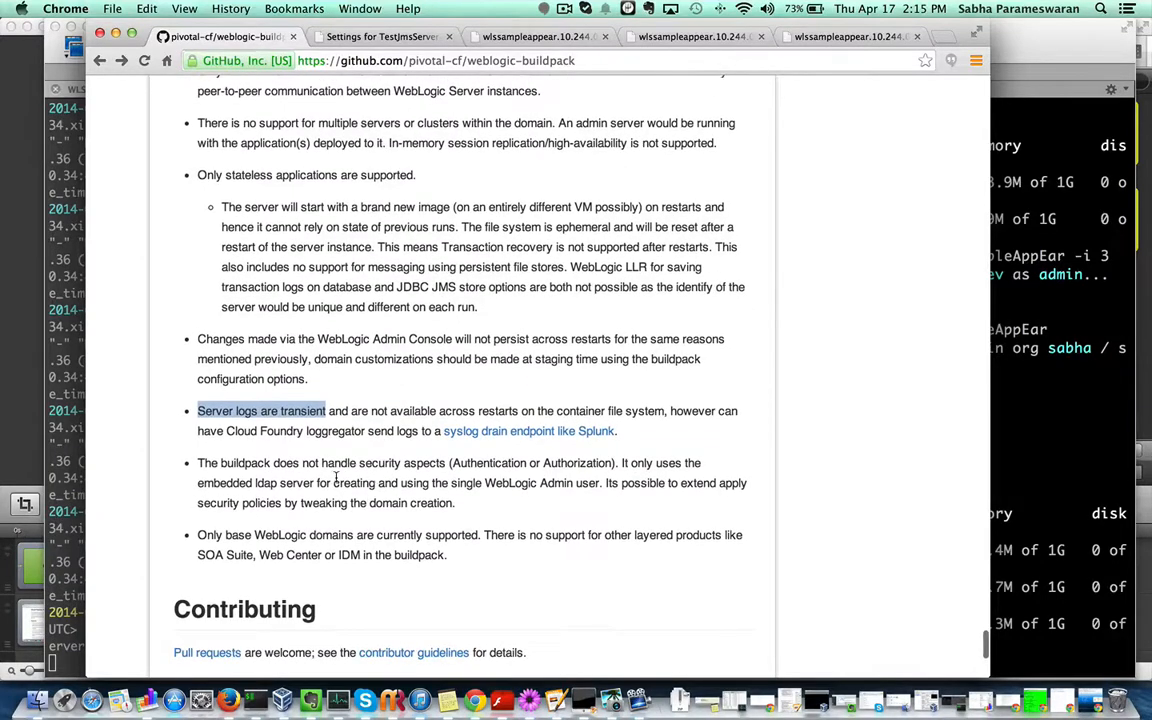